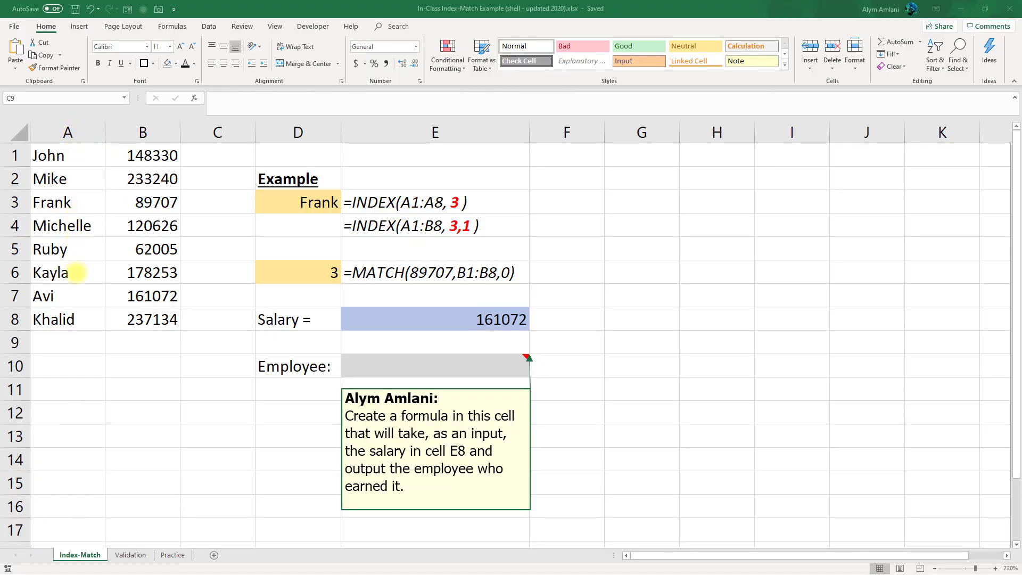
mouse_move(80, 319)
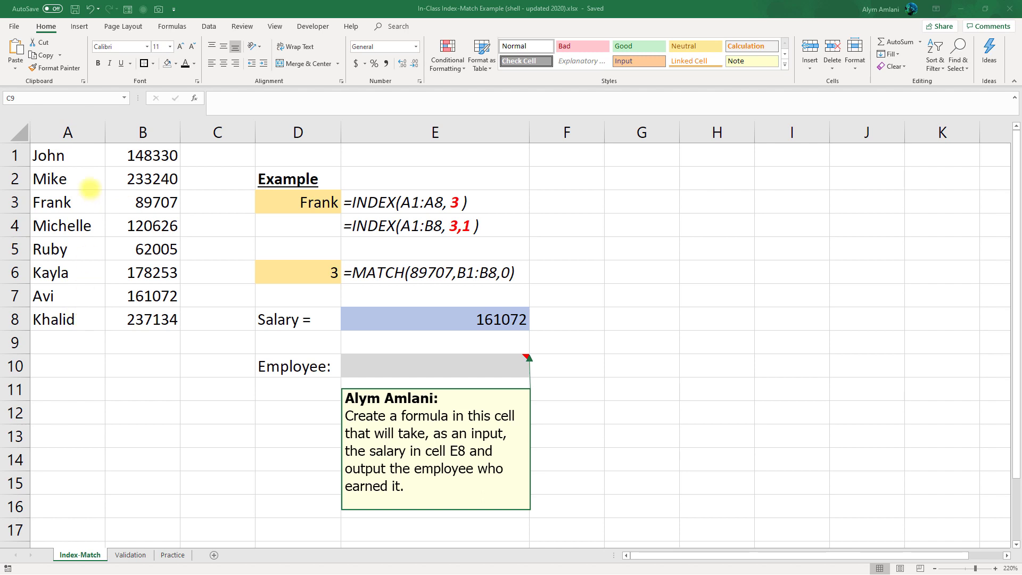
mouse_move(92, 249)
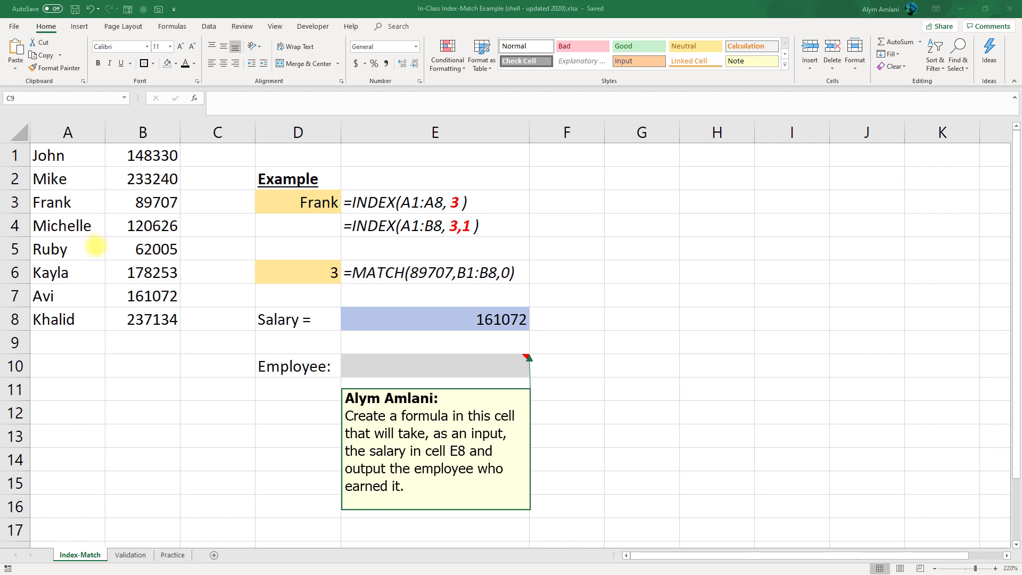
mouse_move(82, 319)
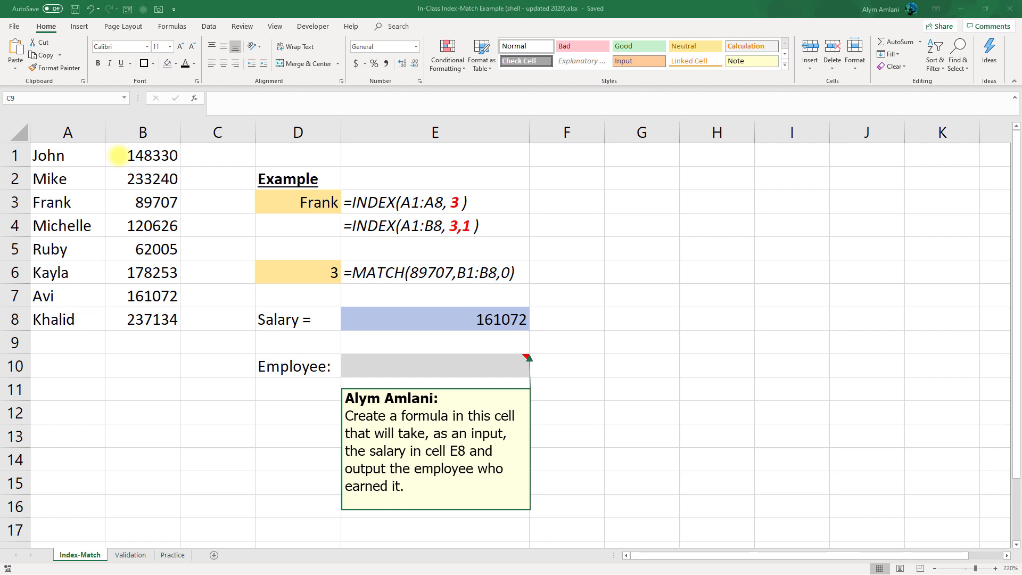
mouse_move(120, 213)
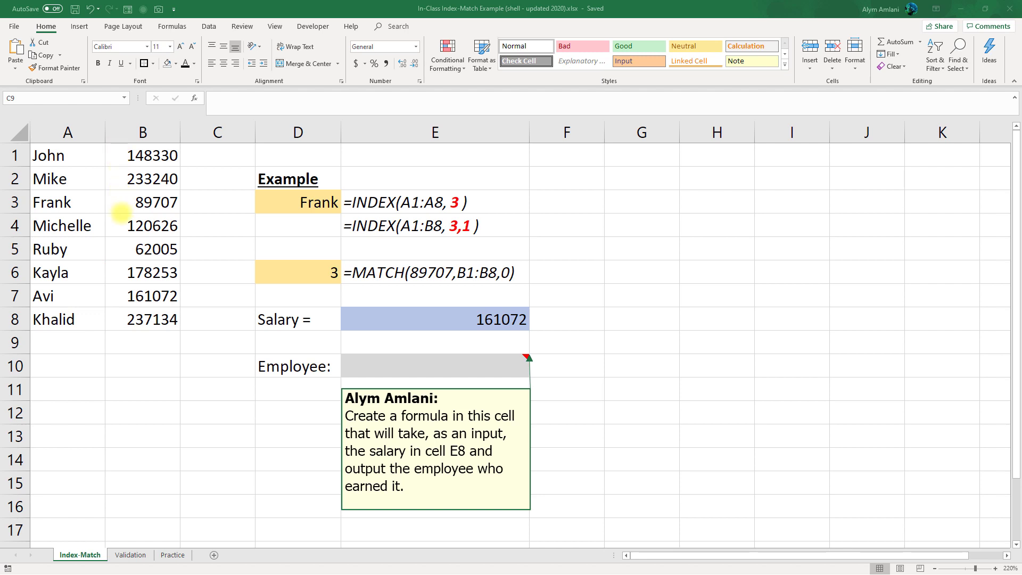
mouse_move(132, 319)
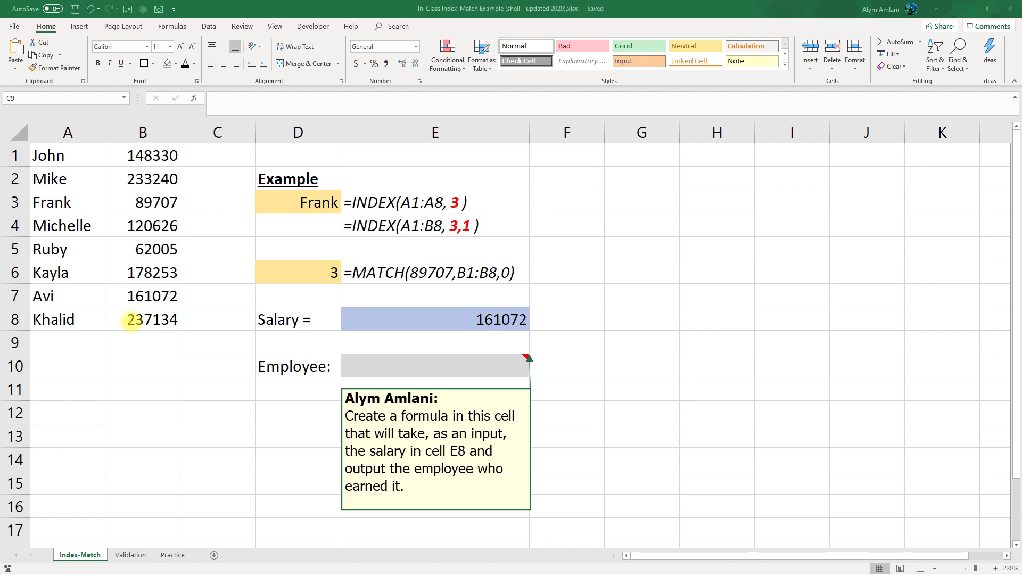
- Inspect the INDEX and MATCH example formulas without changing them
click(297, 203)
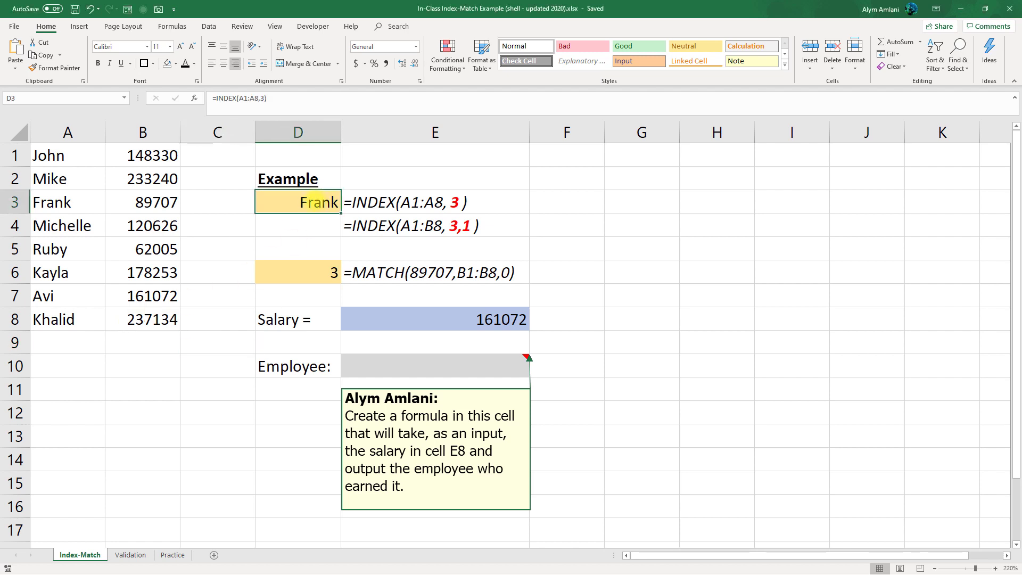
double_click(298, 202)
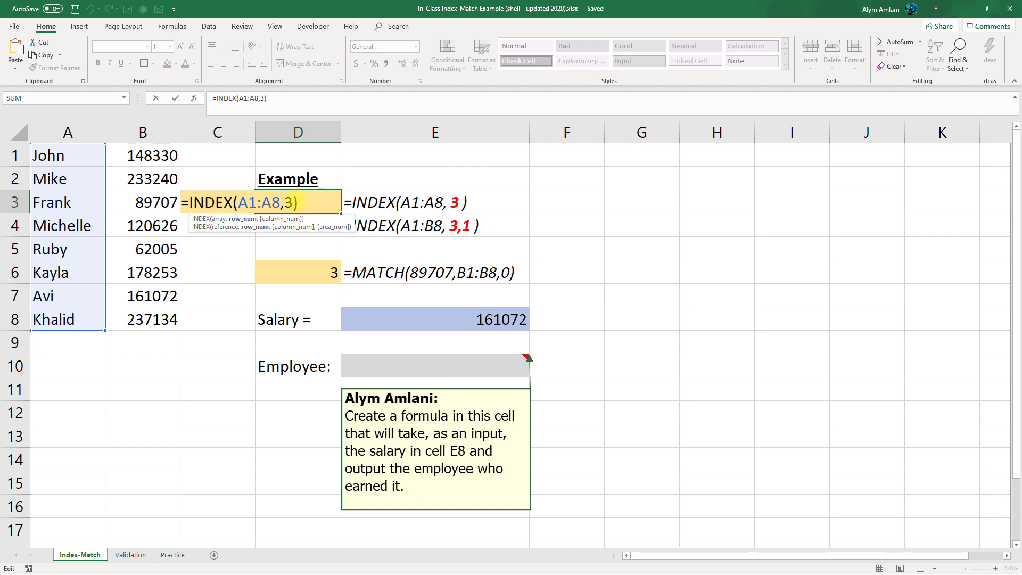
key(Enter)
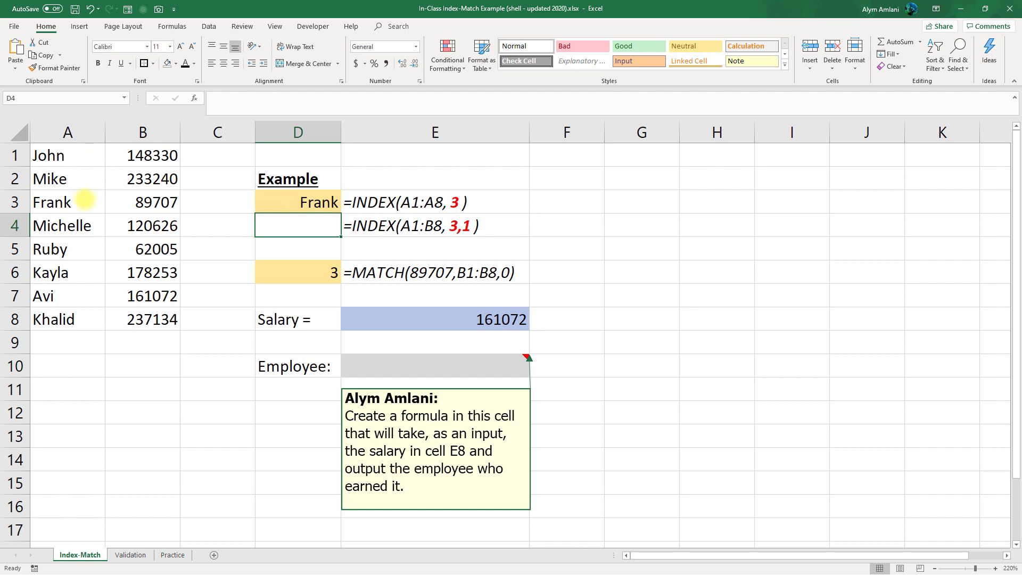
mouse_move(153, 321)
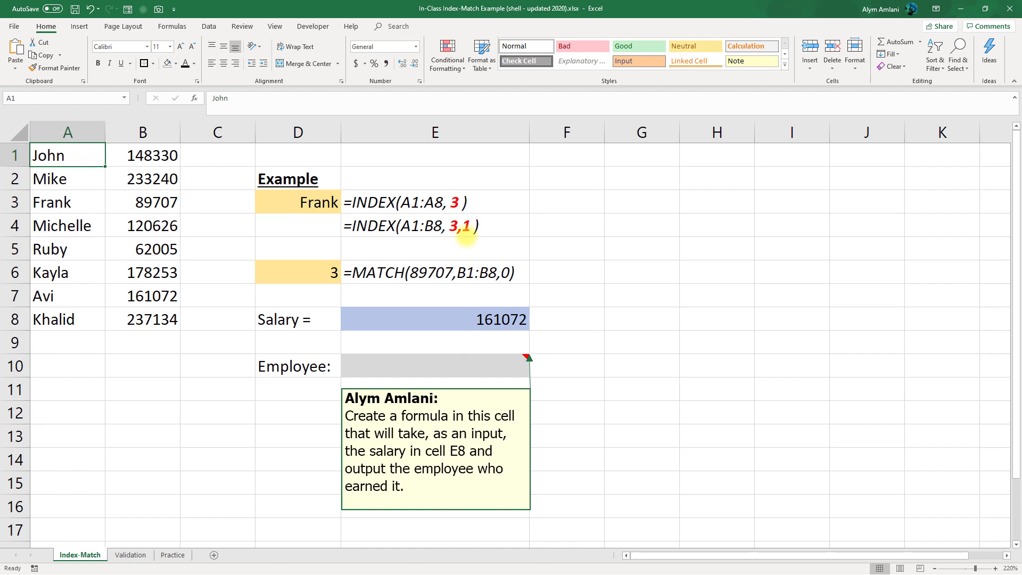
click(298, 273)
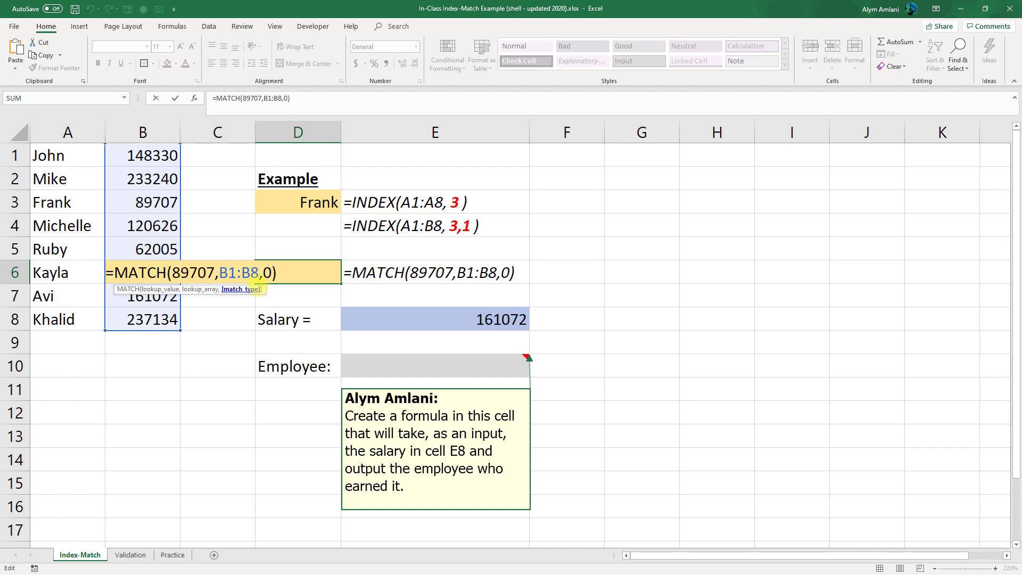
key(Enter)
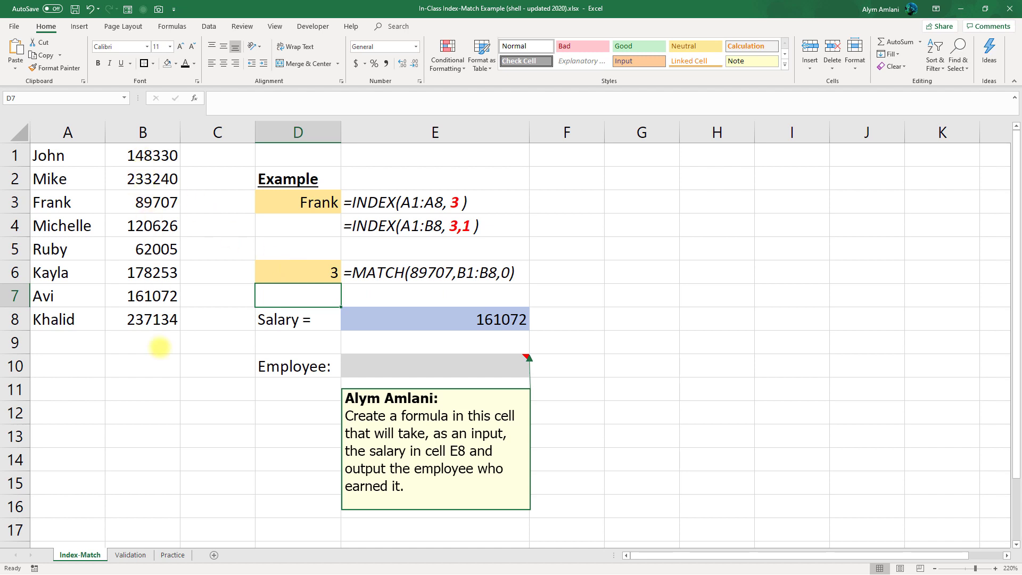
mouse_move(157, 202)
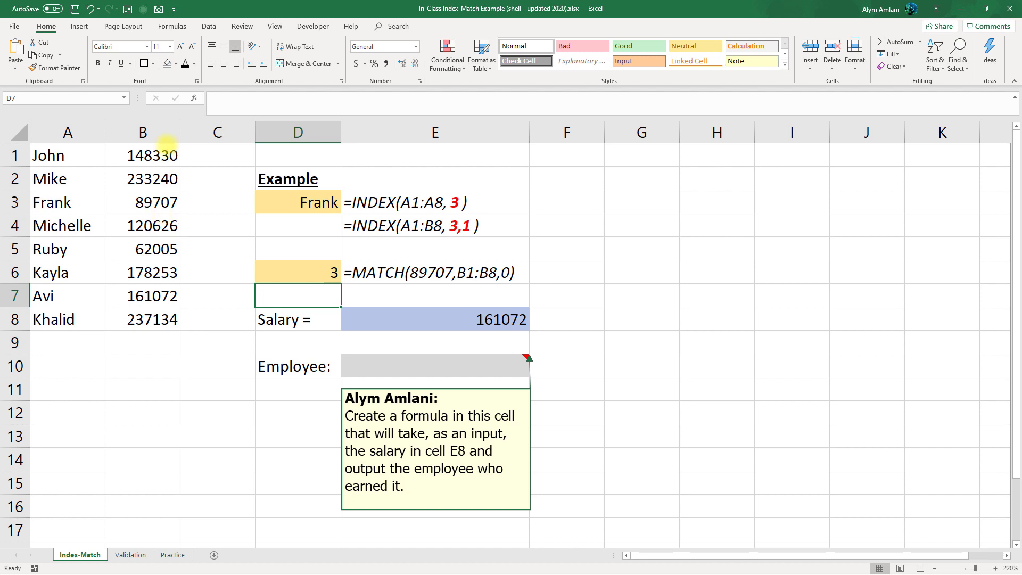
mouse_move(160, 210)
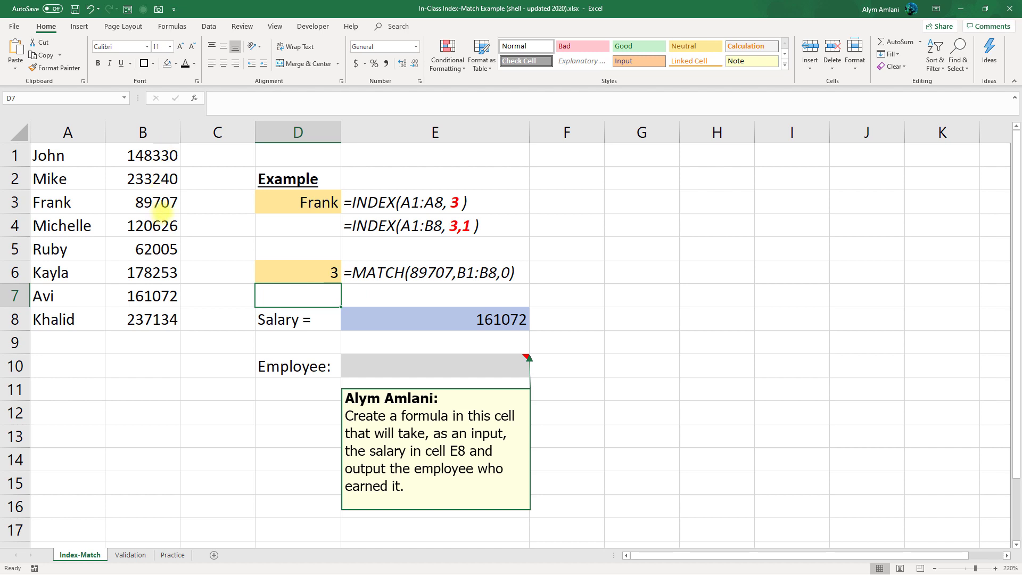
mouse_move(201, 223)
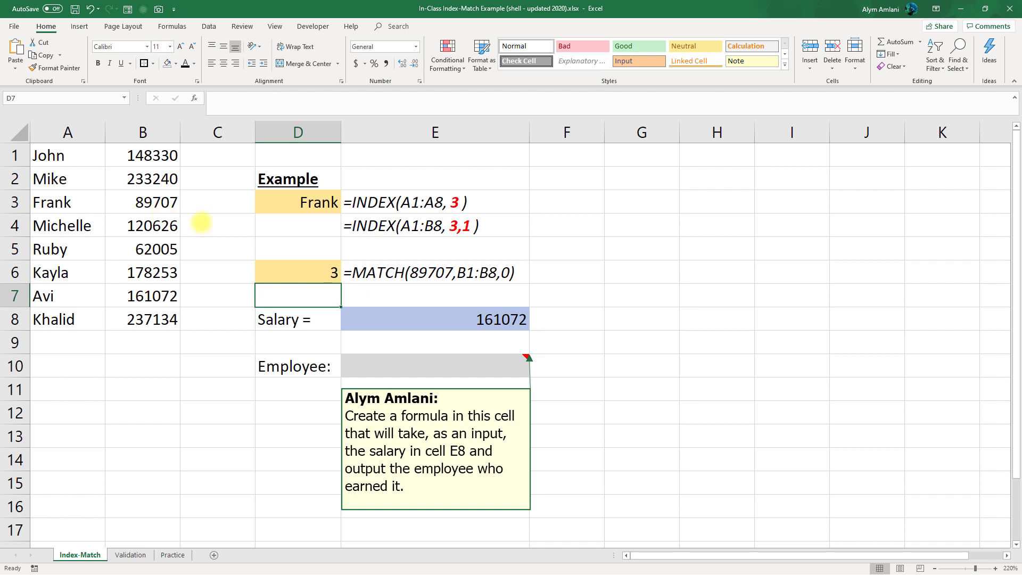
- Change the Salary input in E8 to 62005 and move to the Employee answer cell E10
click(434, 319)
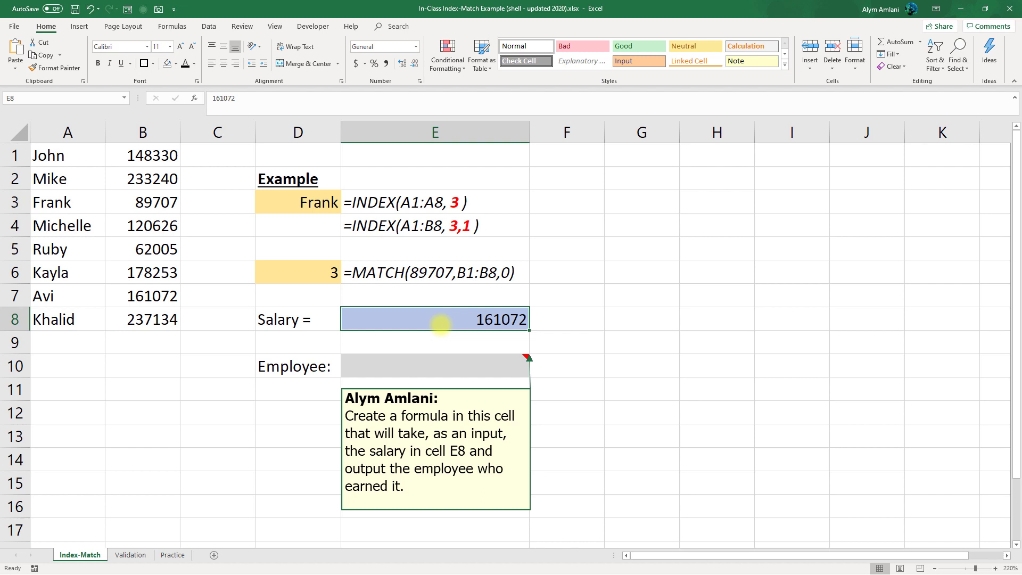
text(62005)
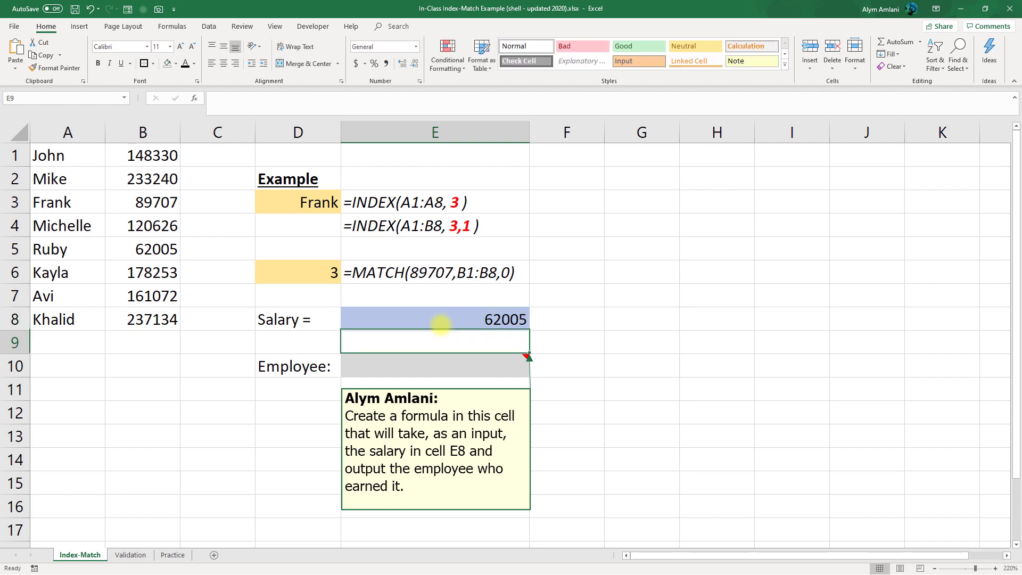
click(442, 368)
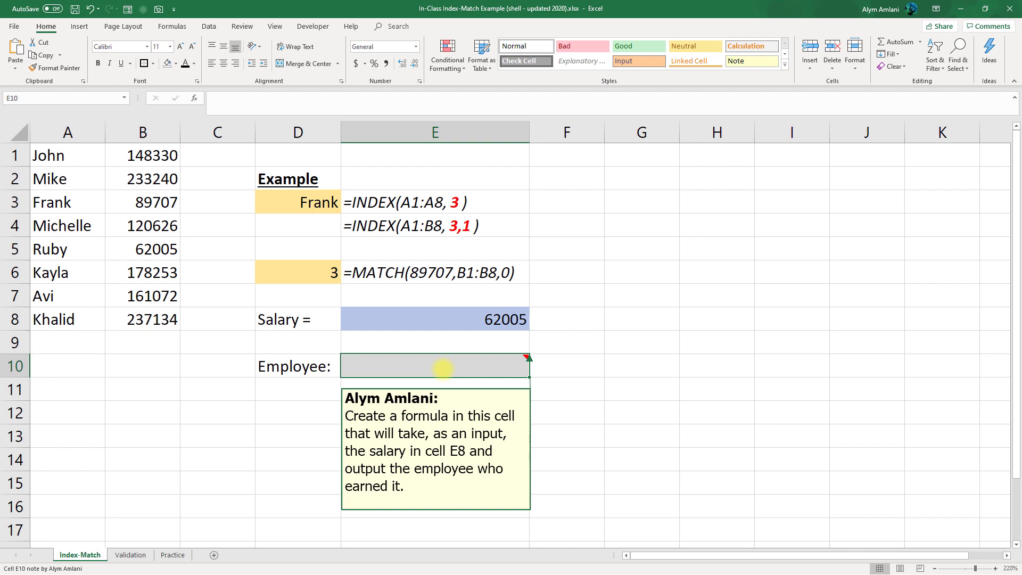
- Begin an INDEX formula in E10 returning a name from A1:A8
text(=)
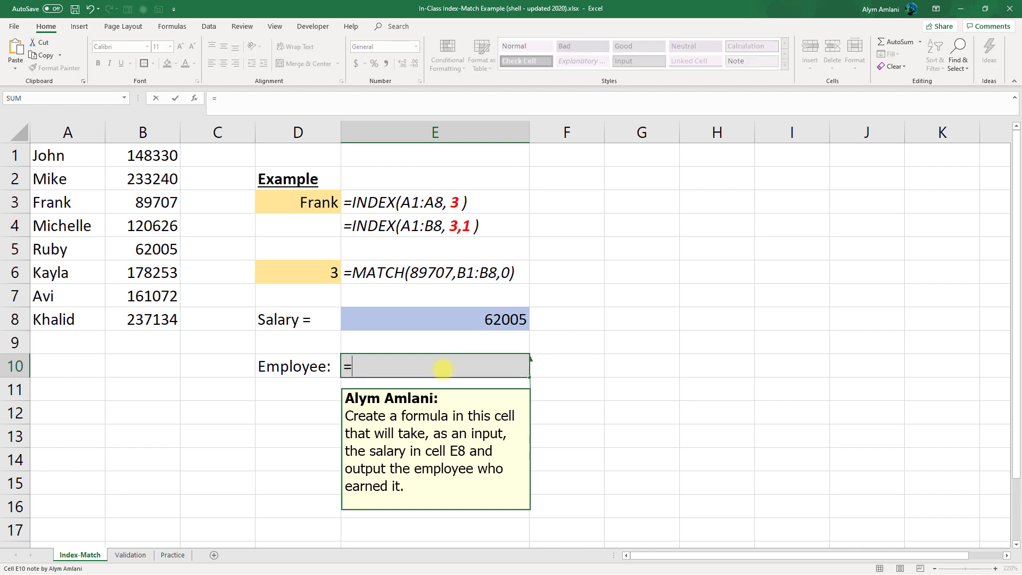
text(index)
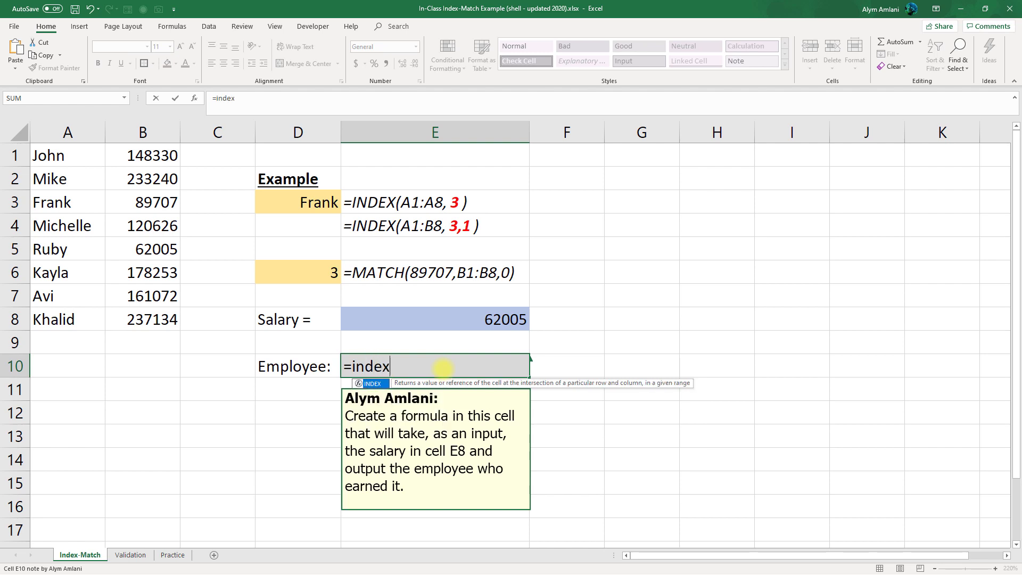
text(()
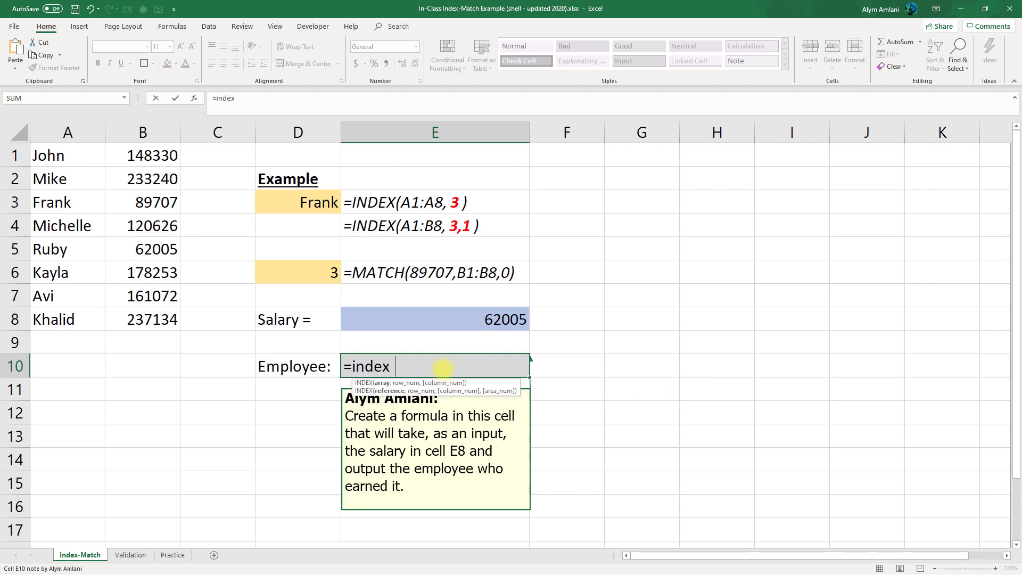
text(()
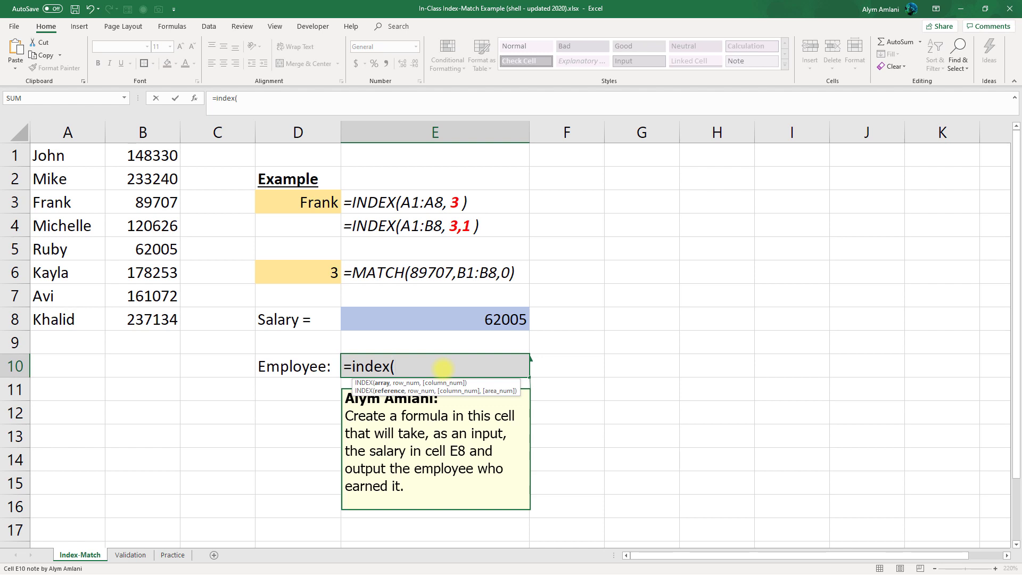
mouse_move(405, 350)
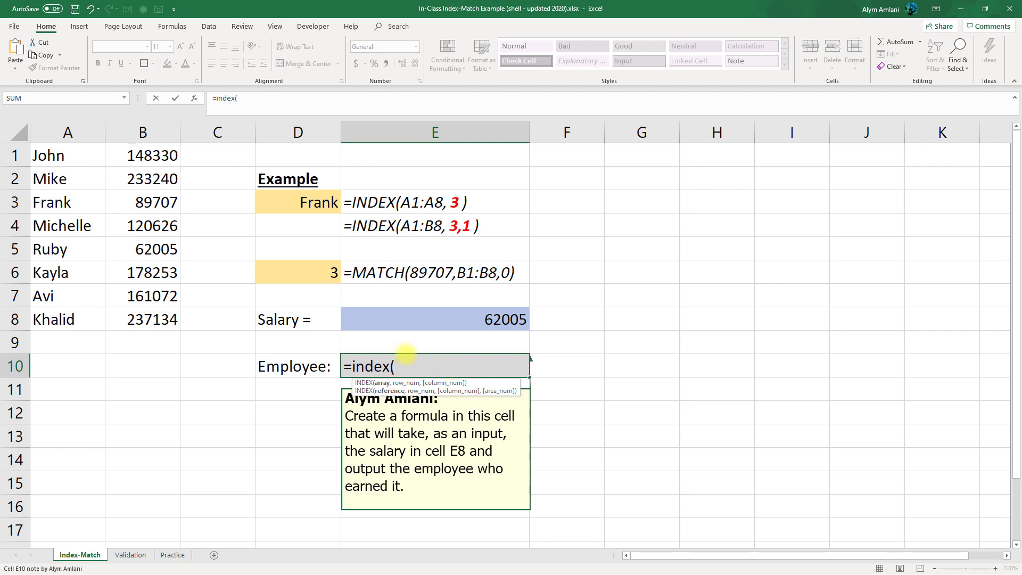
drag(67, 155, 67, 318)
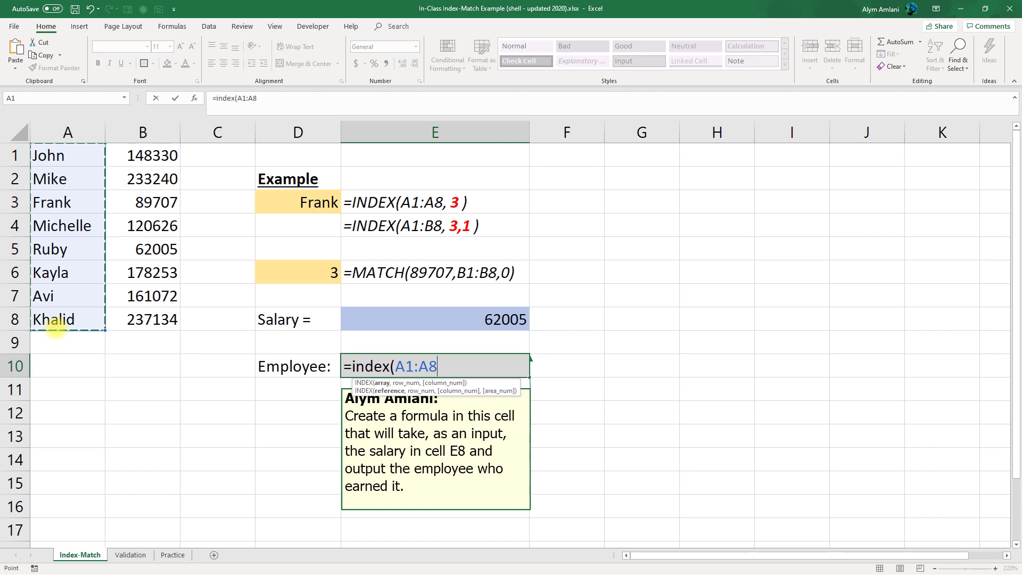
text(,)
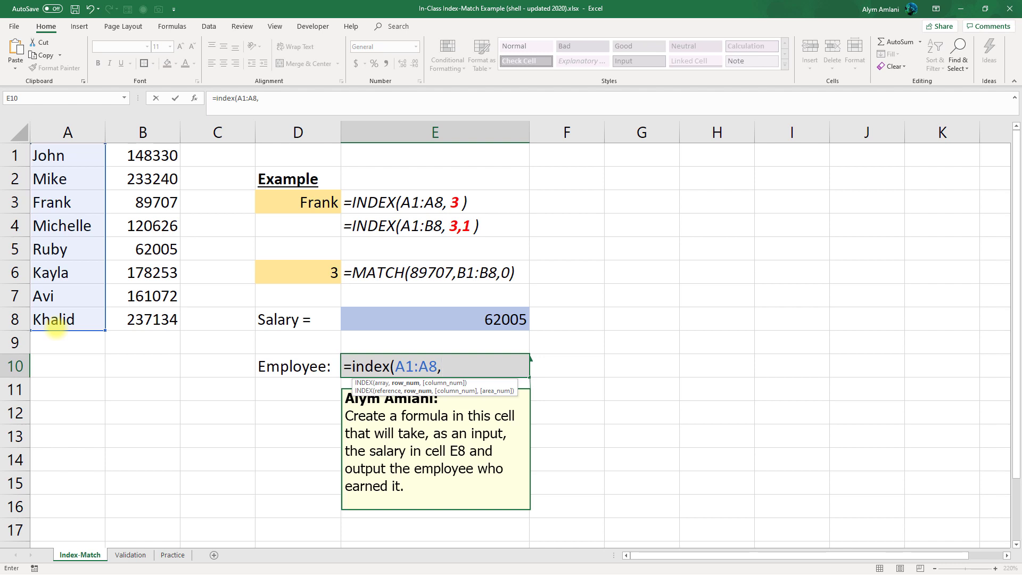
- Nest MATCH(E8,B1:B8,0) as the row and commit, returning Ruby for salary 62005
text(match()
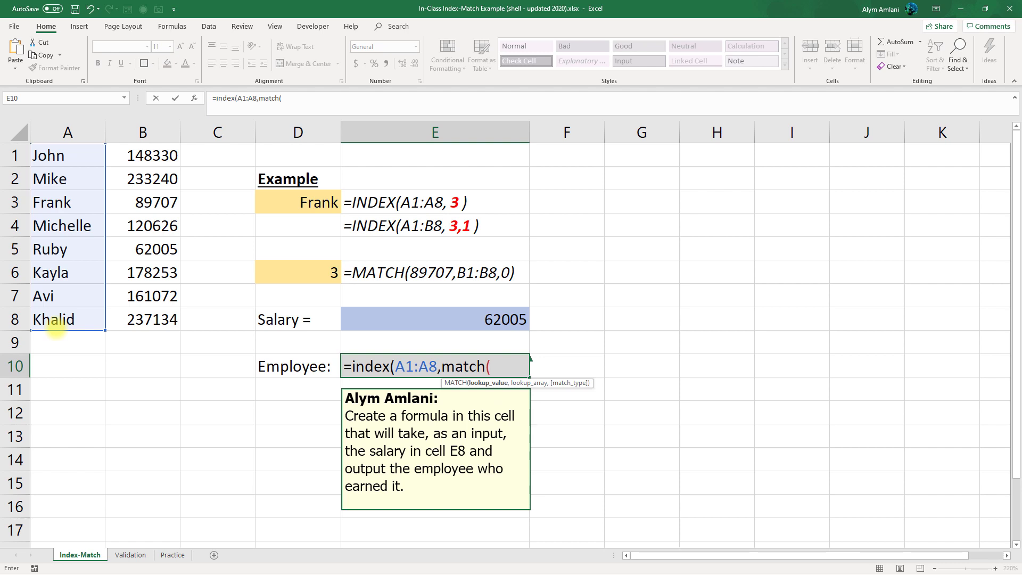
click(463, 319)
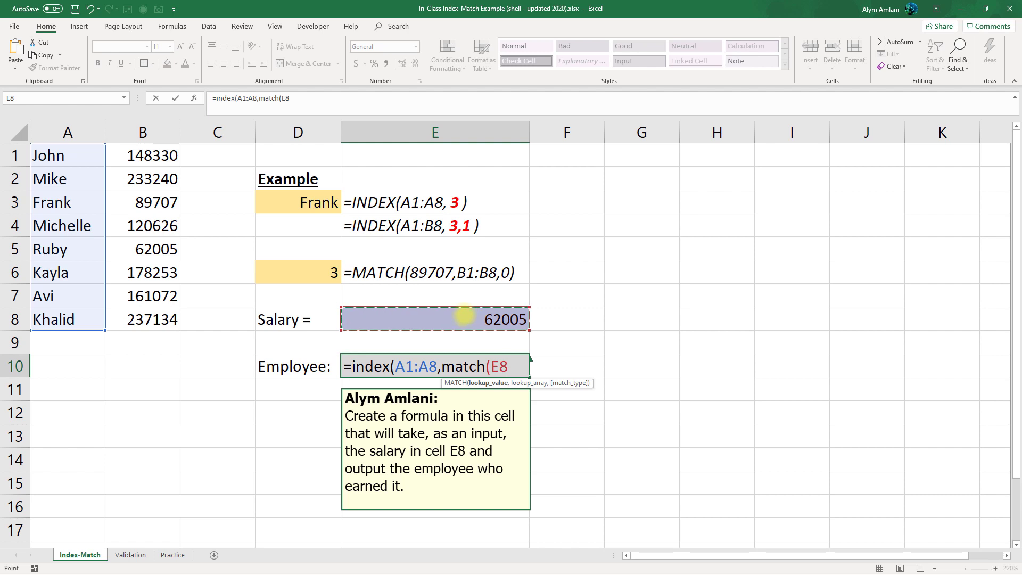
text(,)
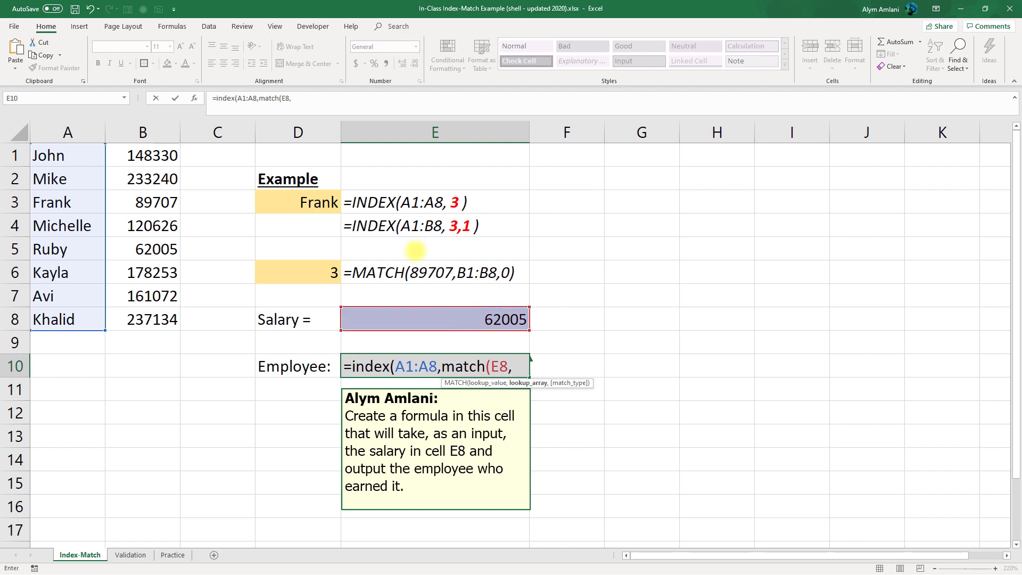
drag(142, 156, 143, 319)
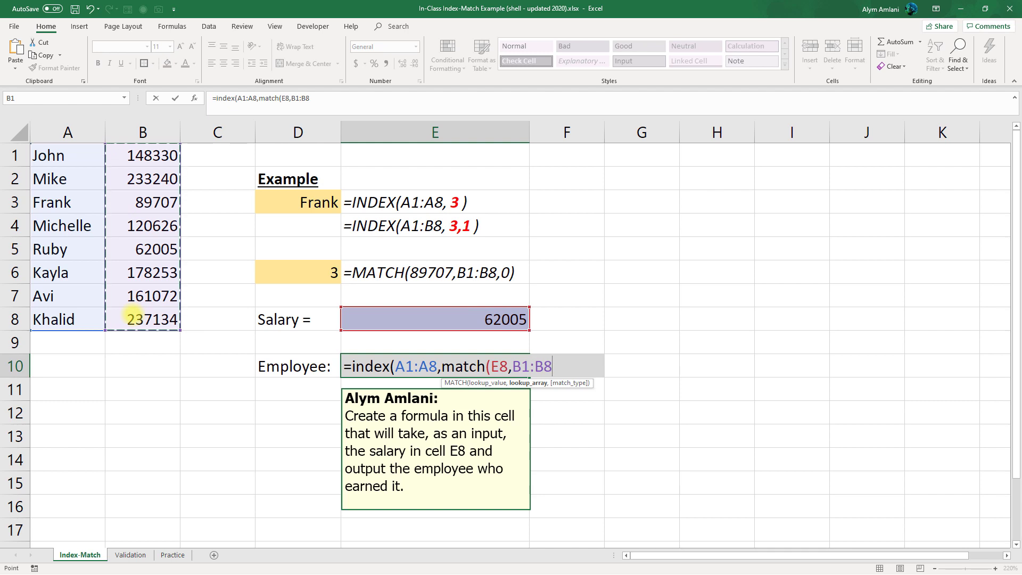
text(,)
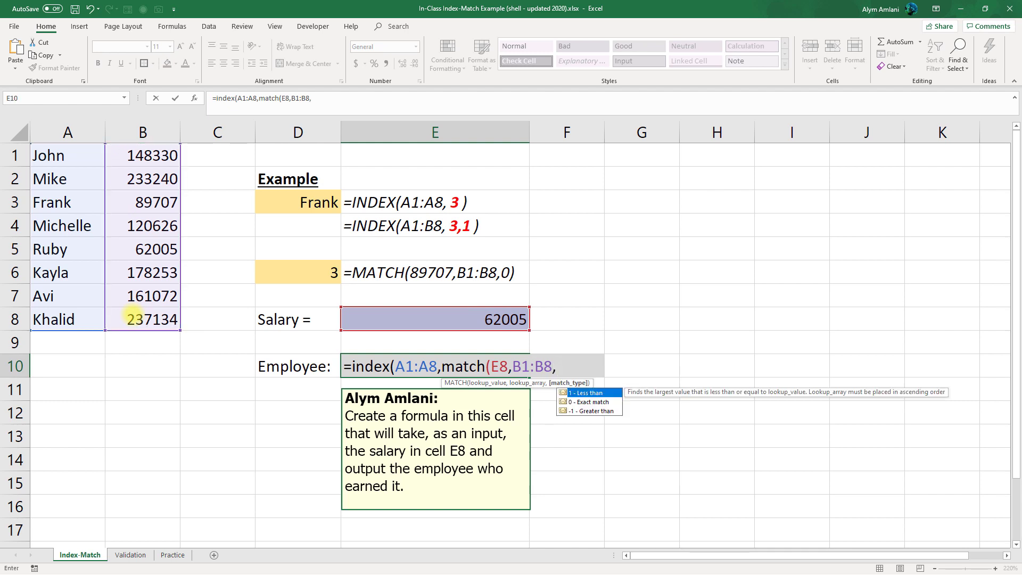
text(0)
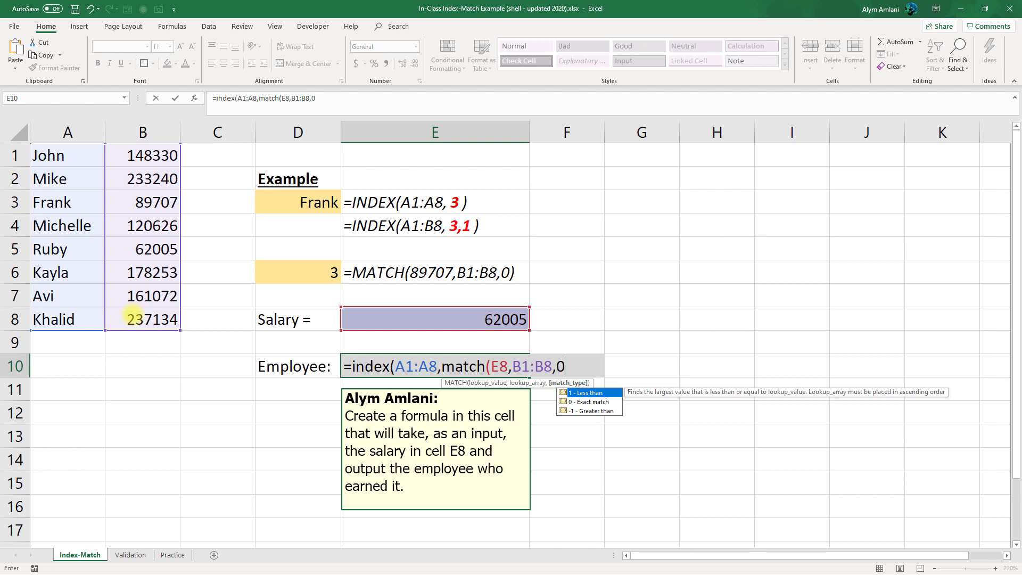
text())
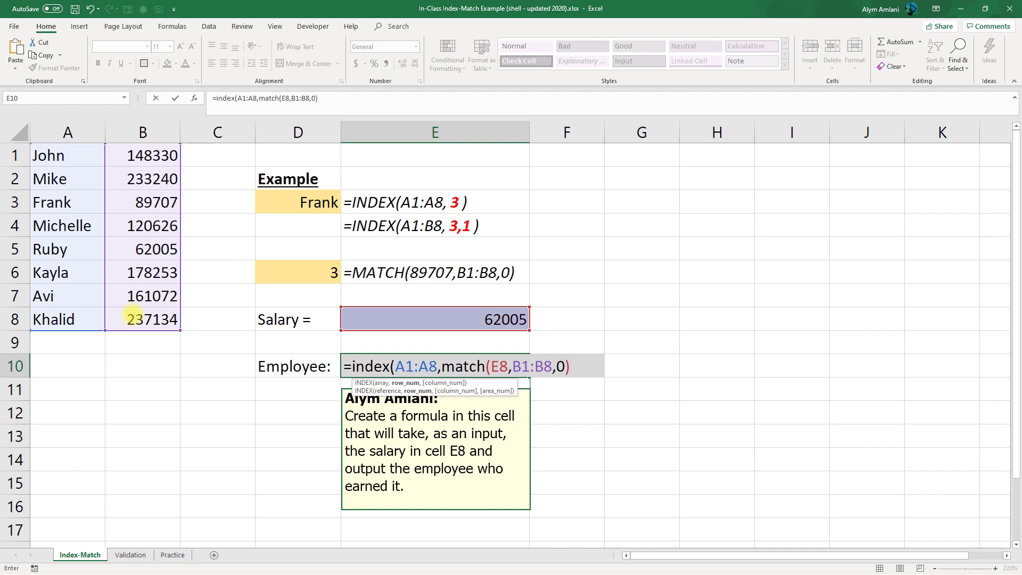
text())
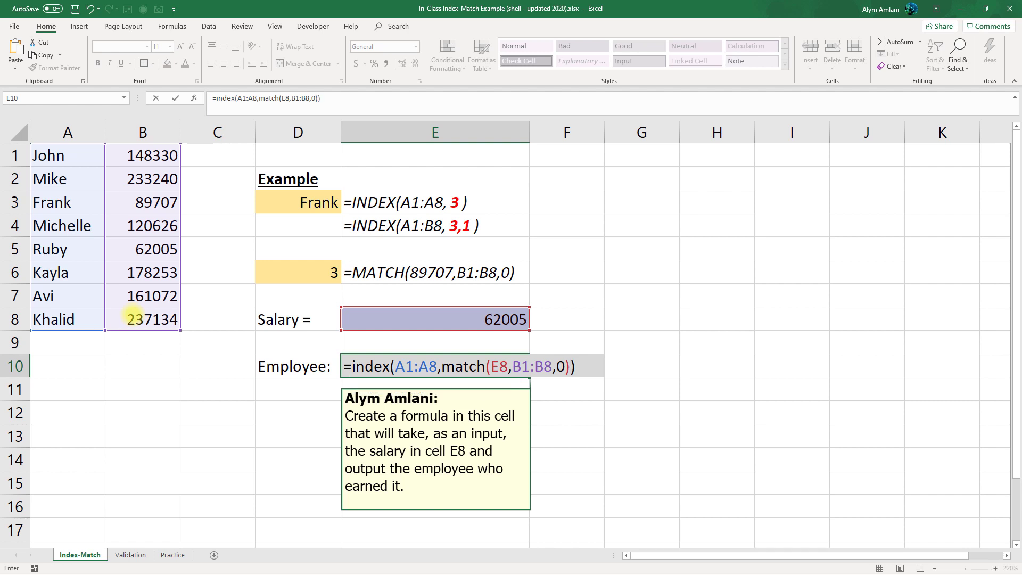
key(Enter)
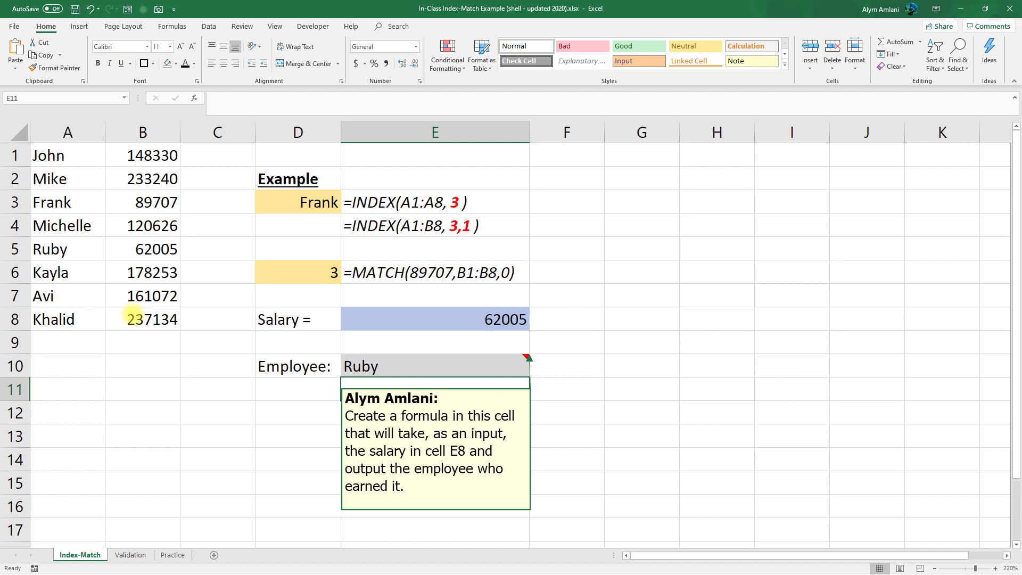
- Change the salary in E8 to 89707 so the lookup returns Frank
click(462, 319)
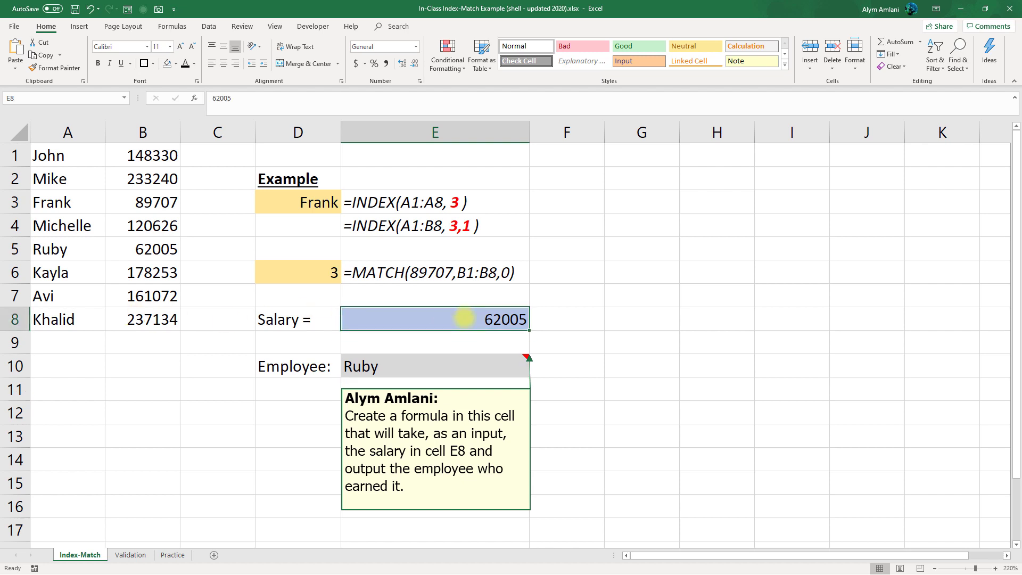
text(89707)
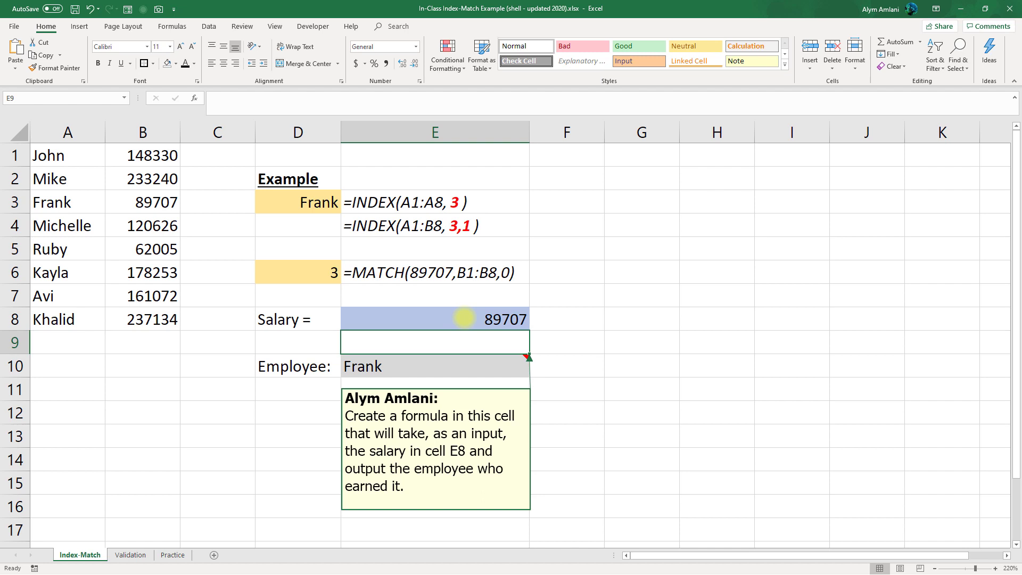
click(435, 320)
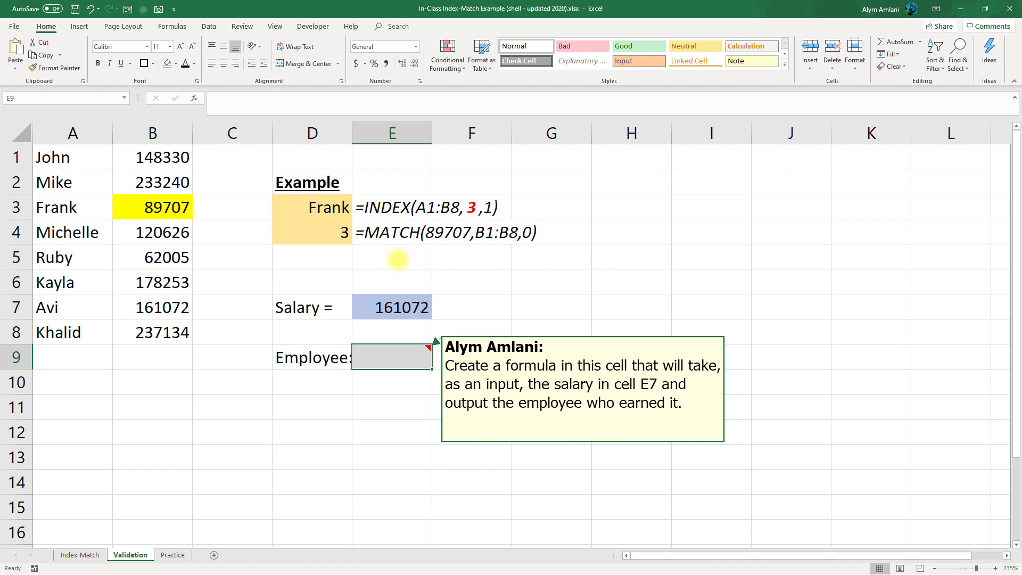
mouse_move(365, 293)
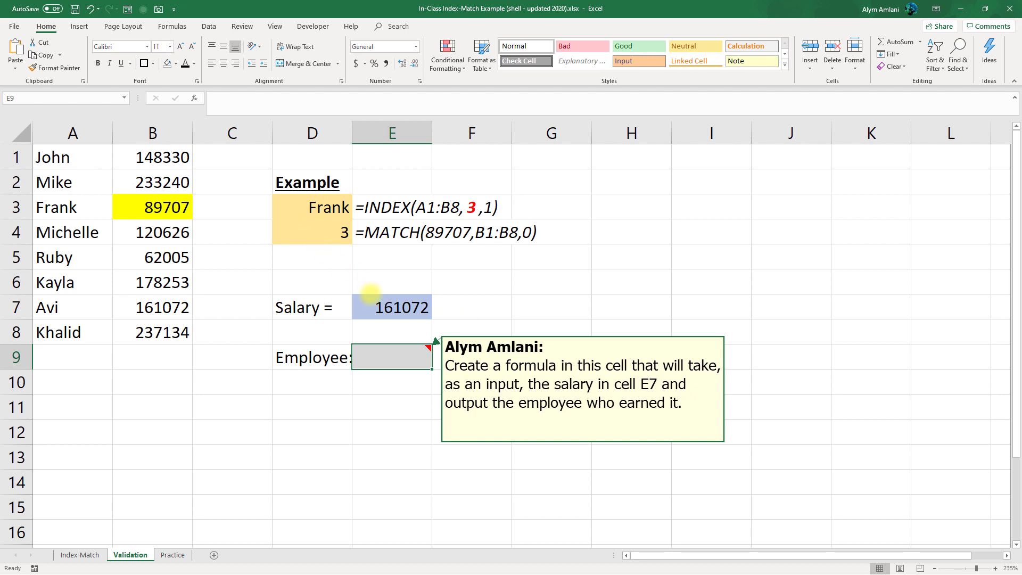
mouse_move(392, 328)
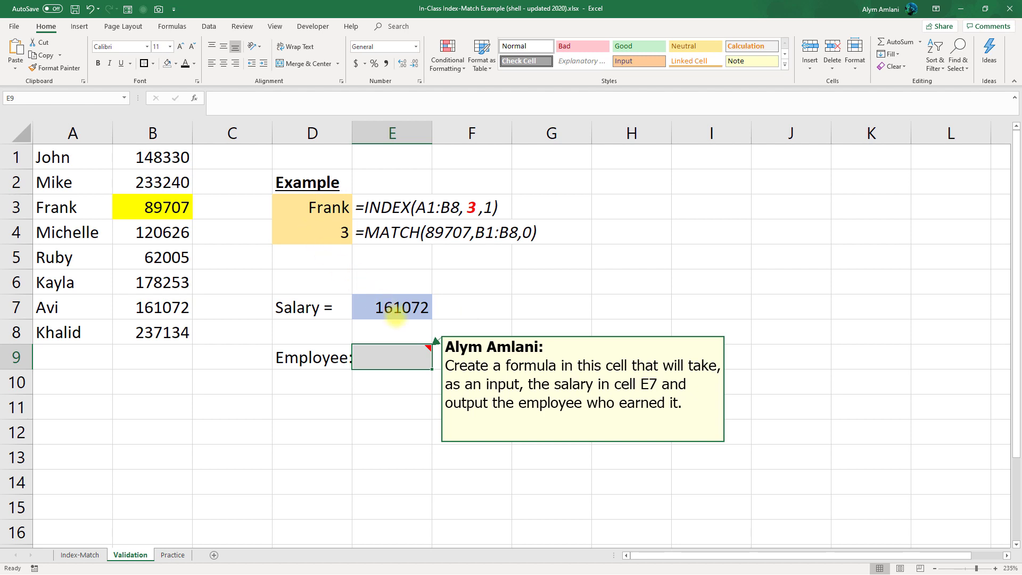
- Enter =INDEX(A1:A8,MATCH(E7,B1:B8,0)) in E9, returning Avi for salary 161072
text(=)
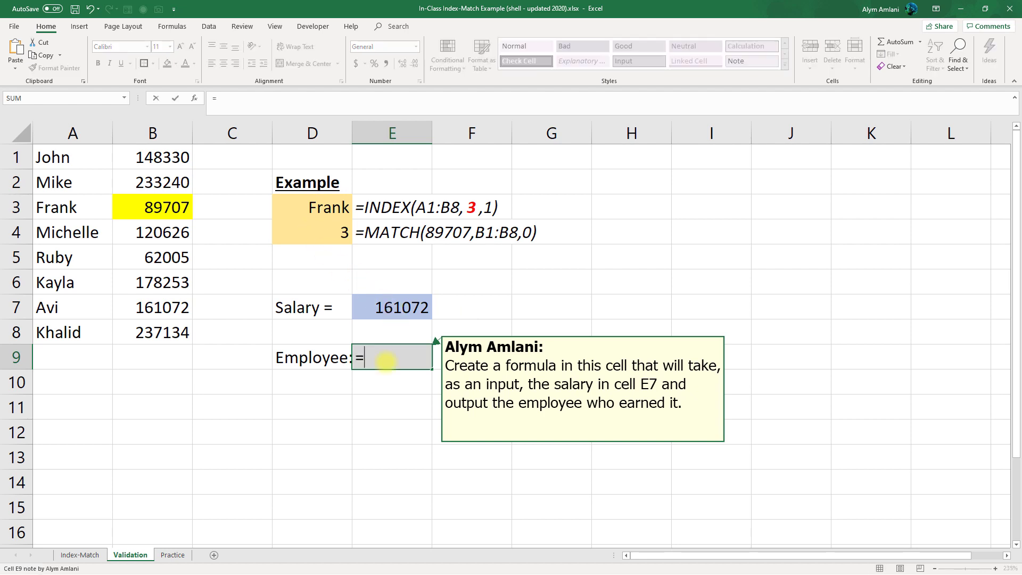
text(index(A1:A8)
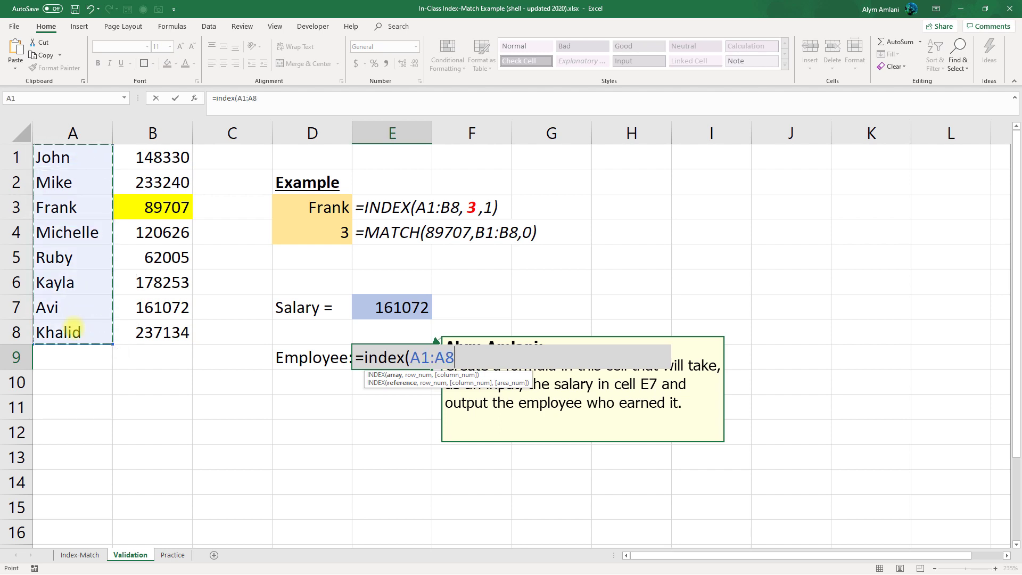
text(,)
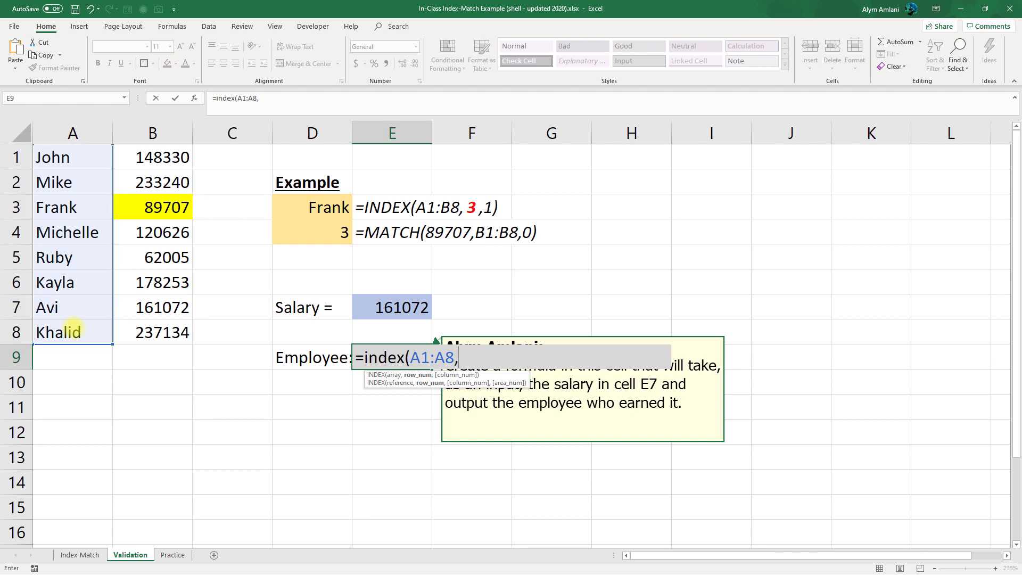
text(match()
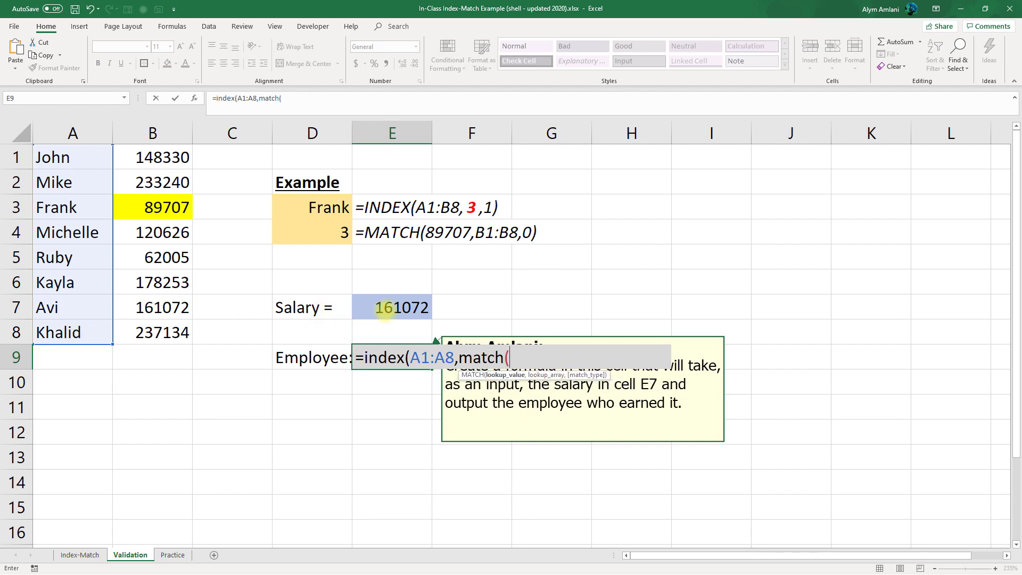
click(392, 307)
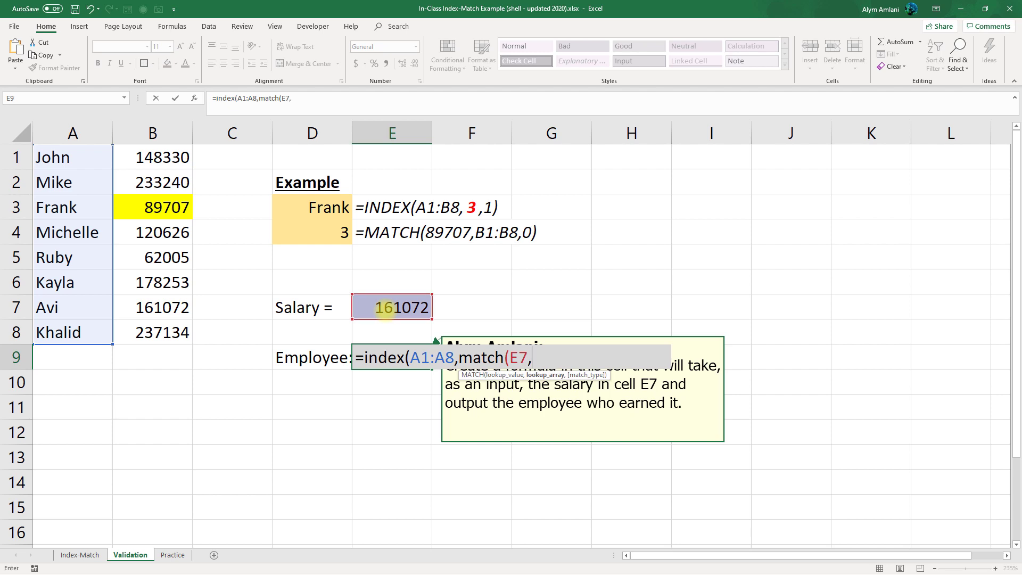
drag(152, 157, 152, 232)
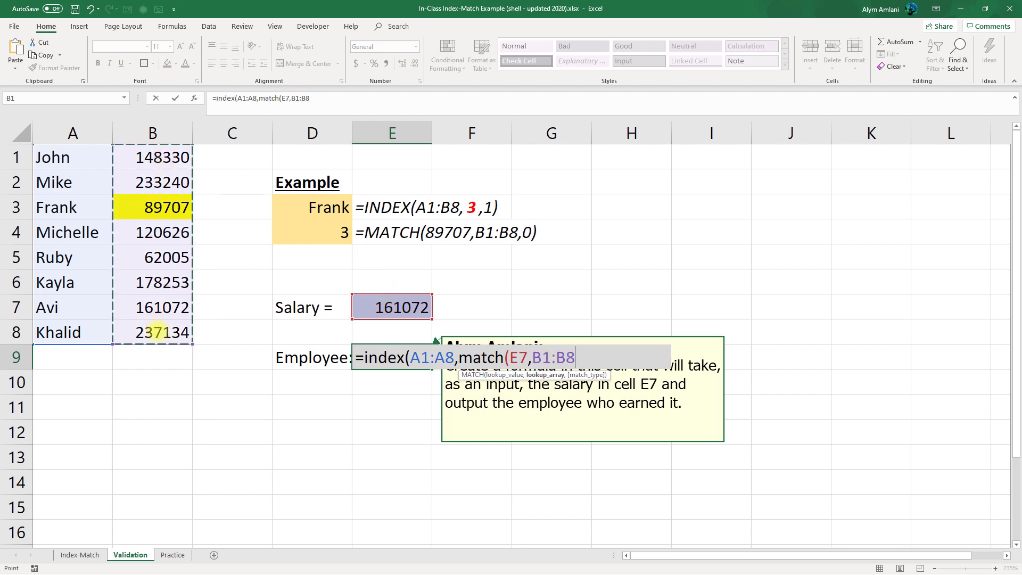
text(,)
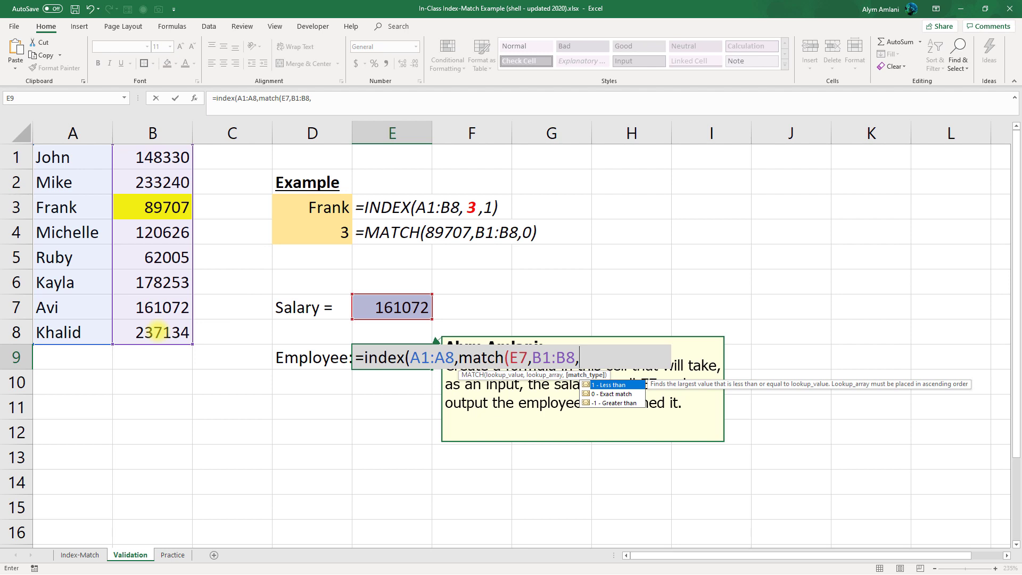
text(0))
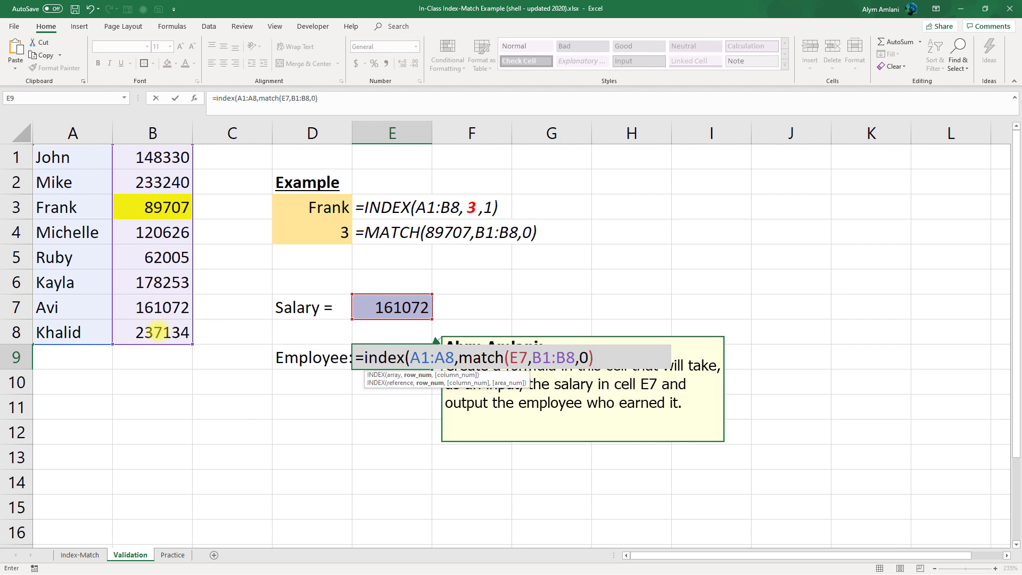
key(Enter)
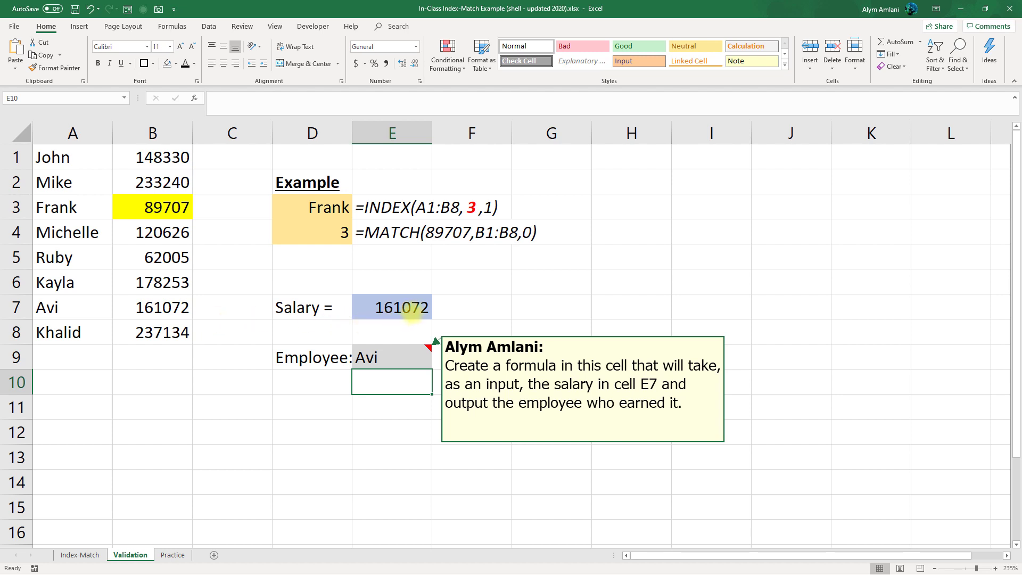
- Restrict E7 with Data Validation to a List sourced from the salaries in $B$1:$B$8
click(392, 307)
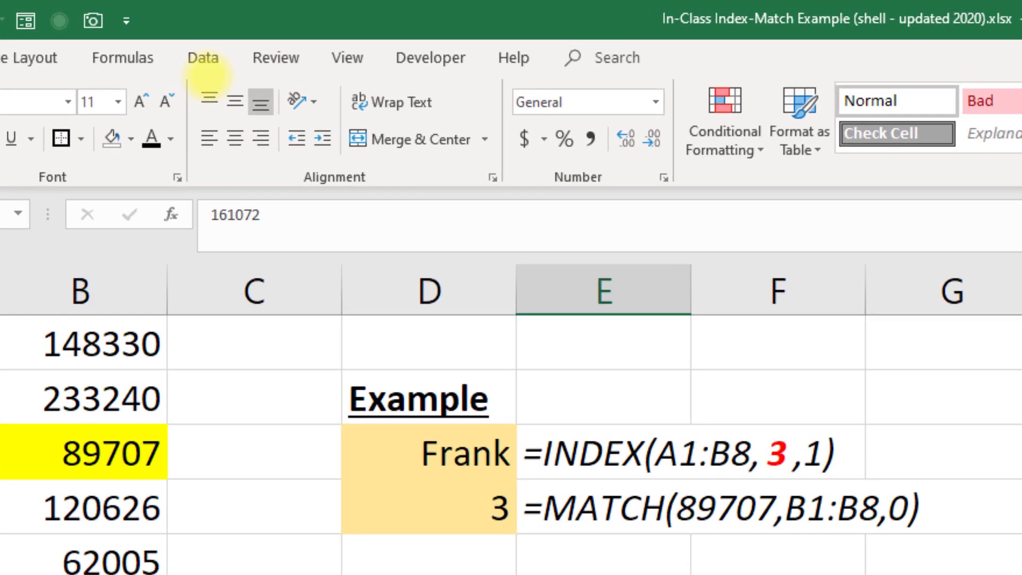
click(202, 56)
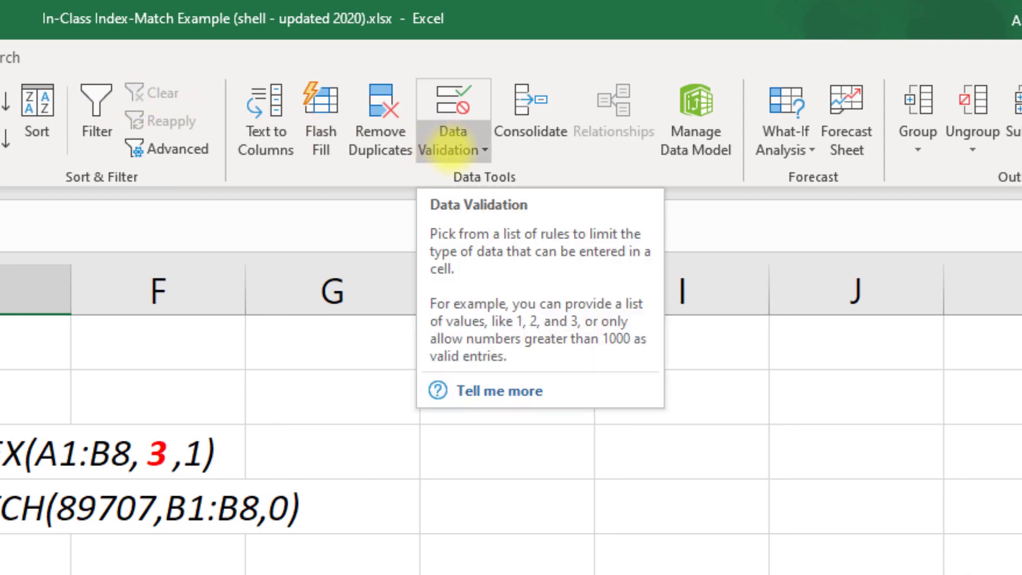
click(470, 150)
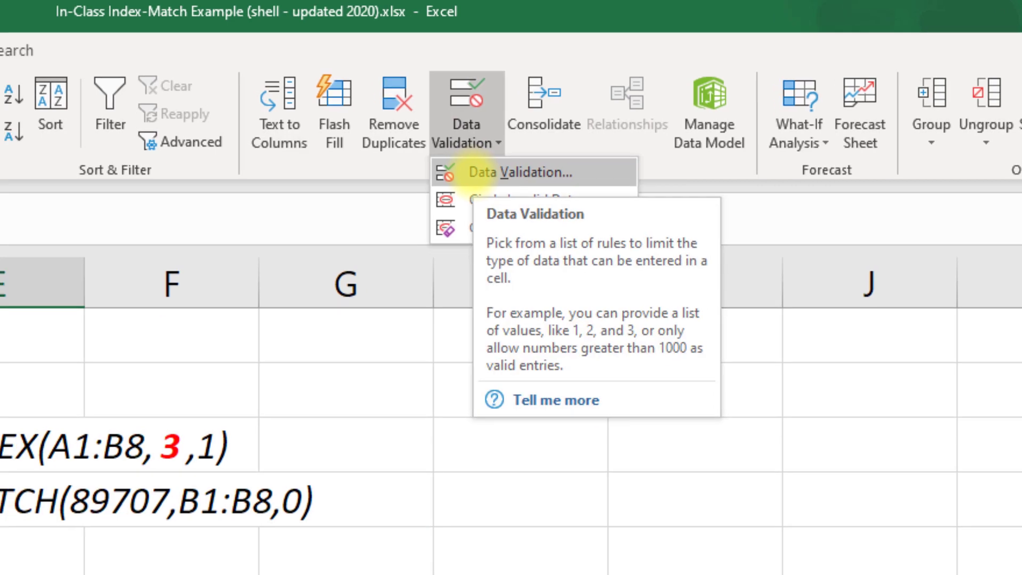
click(510, 171)
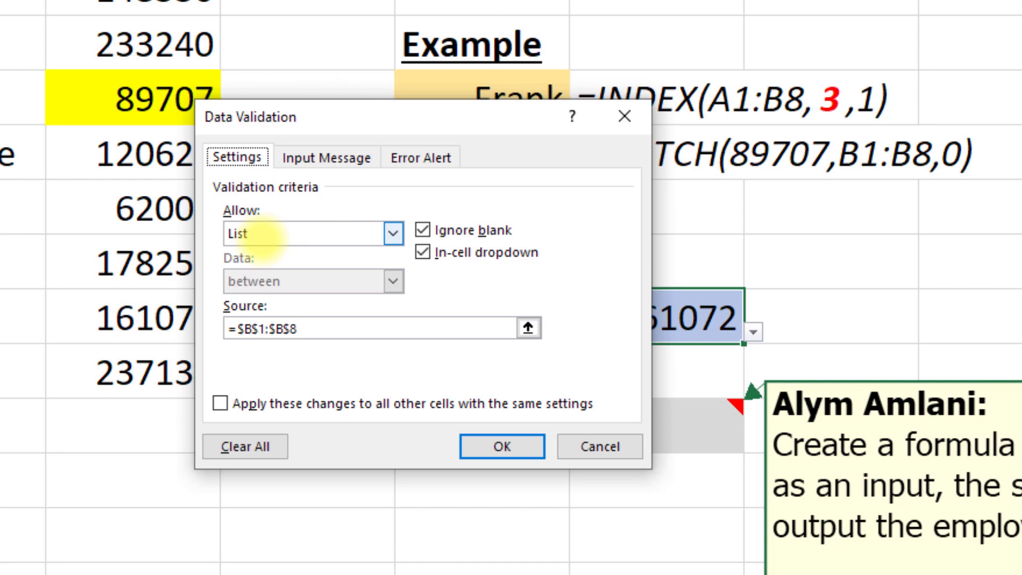
click(392, 232)
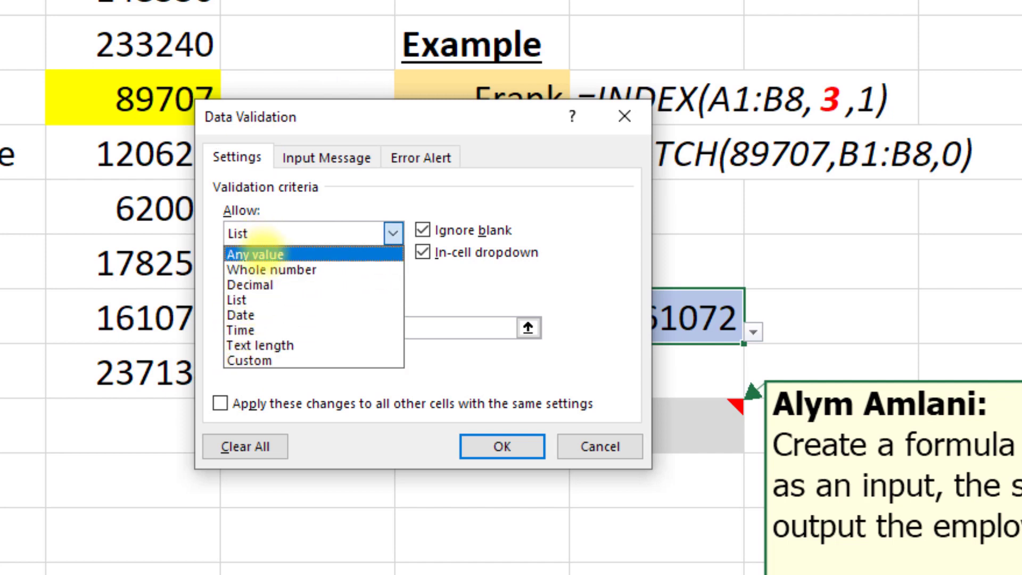
click(238, 300)
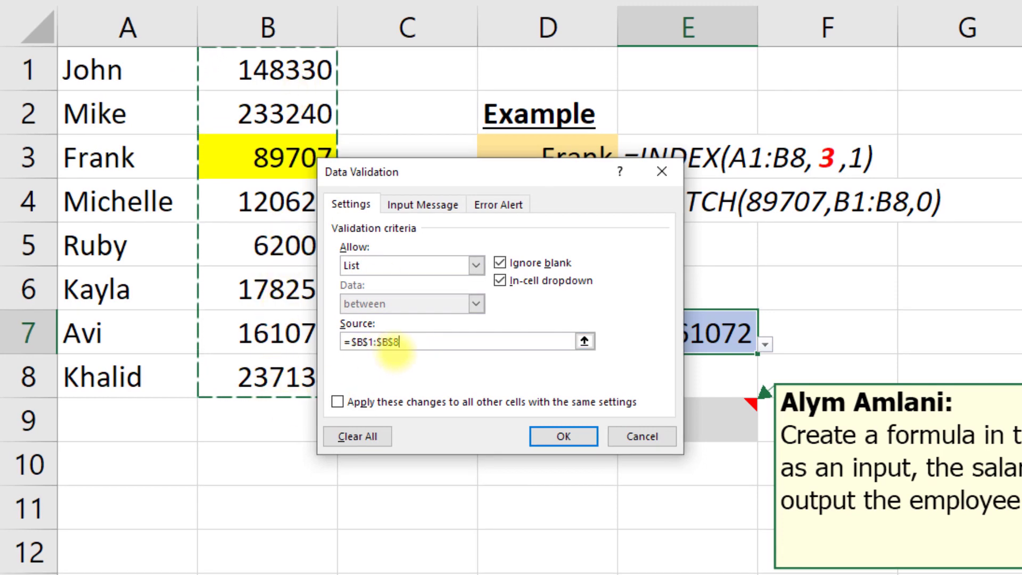
click(562, 437)
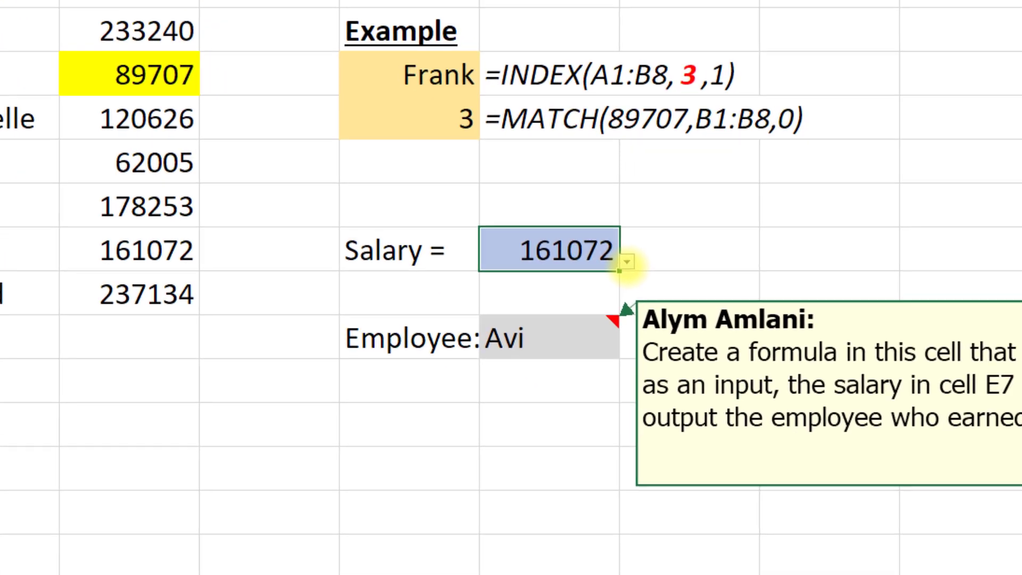
- Pick the 148330 salary from the E7 dropdown list
click(628, 262)
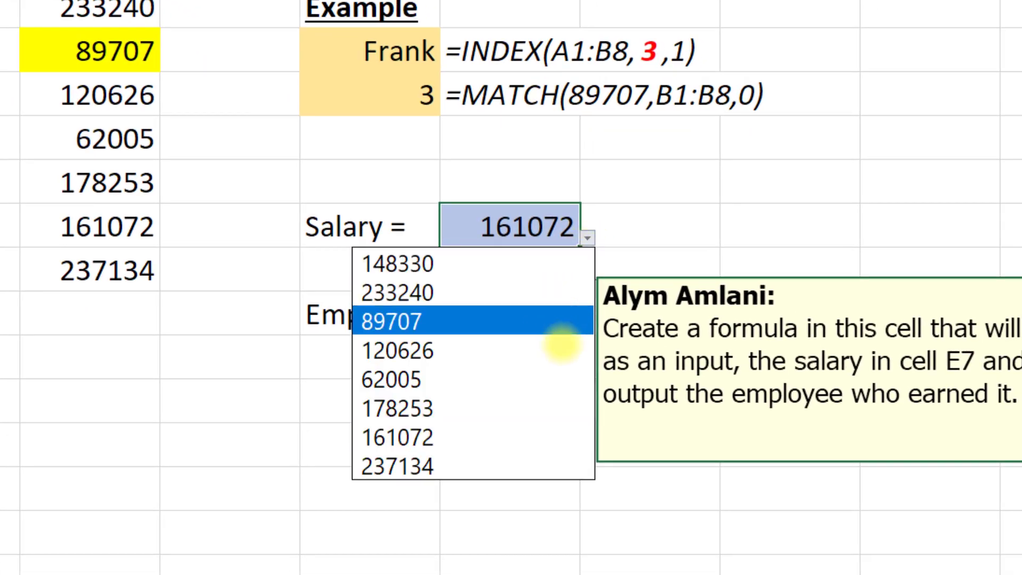
mouse_move(542, 479)
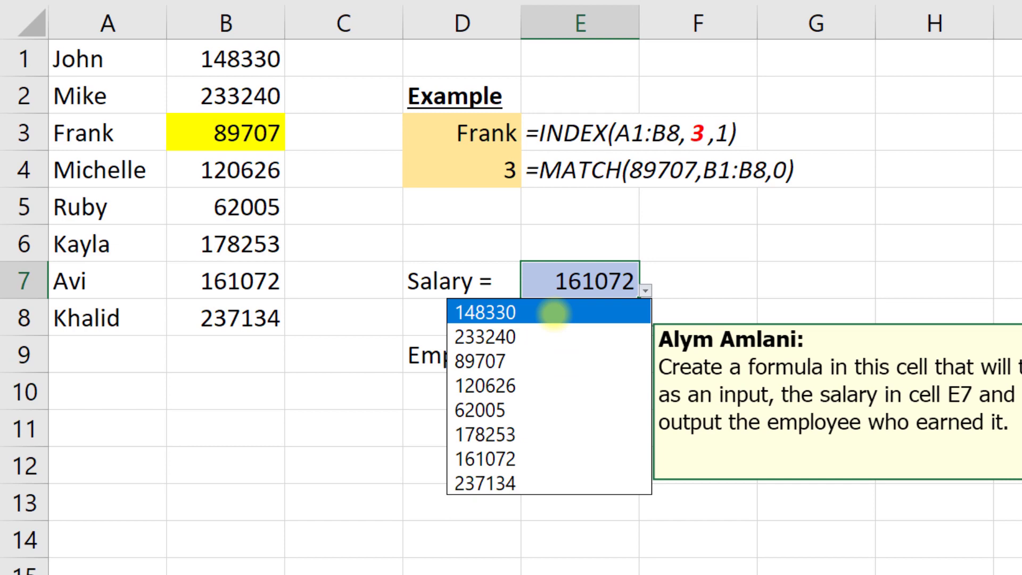
click(494, 312)
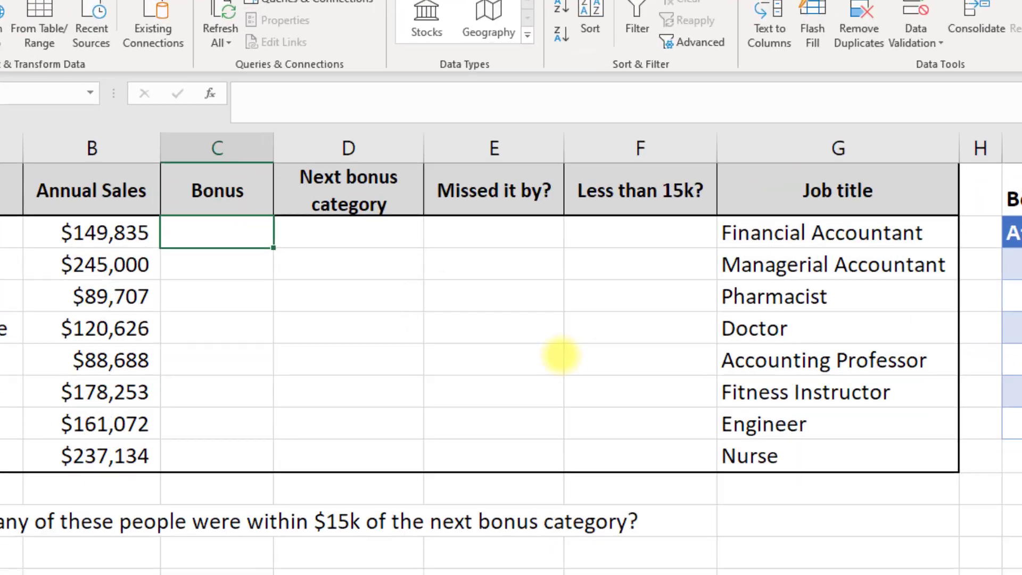
- Enter =VLOOKUP(B2,Table1,2,TRUE)*B2 in C2, giving the first bonus of $7,492
text(=VLOOKUP()
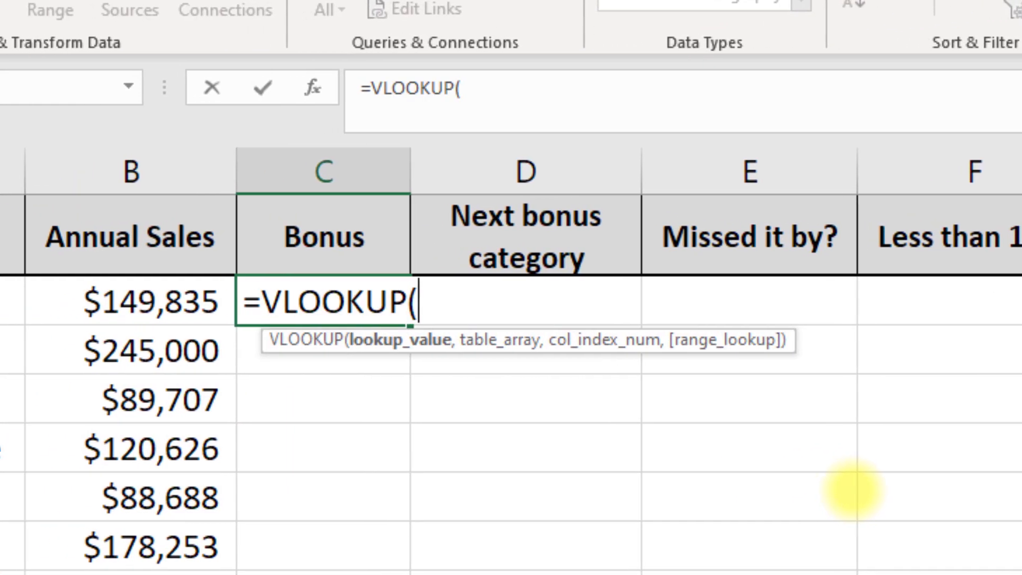
click(141, 300)
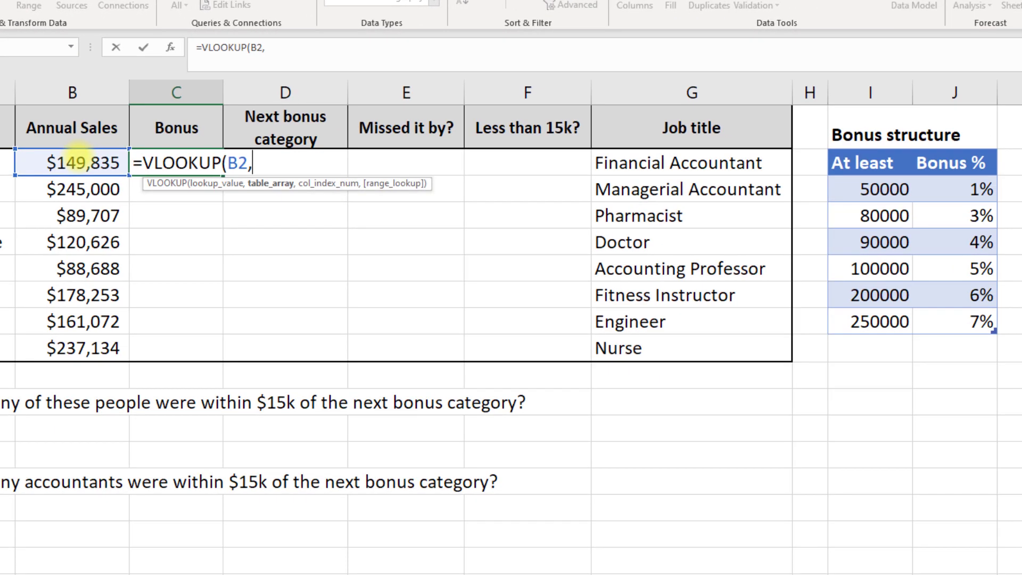
click(871, 189)
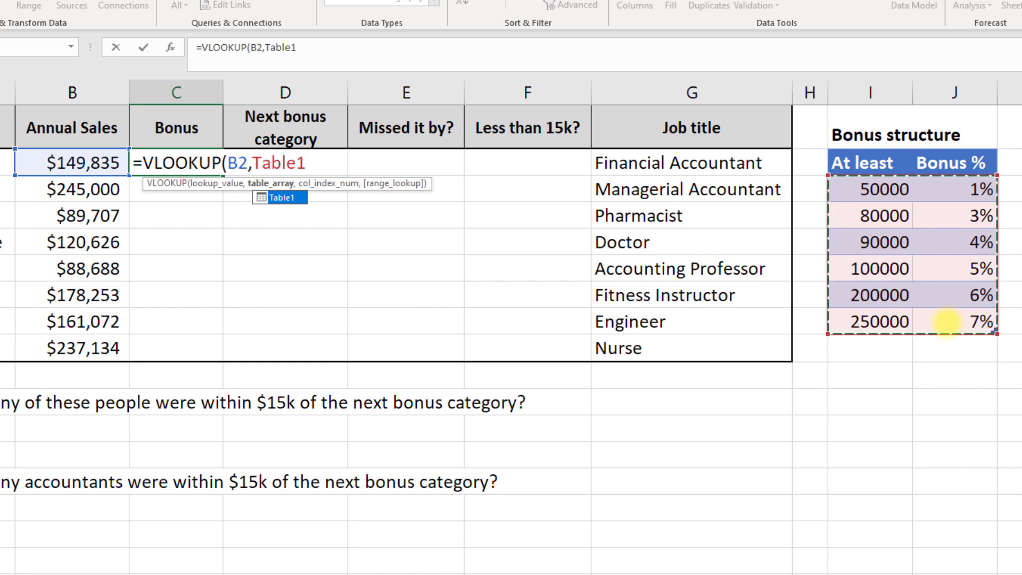
text(,)
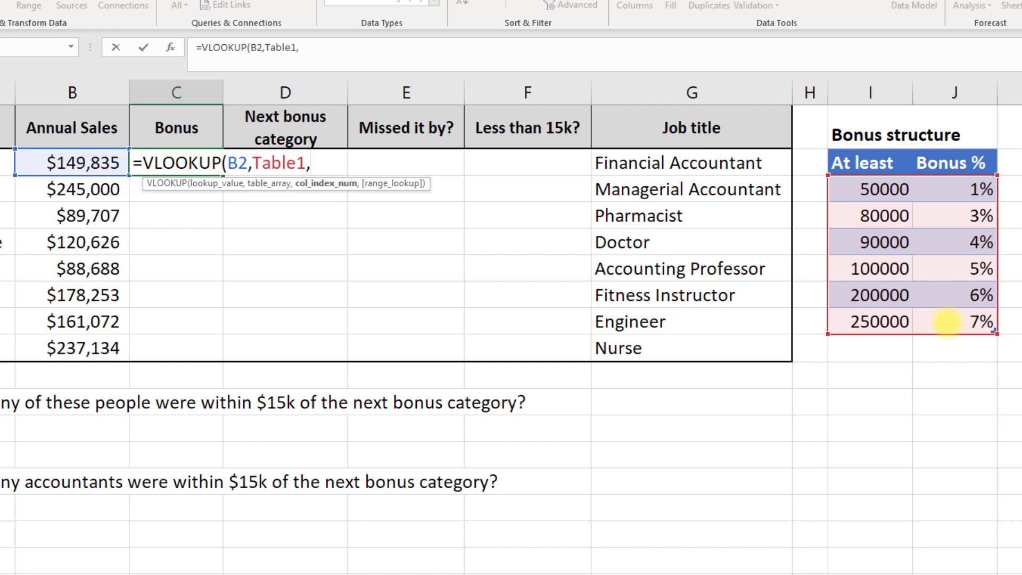
text(2,)
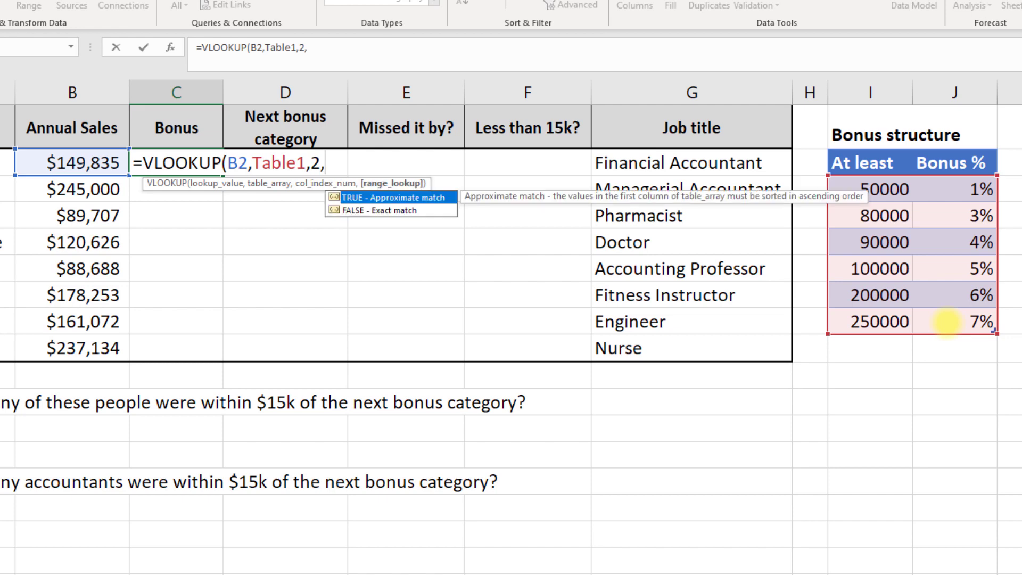
text(true))
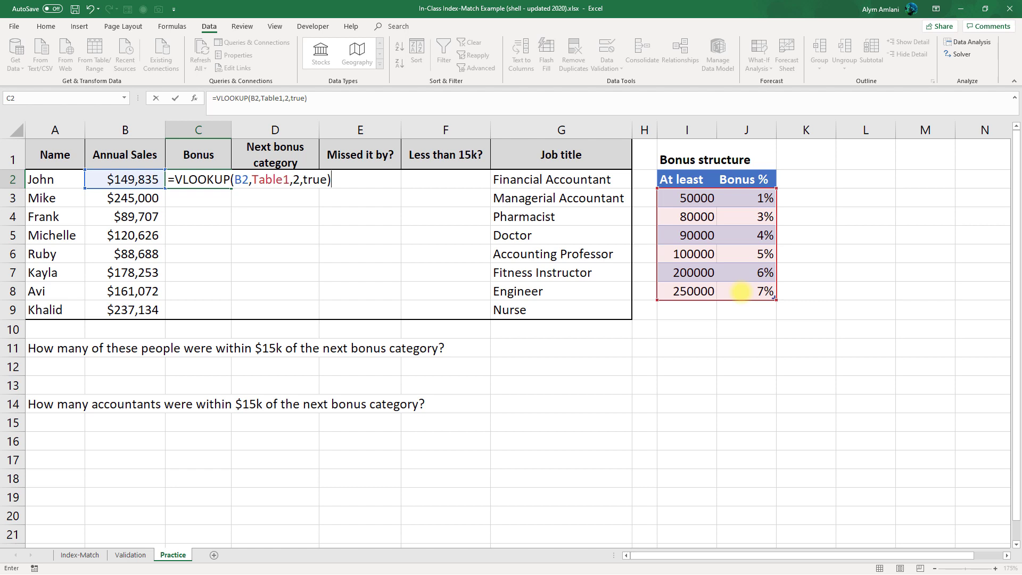
text(*)
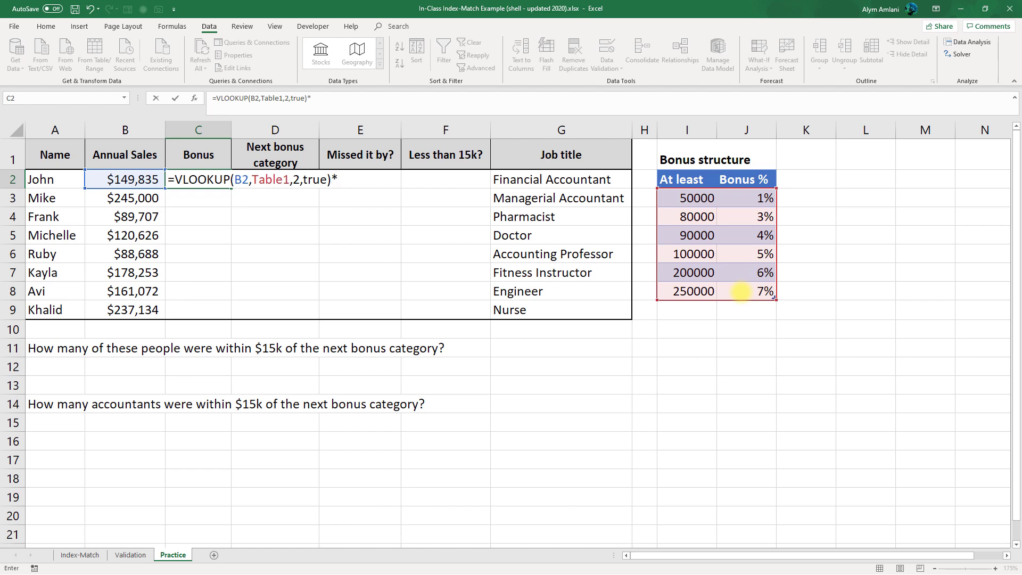
click(124, 179)
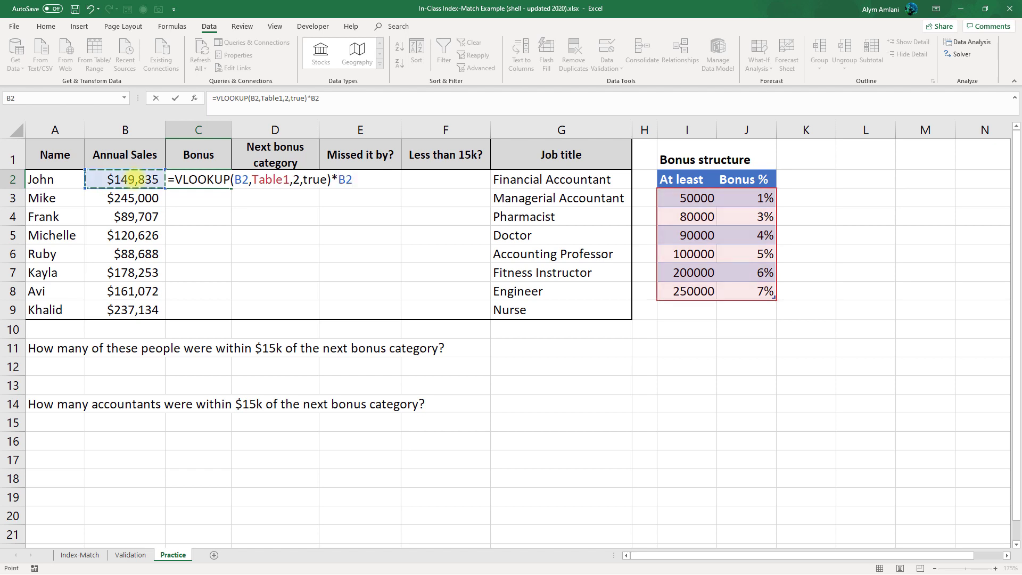
key(Enter)
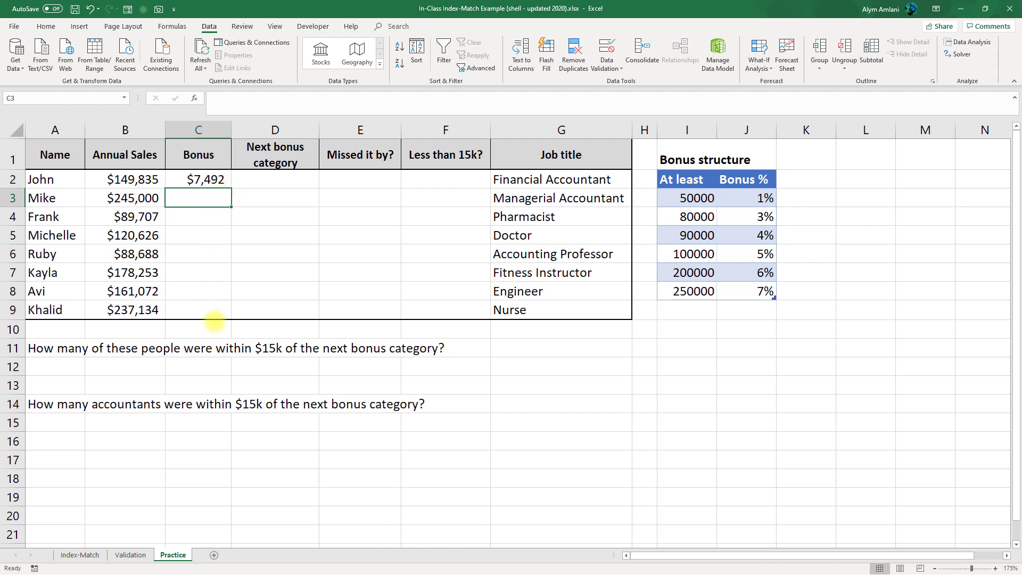
- Start a formula with =i in the first Next bonus category cell D2
click(275, 179)
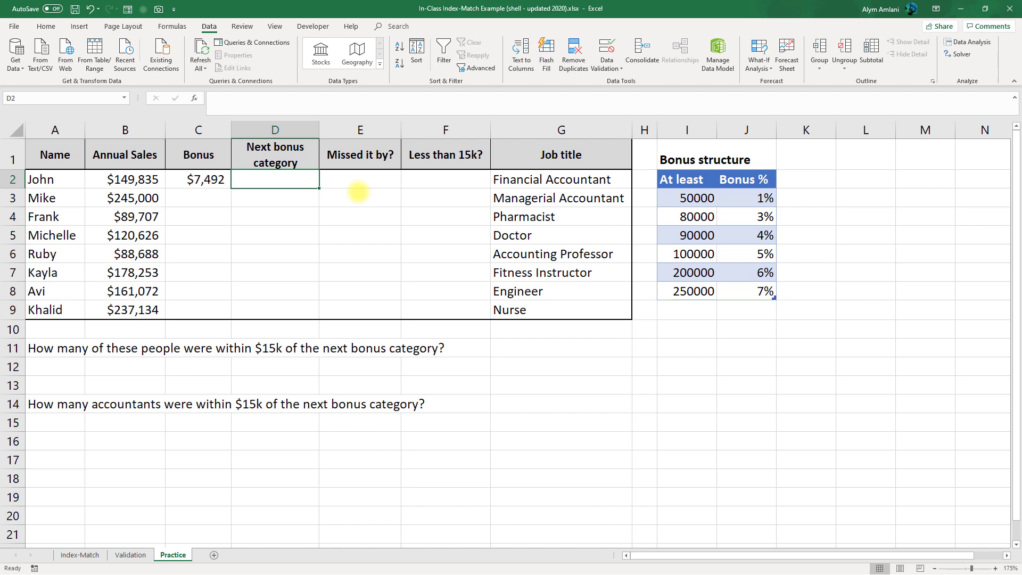
text(=i)
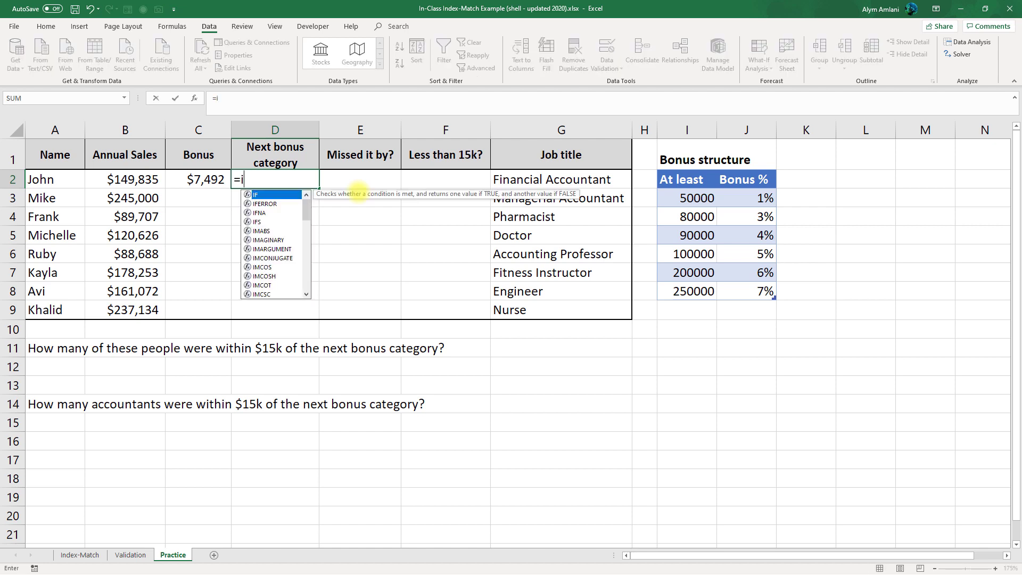
- Continue D2 as INDEX over the Table1 At least thresholds as result range
text(ndex()
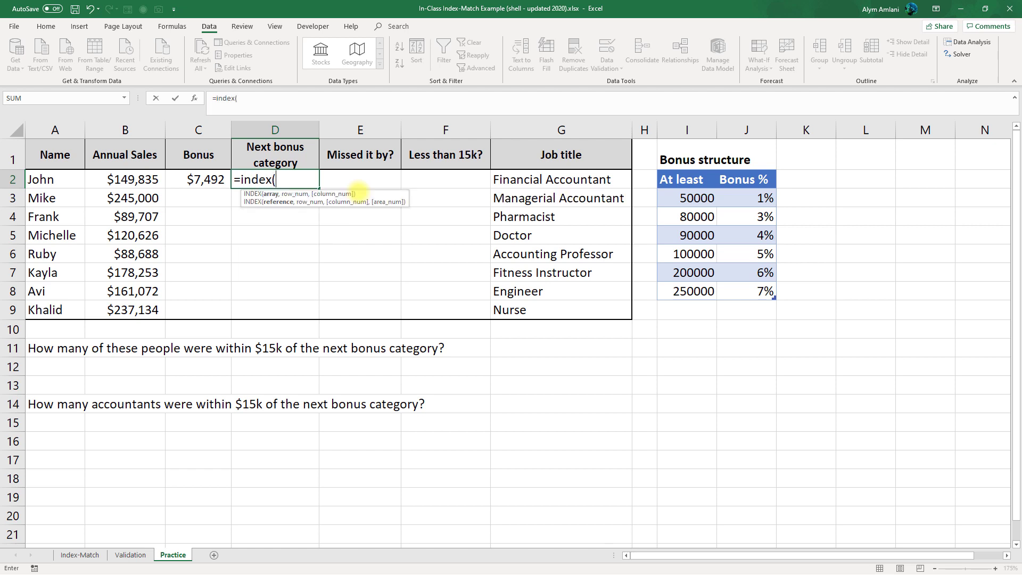
drag(687, 198, 686, 253)
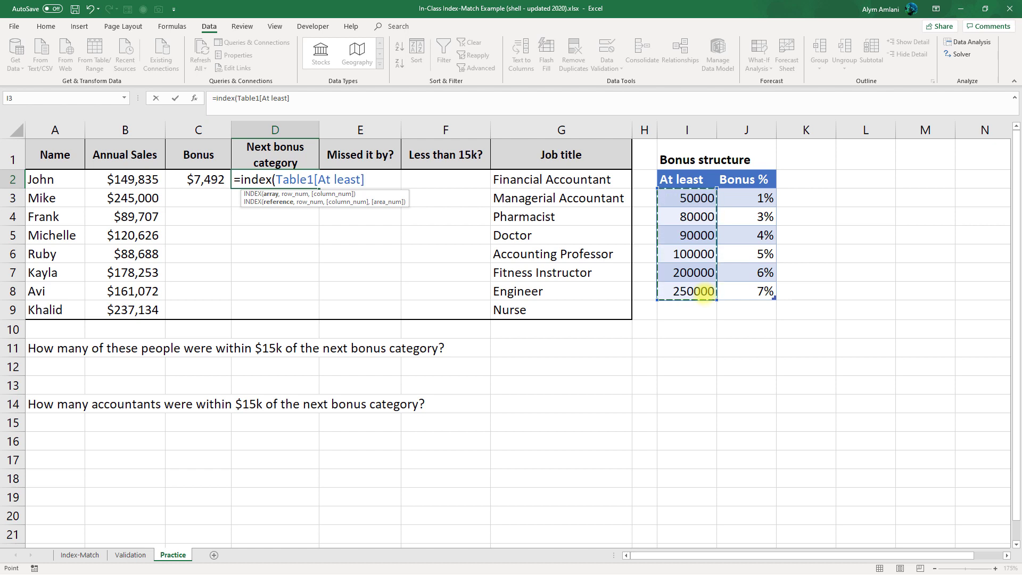
text(,)
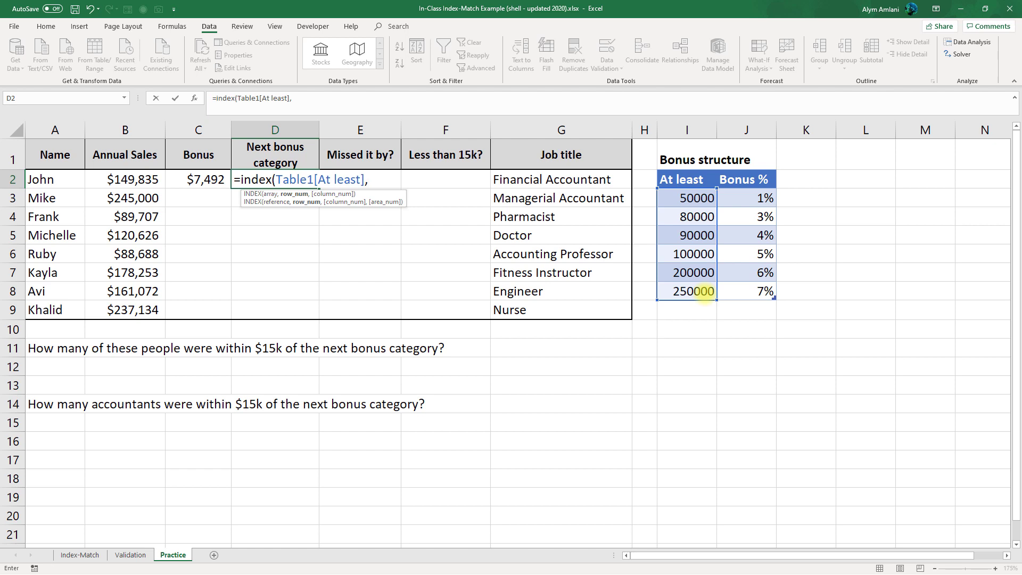
- Nest MATCH(B2,Table1[At least],1)+1 and commit, giving next threshold 200000
text(match()
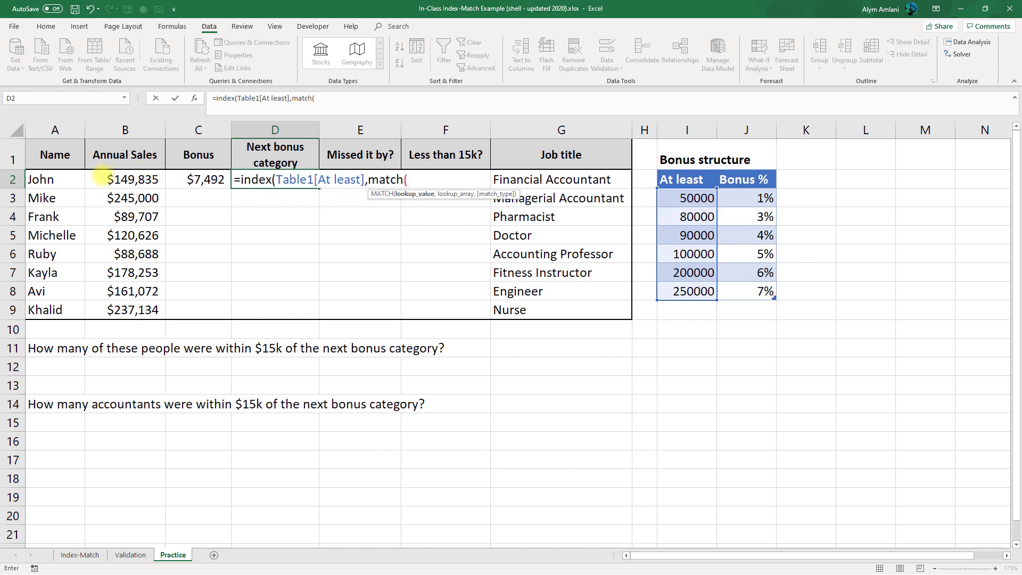
click(124, 178)
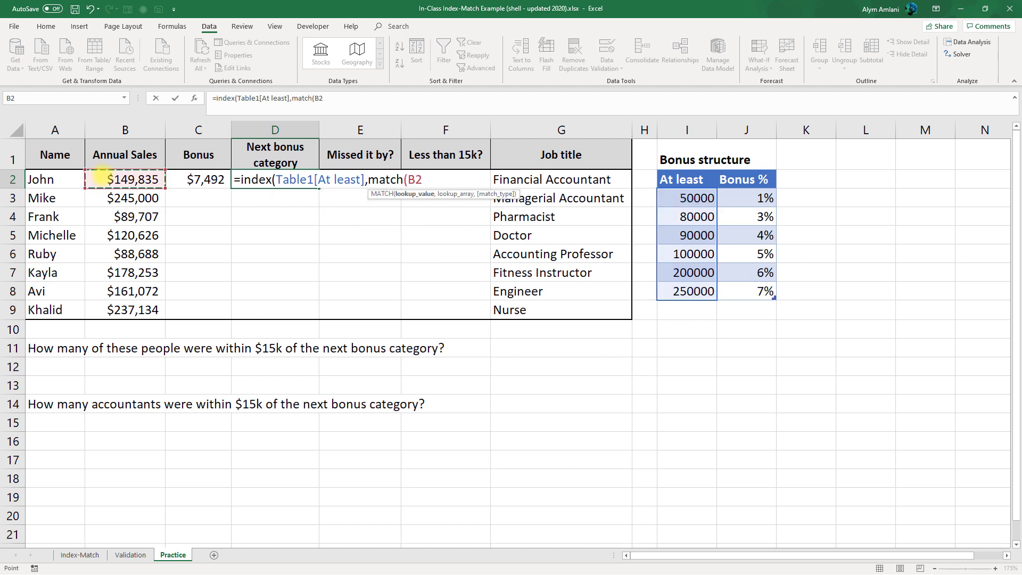
text(,Table1[At least)
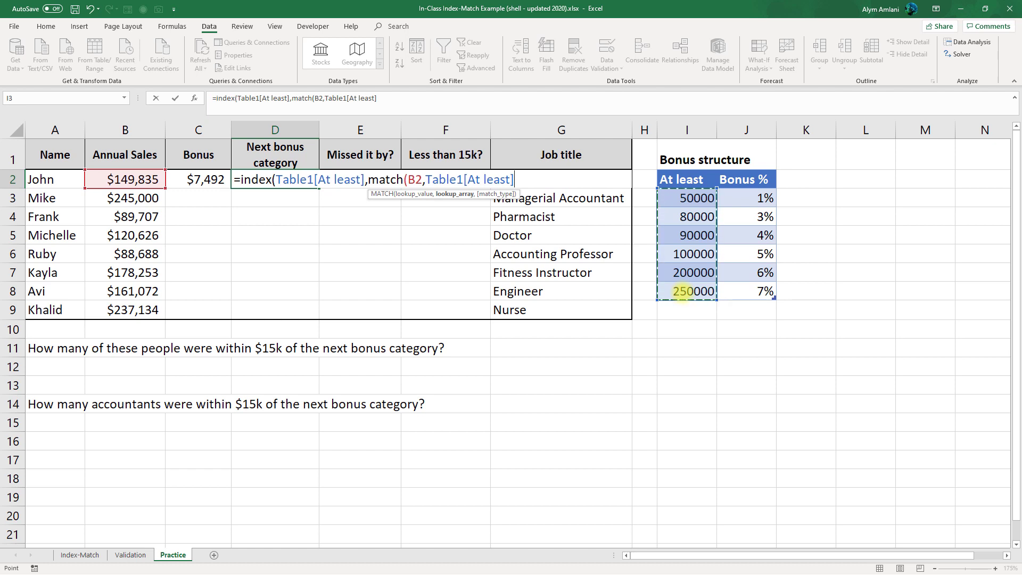
text(,)
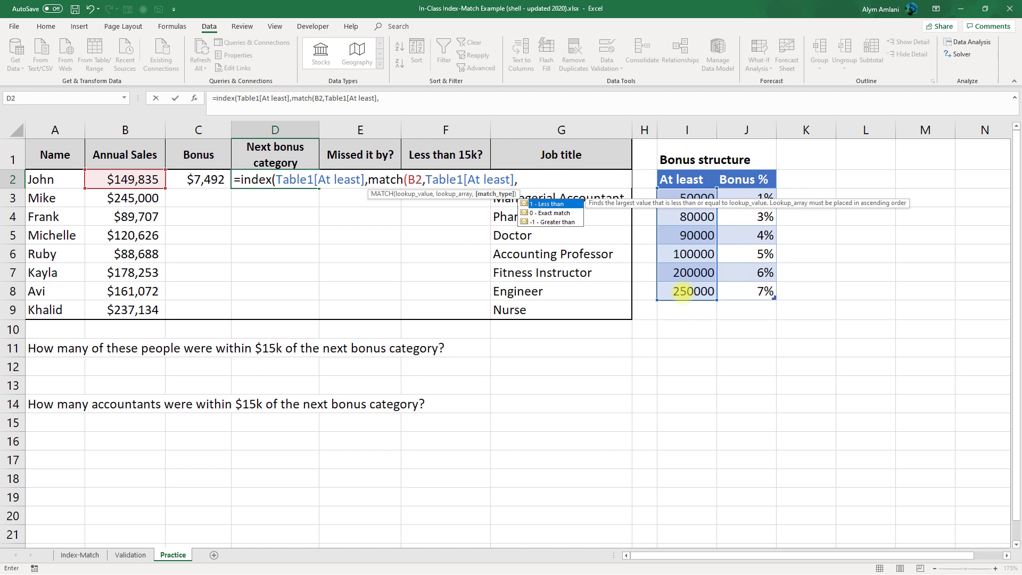
text(1)
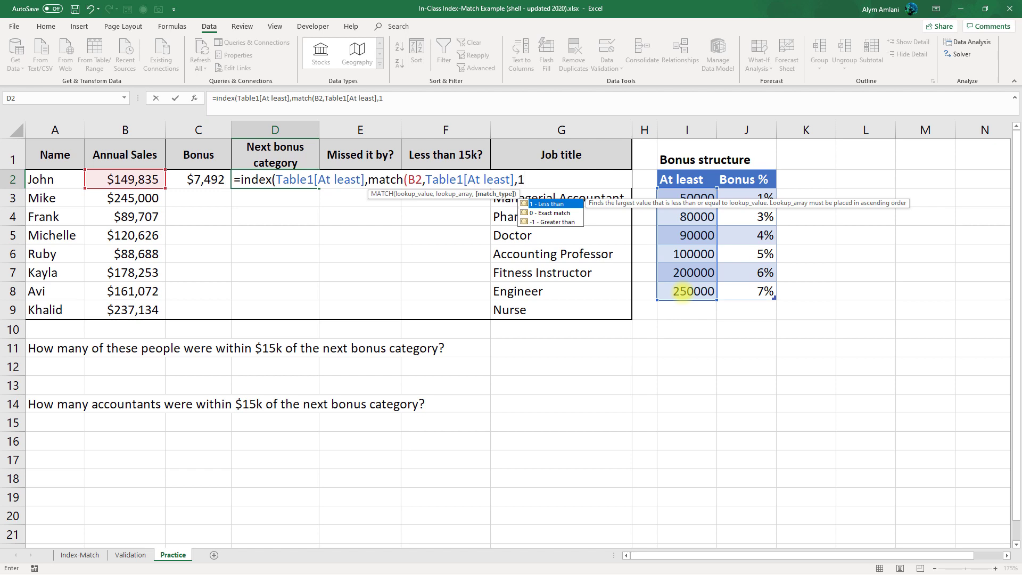
text())
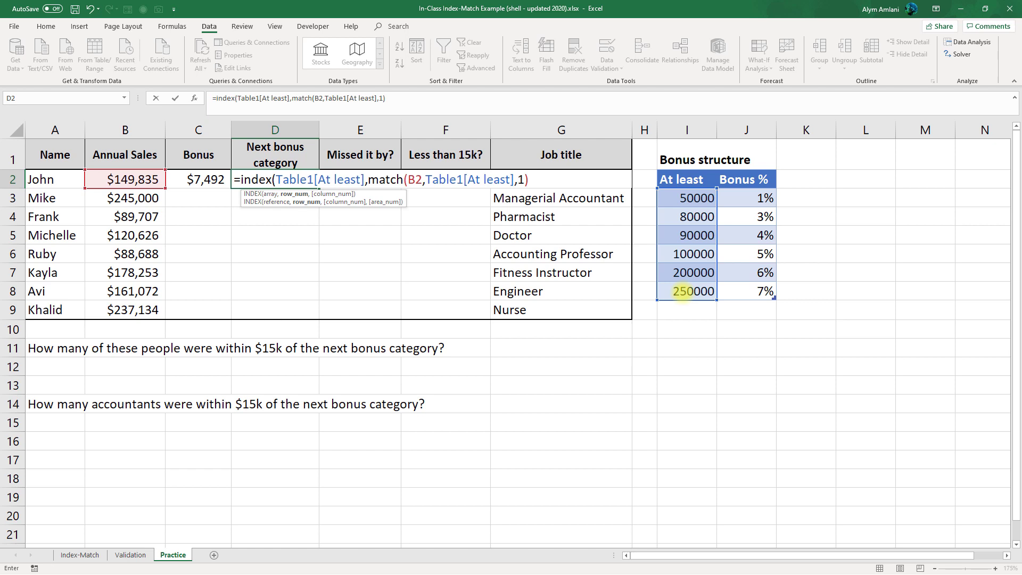
text(+1))
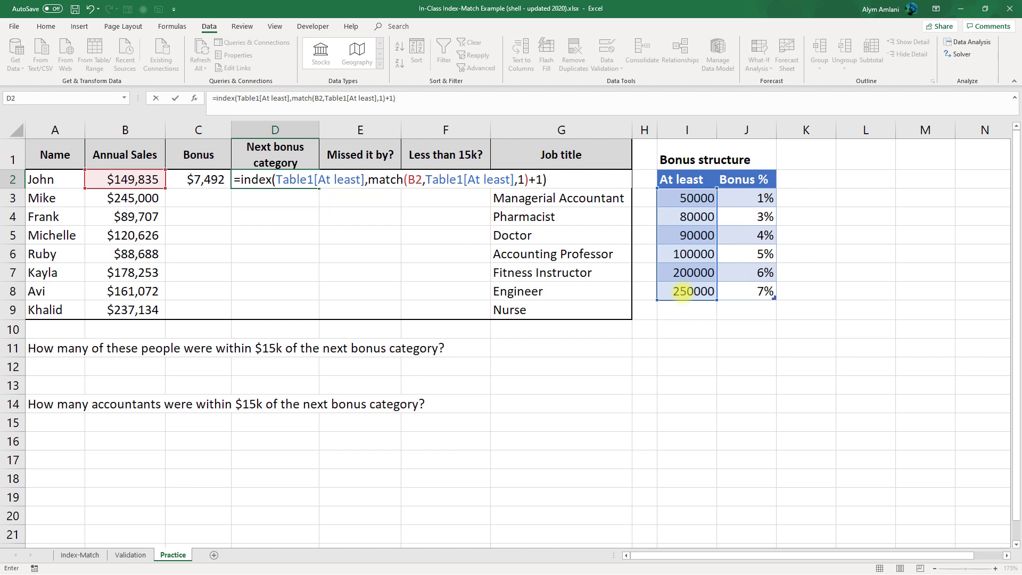
key(Enter)
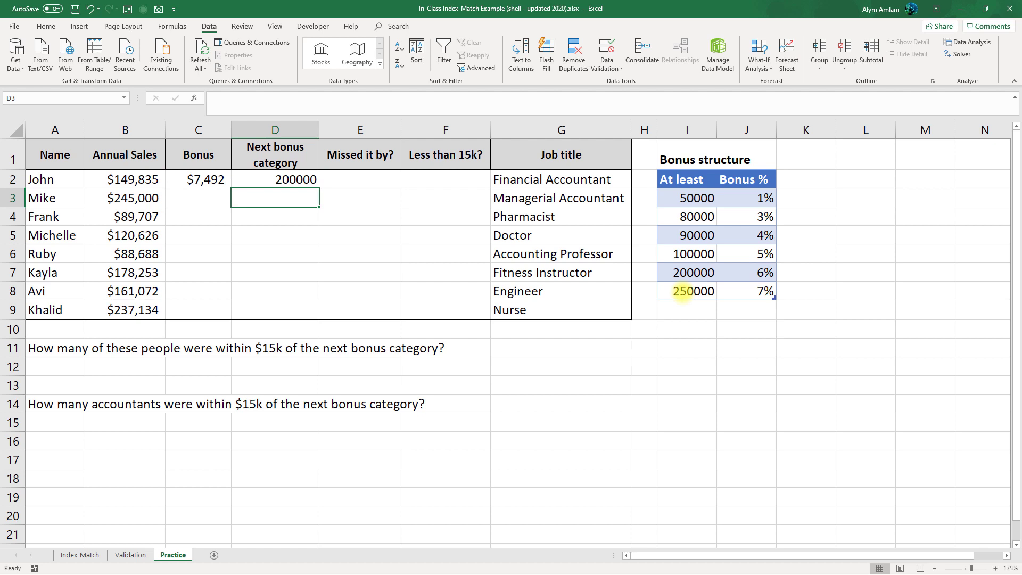
- Enter =D2-B2 in E2, giving the $50,165 shortfall to the next category
click(359, 179)
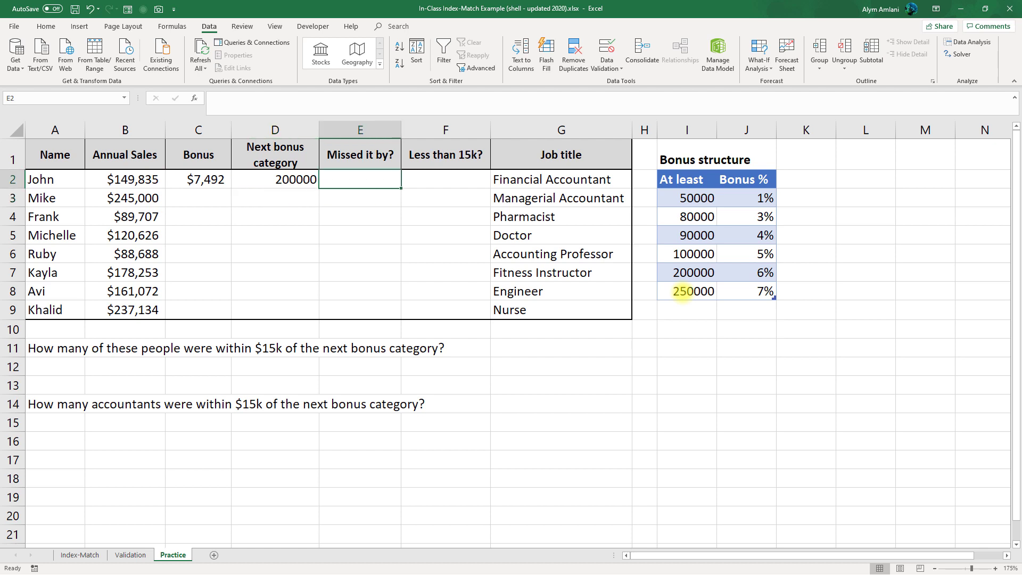
text(=D2)
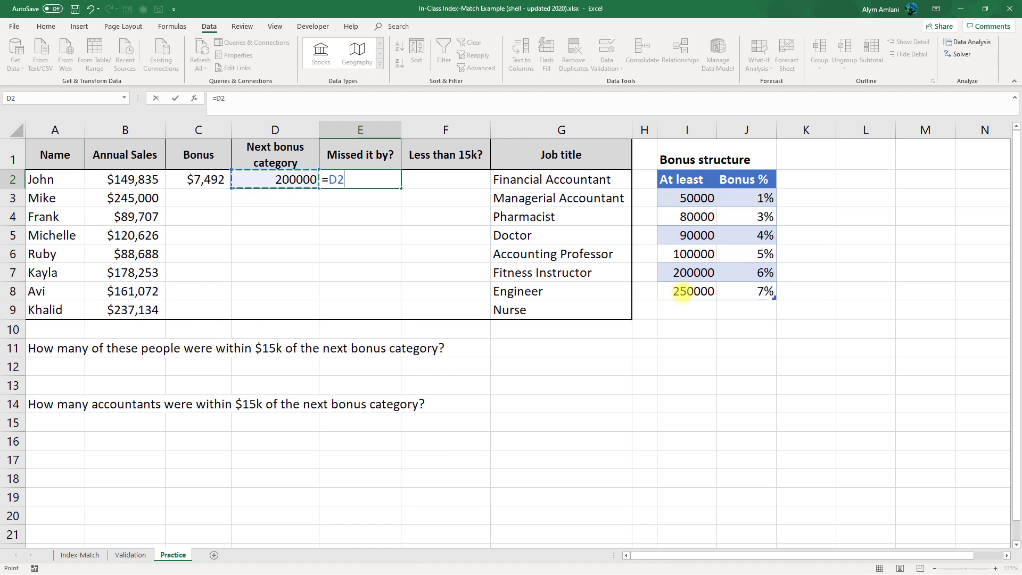
text(-)
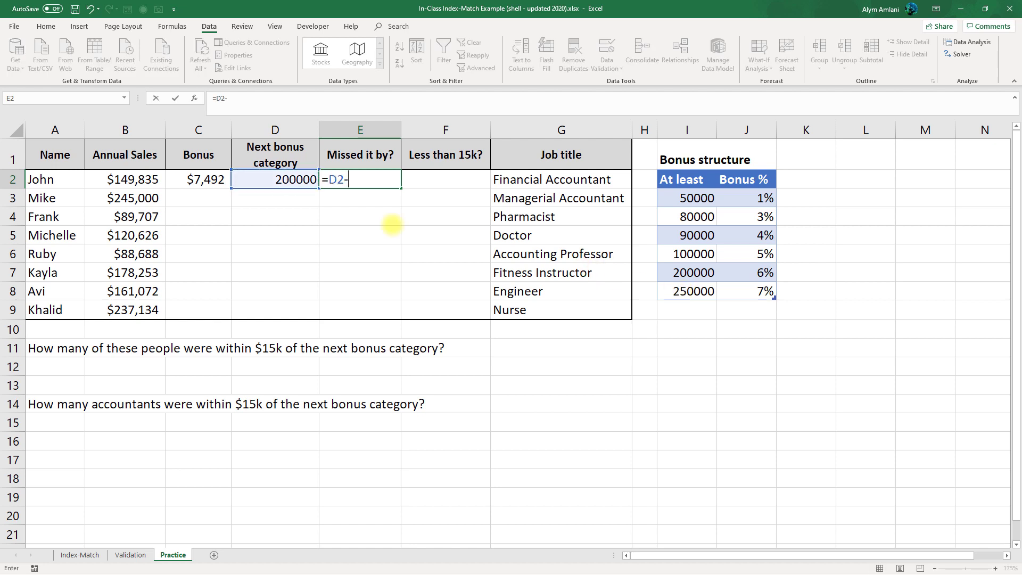
click(125, 179)
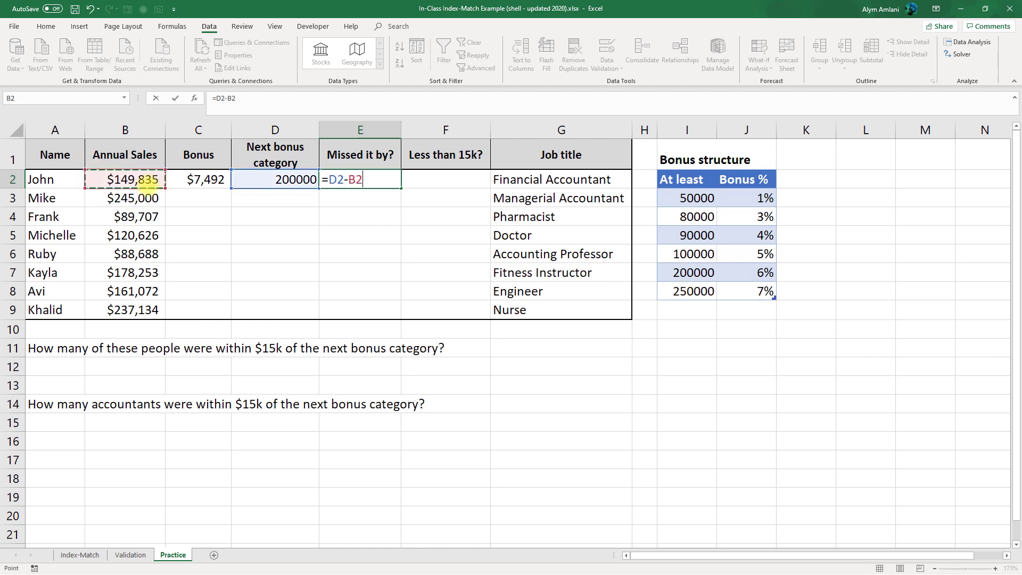
key(Enter)
text(=)
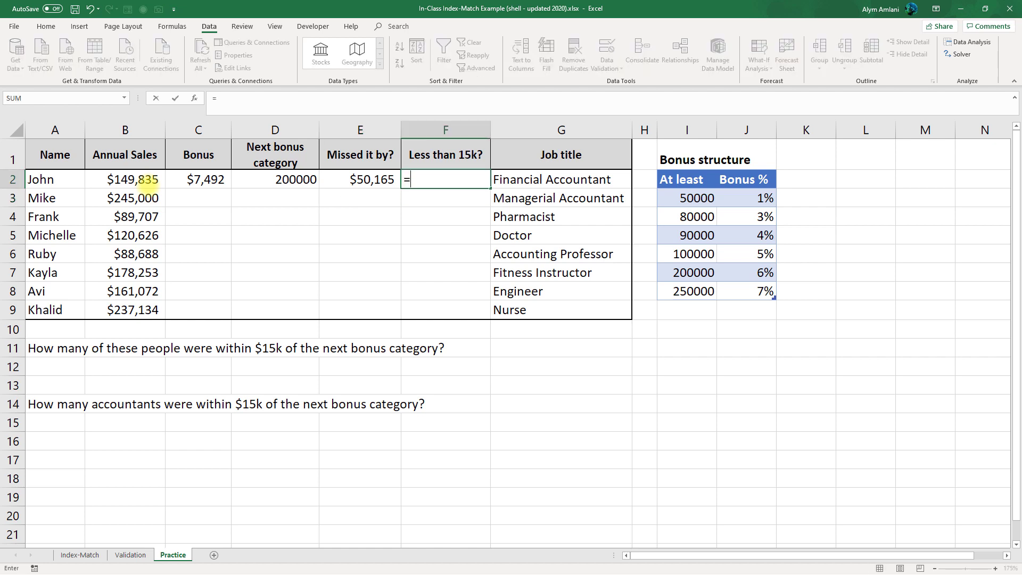
- Enter =IF(E2<15000,"Yes","No") in F2 so the first Less than 15k? cell shows No
text(if(E2<)
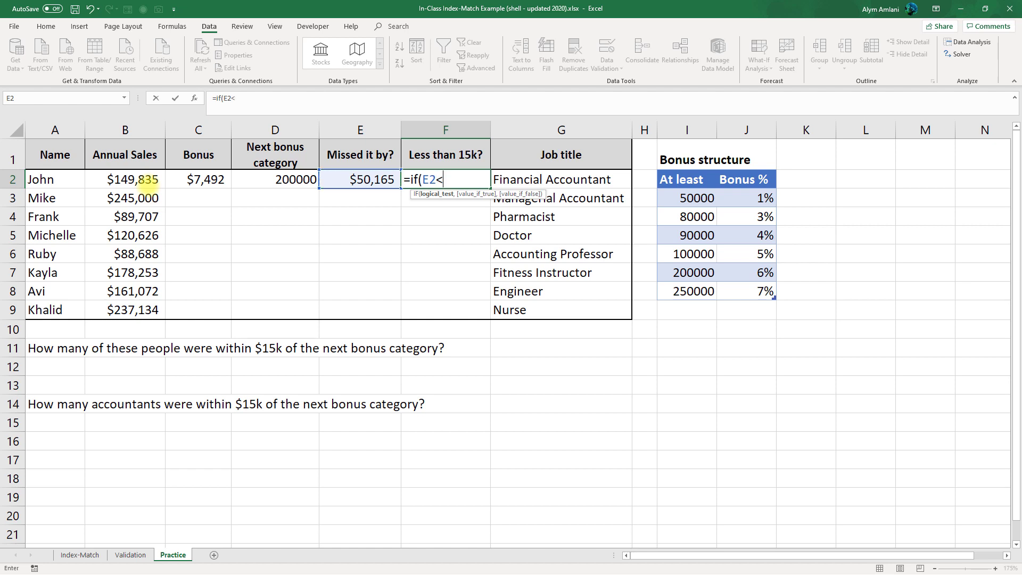
text(15000,)
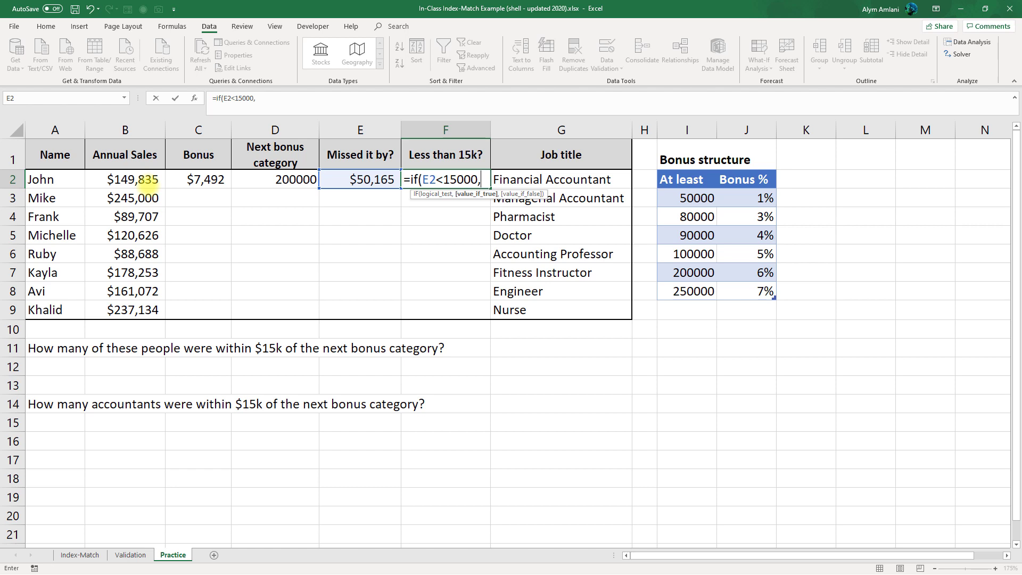
text("Yes")
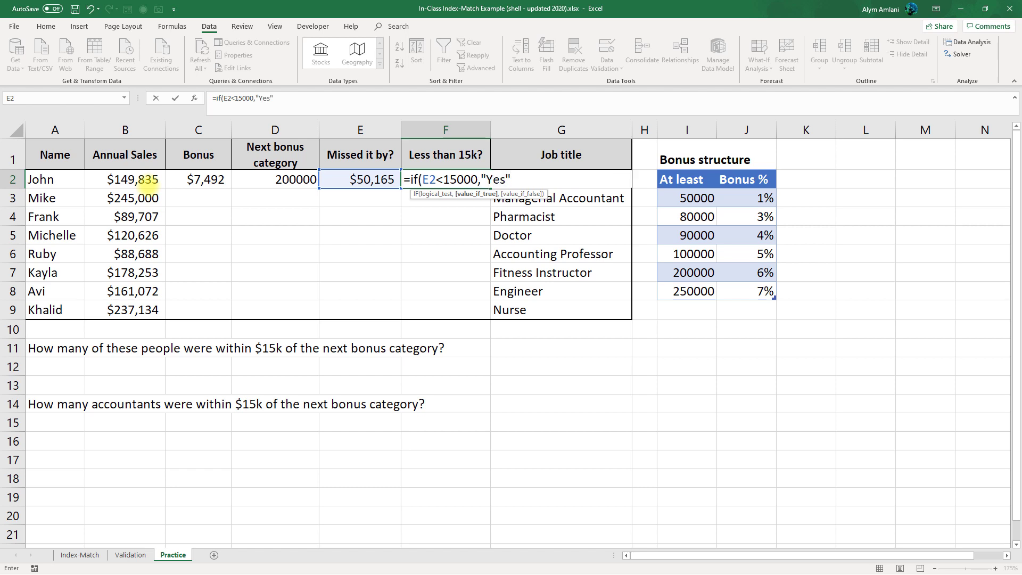
text(,"N)
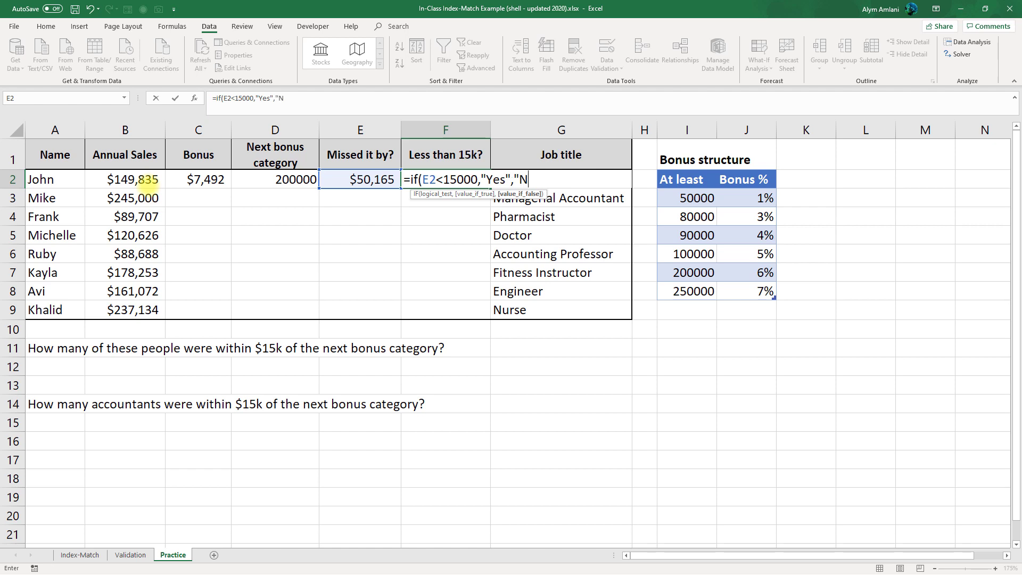
text(o"))
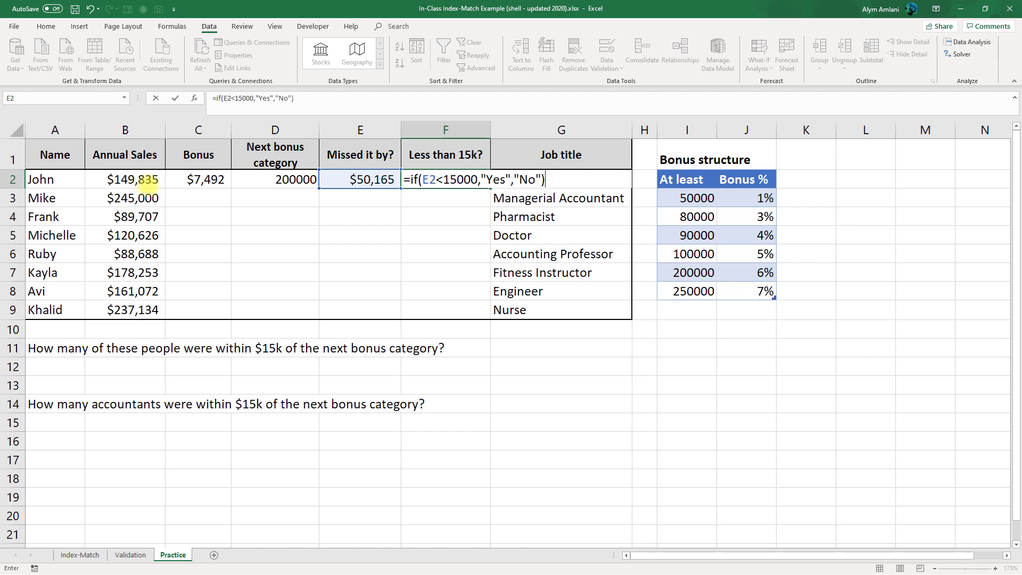
key(Enter)
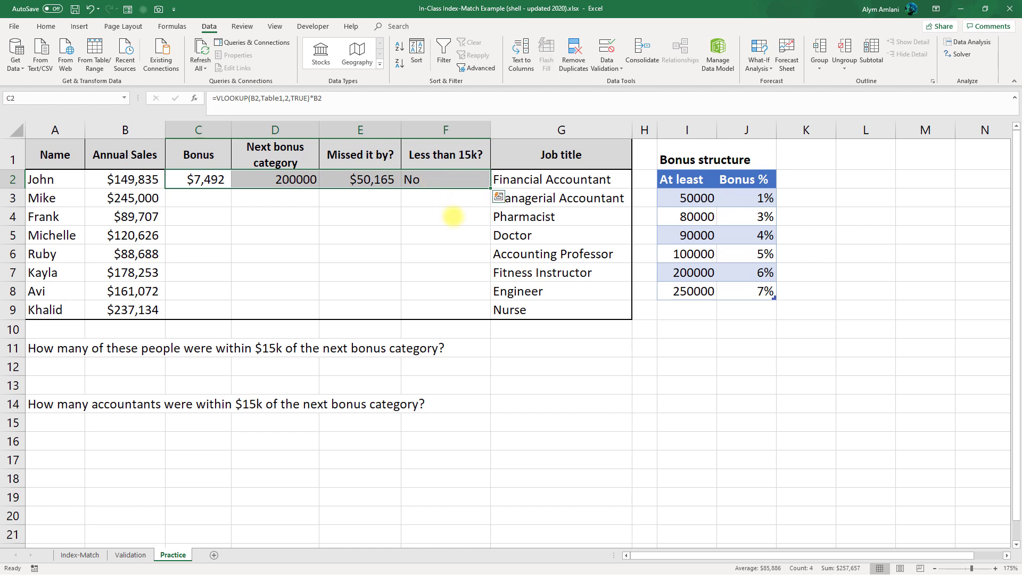
- Copy the C2:F2 formulas and start a Paste Special of formulas only into C3:F9
key(ctrl+c)
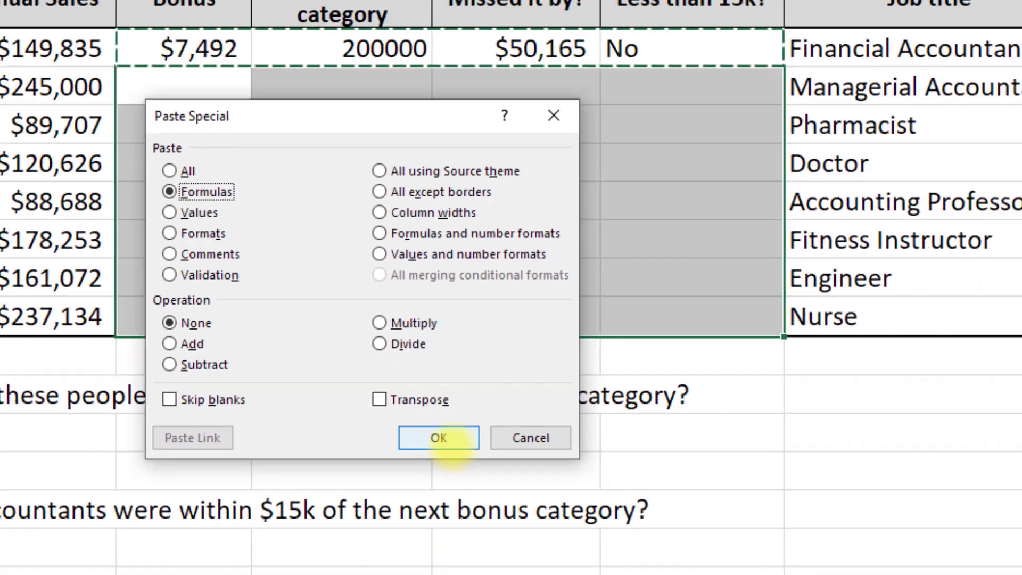
click(439, 437)
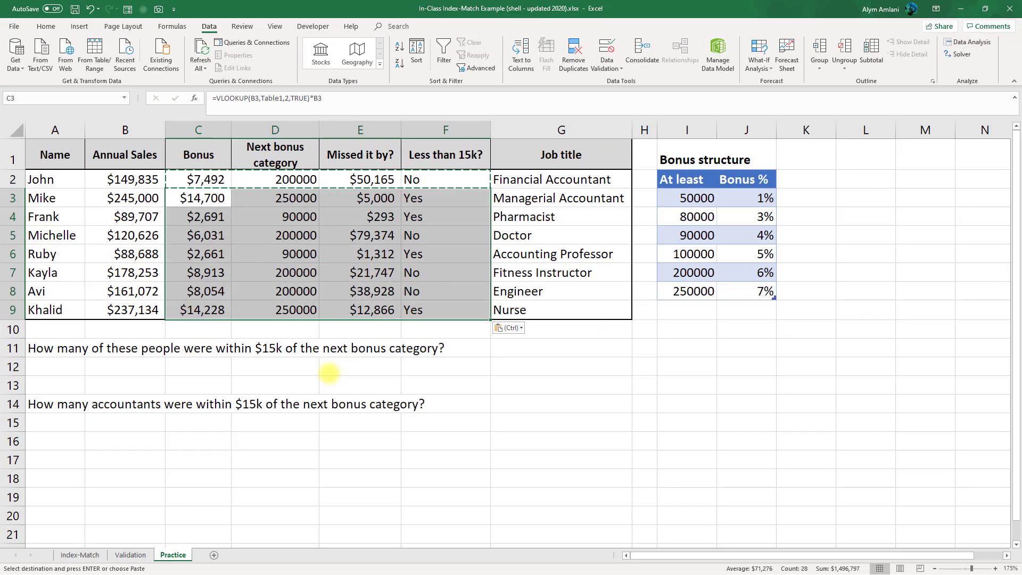
click(273, 330)
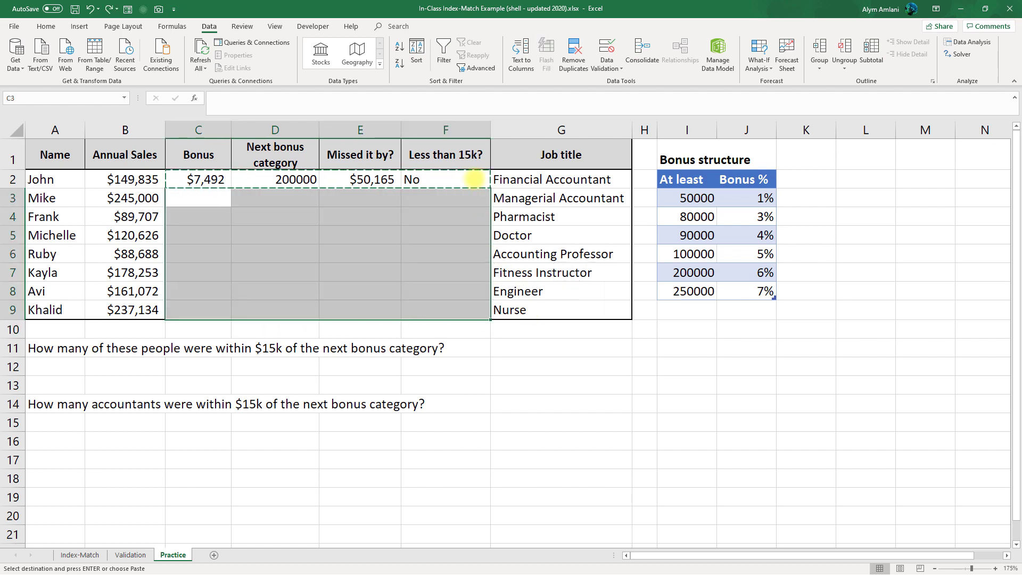
- Undo the border-overwriting paste and refill C3:F9 with formulas only, keeping borders intact
click(198, 179)
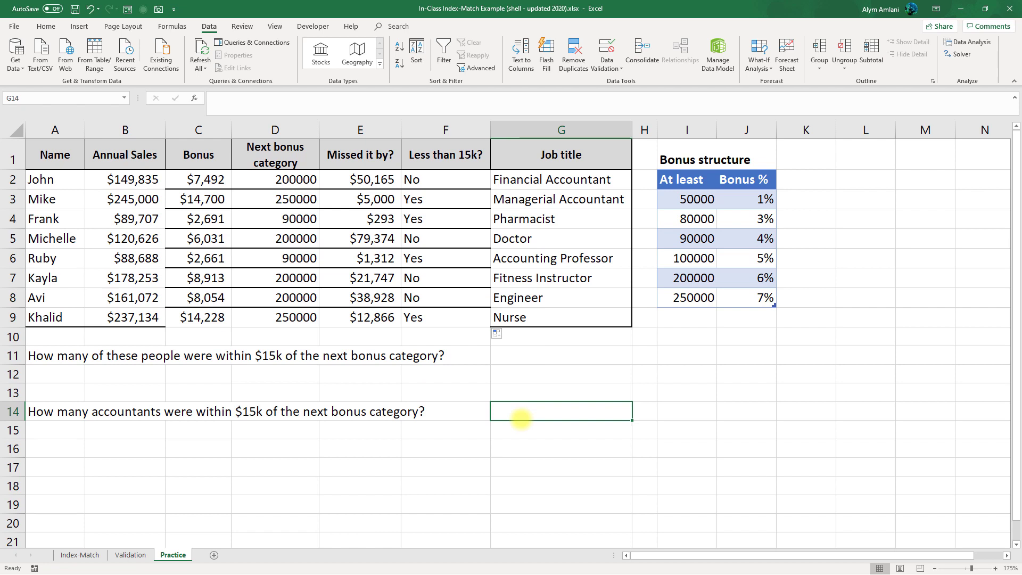
key(ctrl+z)
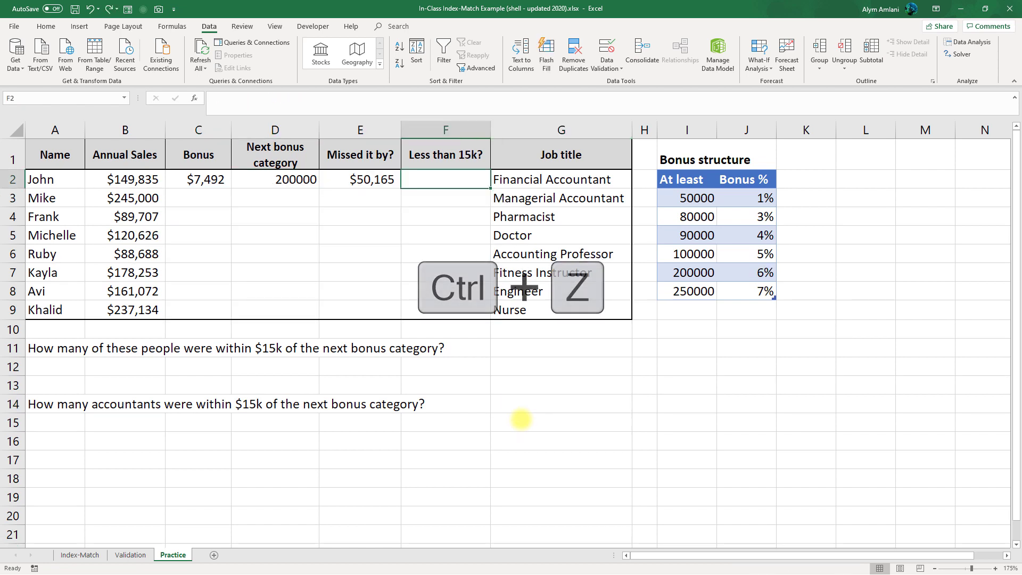
key(Ctrl+z)
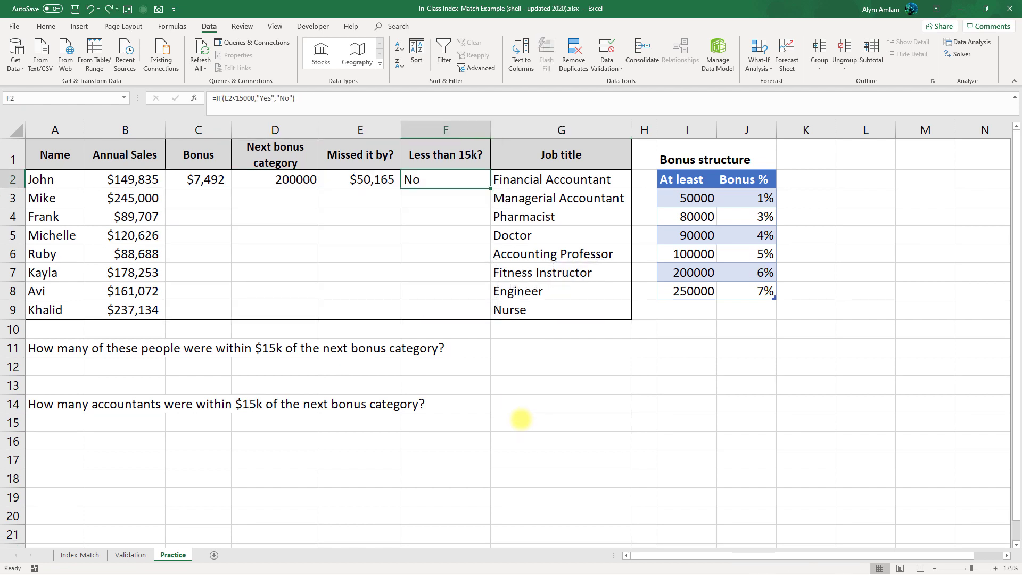
key(ctrl+c)
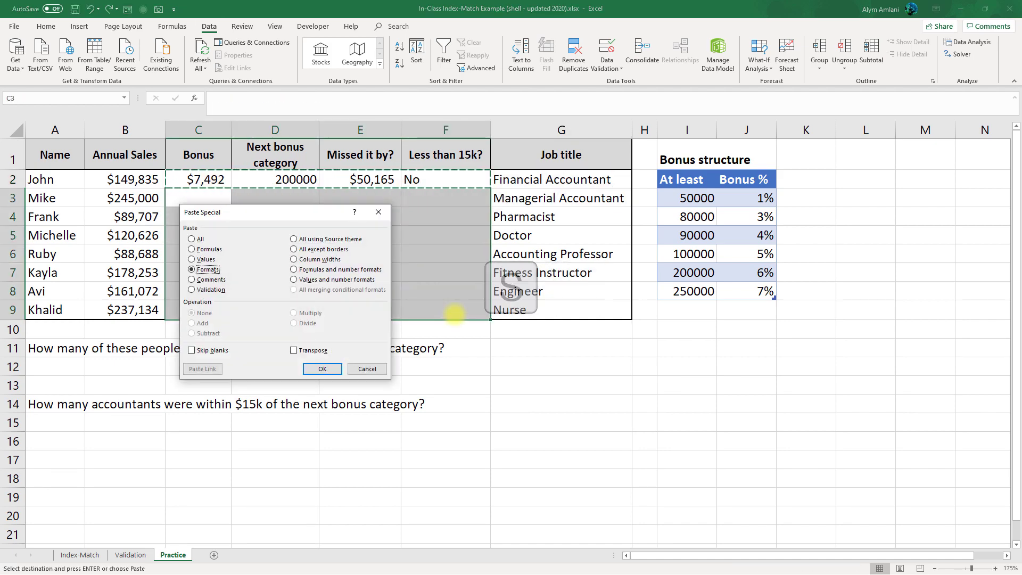
click(321, 369)
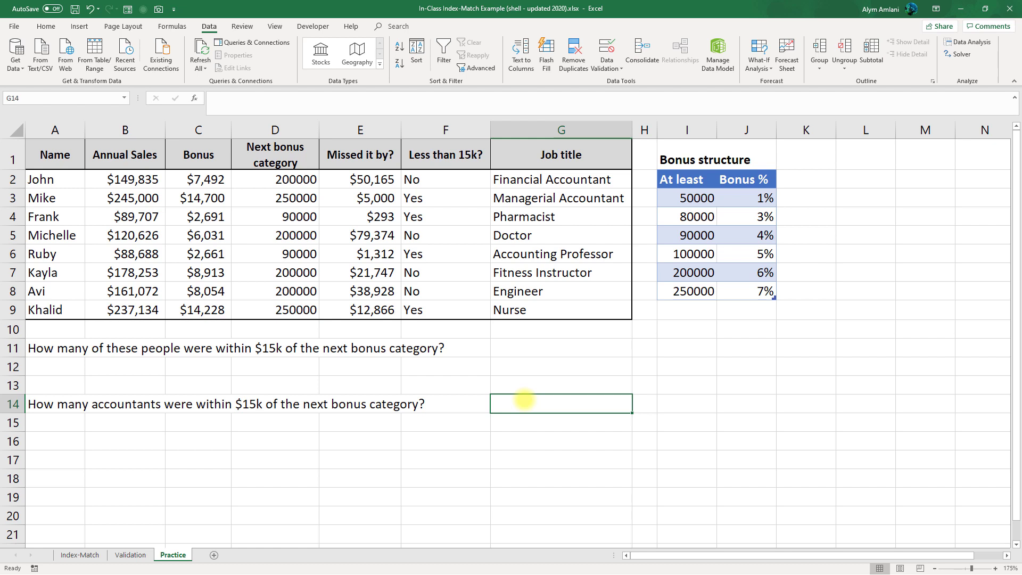
mouse_move(486, 400)
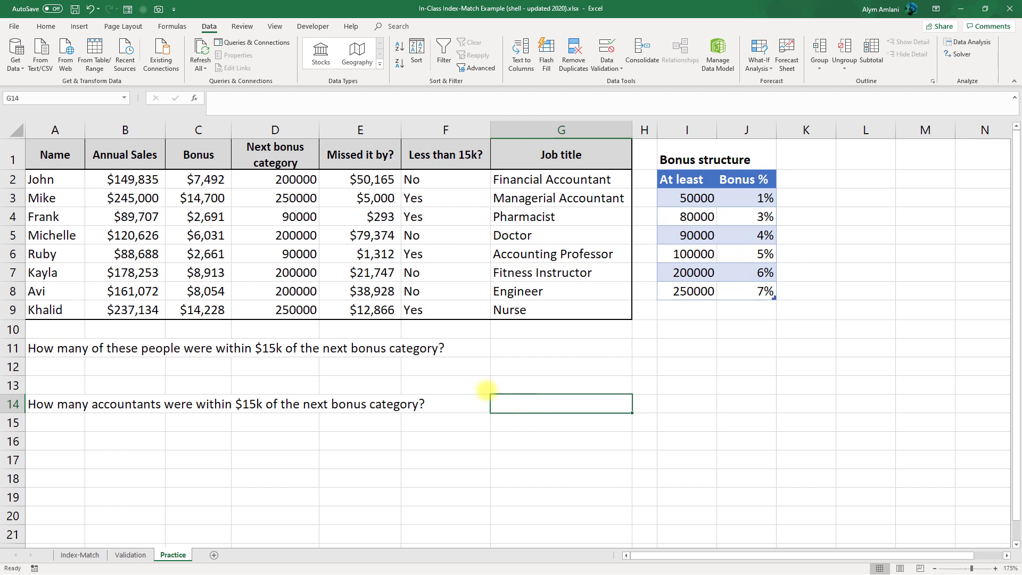
- Enter =COUNTIF(F2:F9,"Yes") in A12, returning 4, and select the accountants answer cell
text(=)
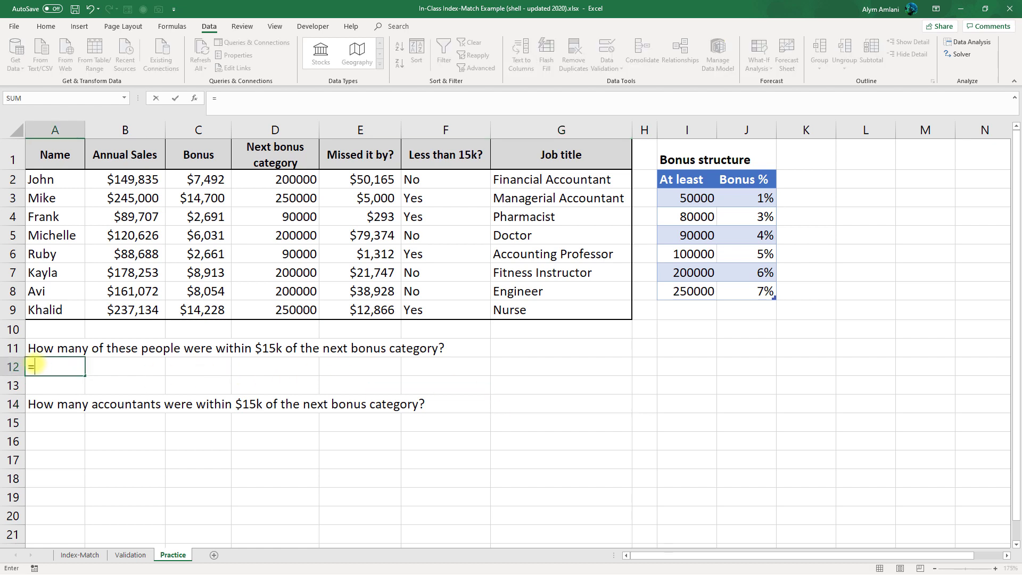
text(couni)
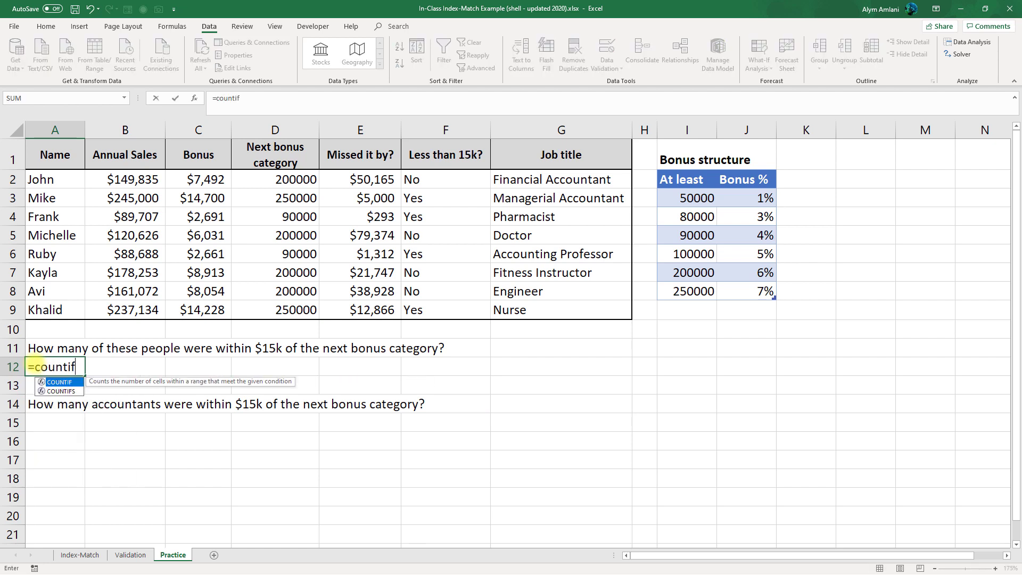
text((F2:F9)
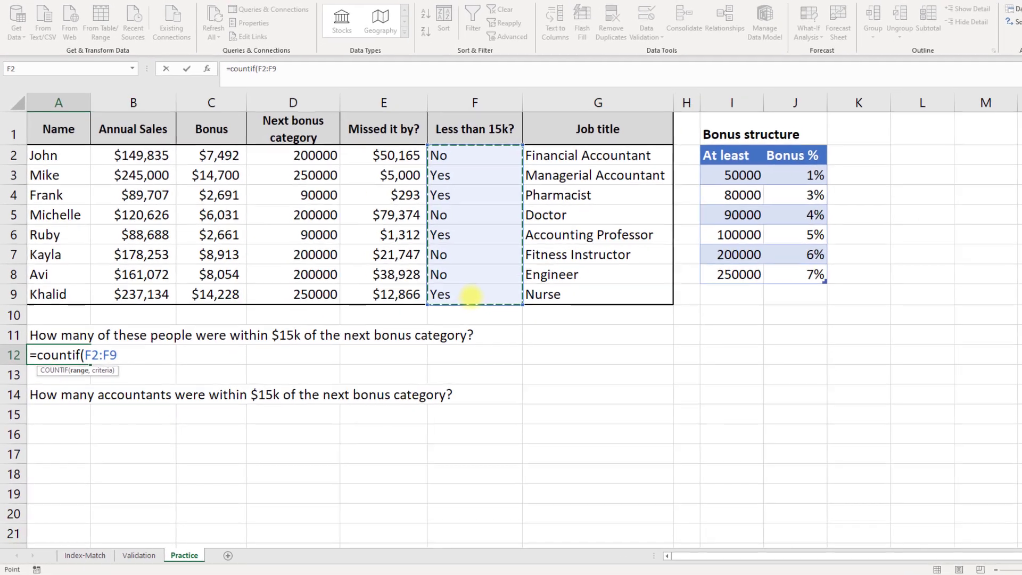
text(,)
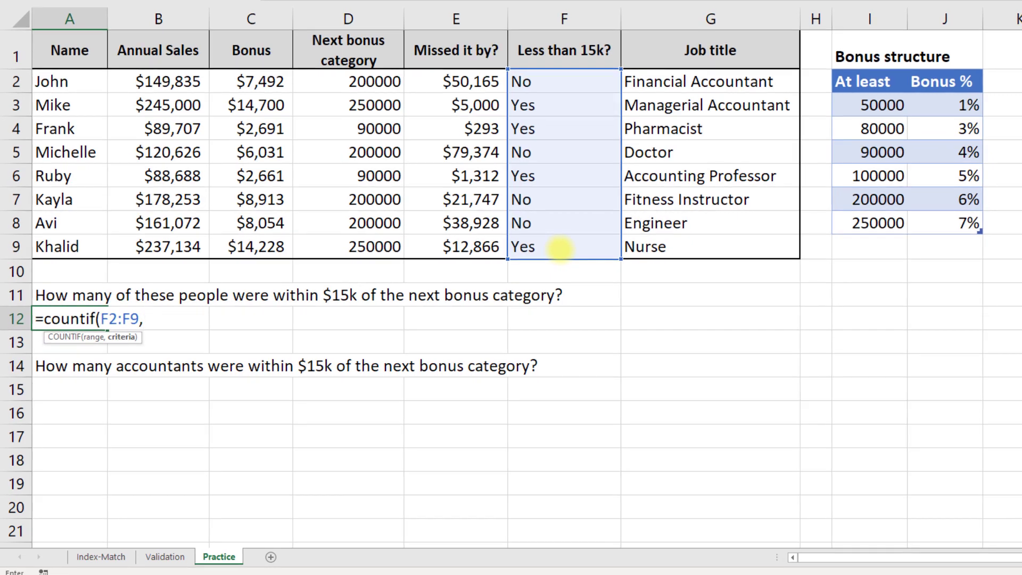
text("Yes)
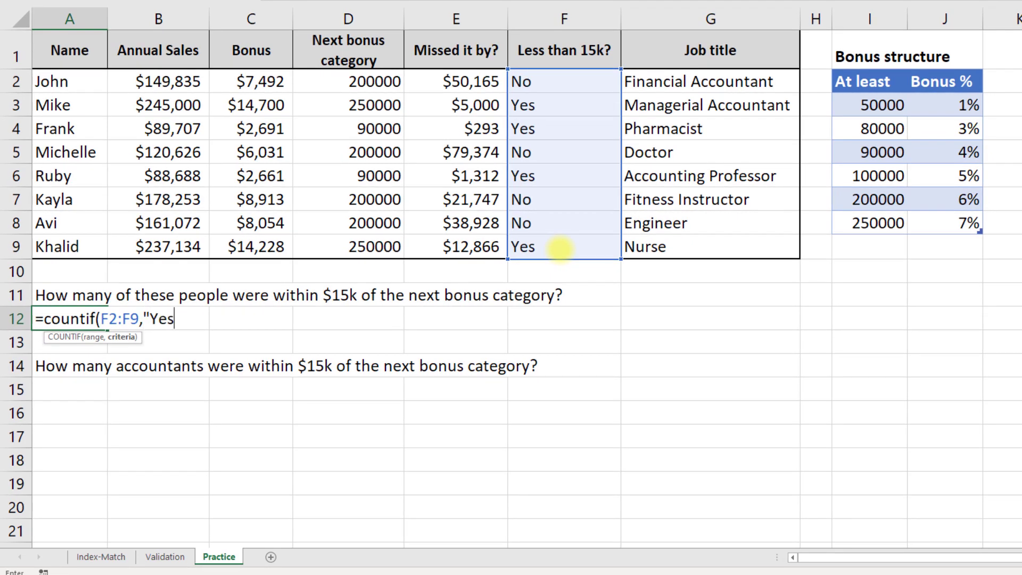
text("))
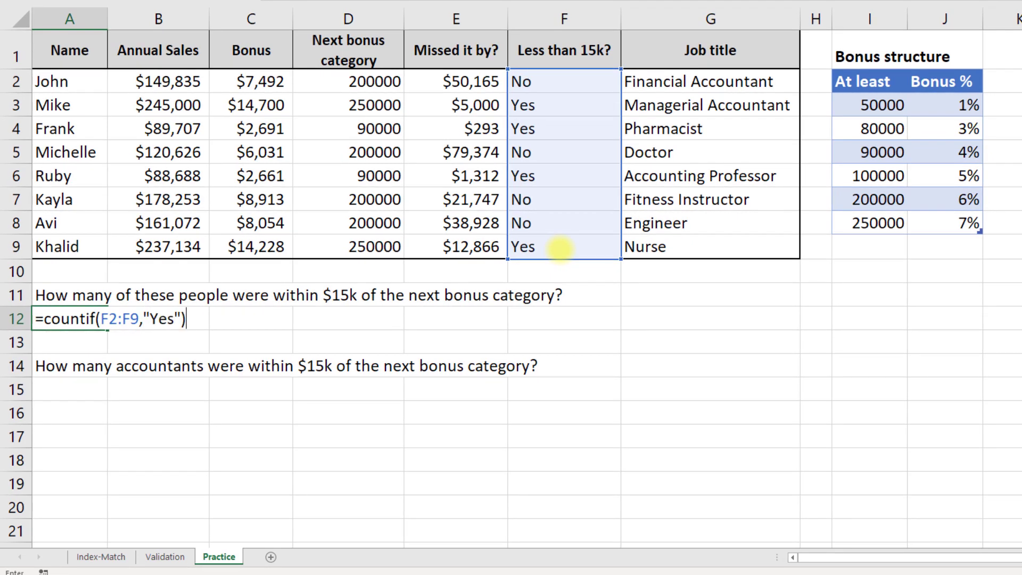
key(Enter)
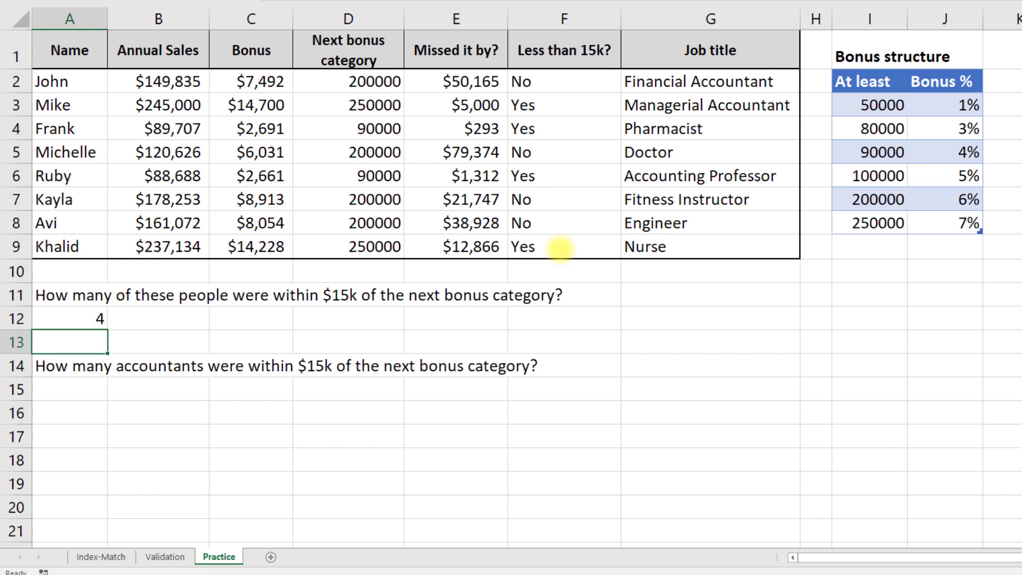
click(58, 405)
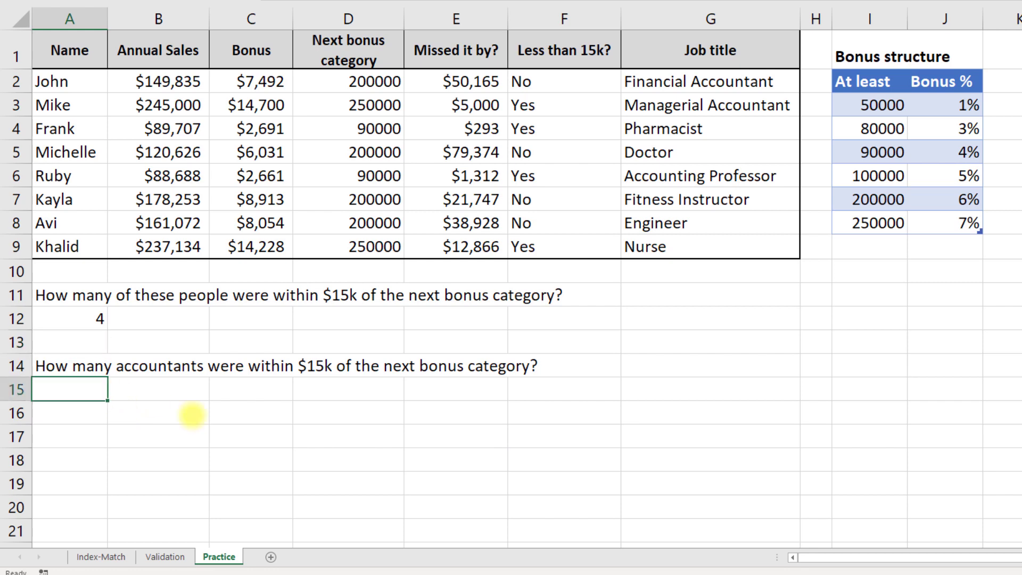
mouse_move(213, 428)
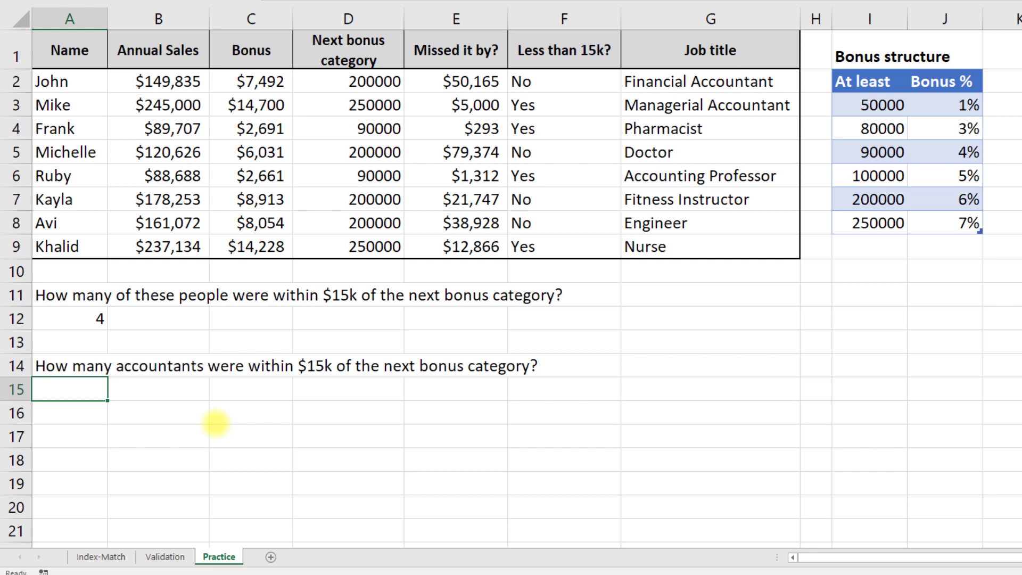
- Enter =COUNTIFS(F2:F9,"Yes",G2:G9,"*Account*") in A15, returning 2 accountants under 15k
text(=count)
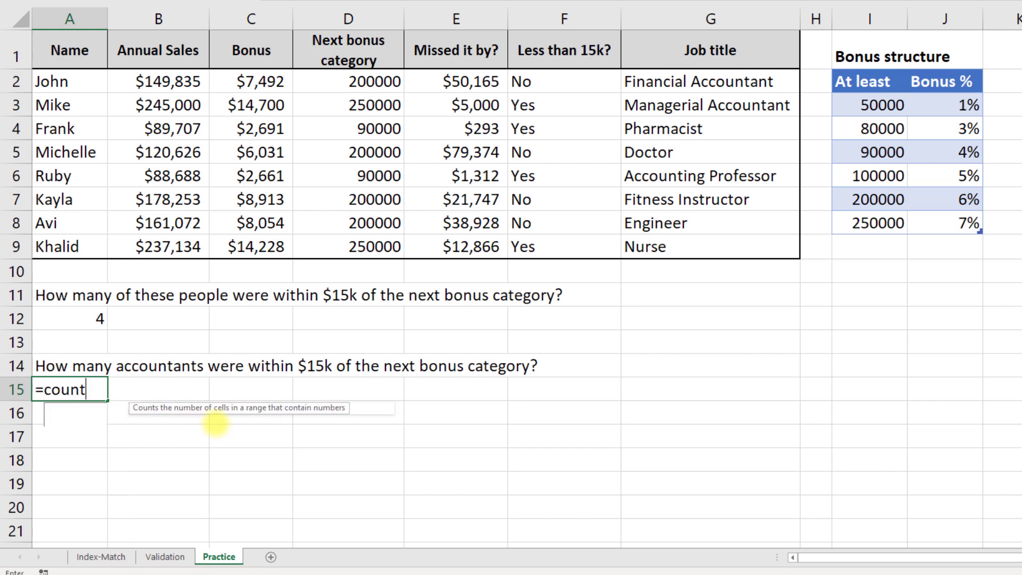
text(ifs()
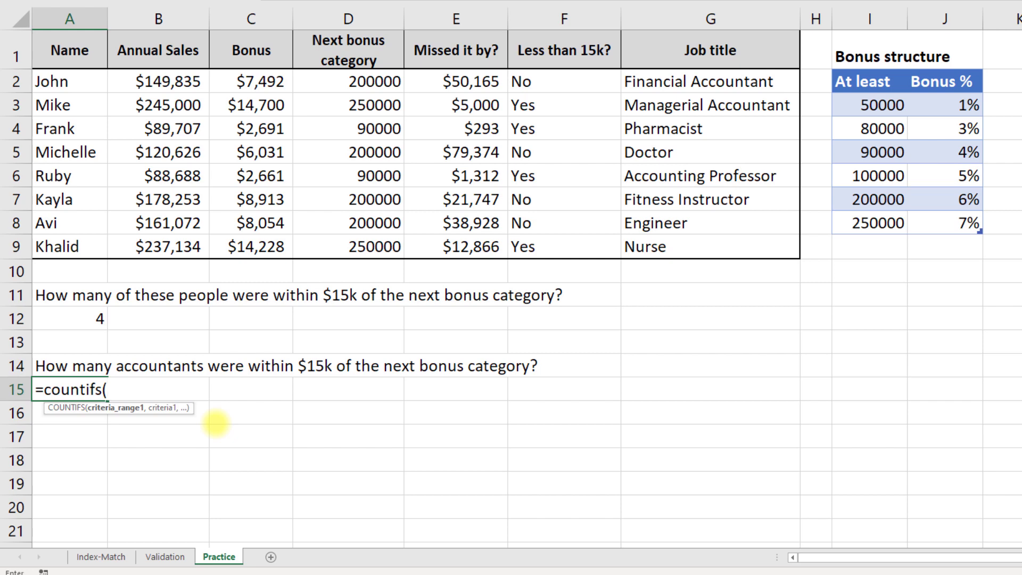
drag(563, 81, 563, 246)
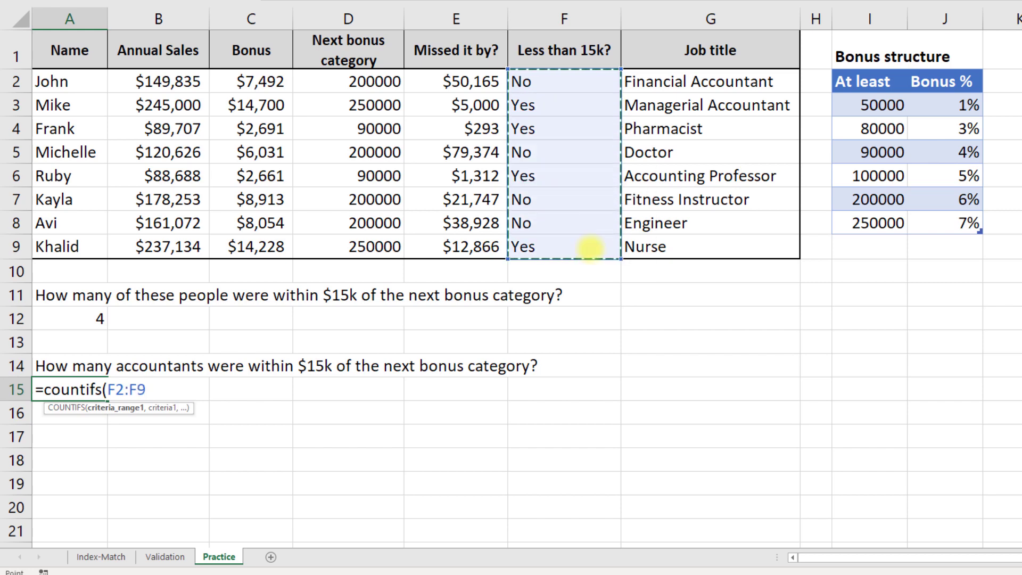
text(,")
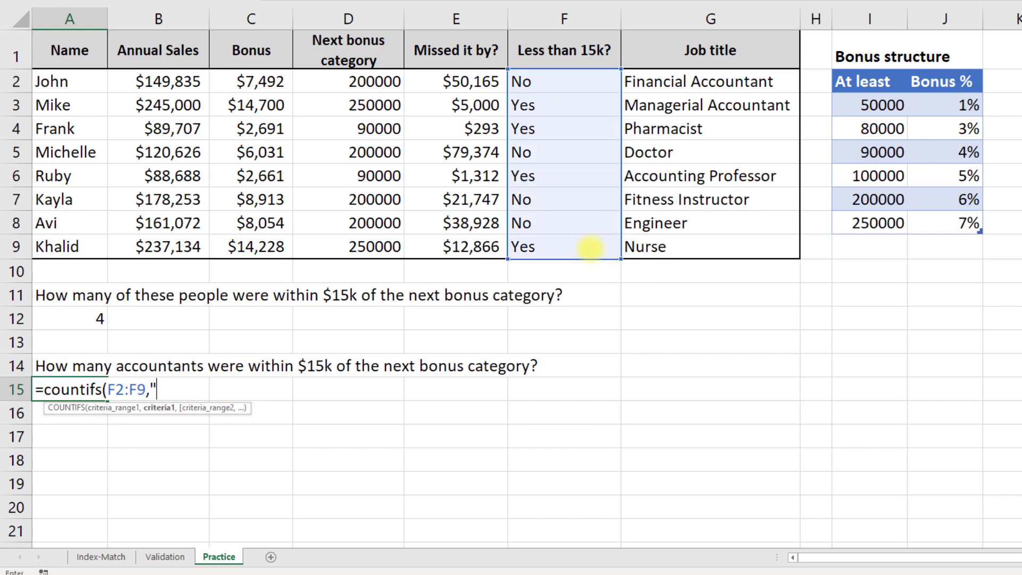
text(Yes")
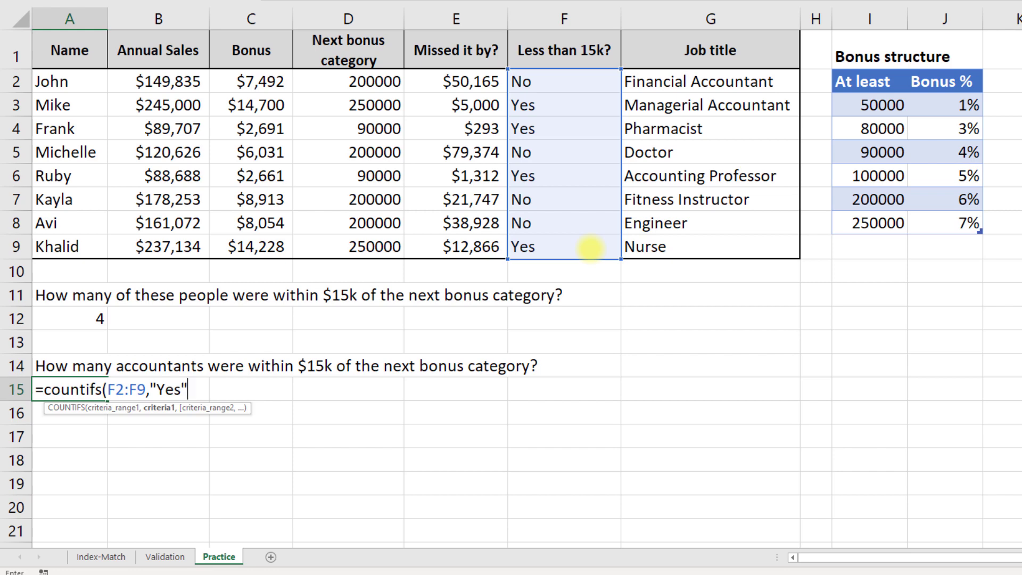
text(,G2:G9)
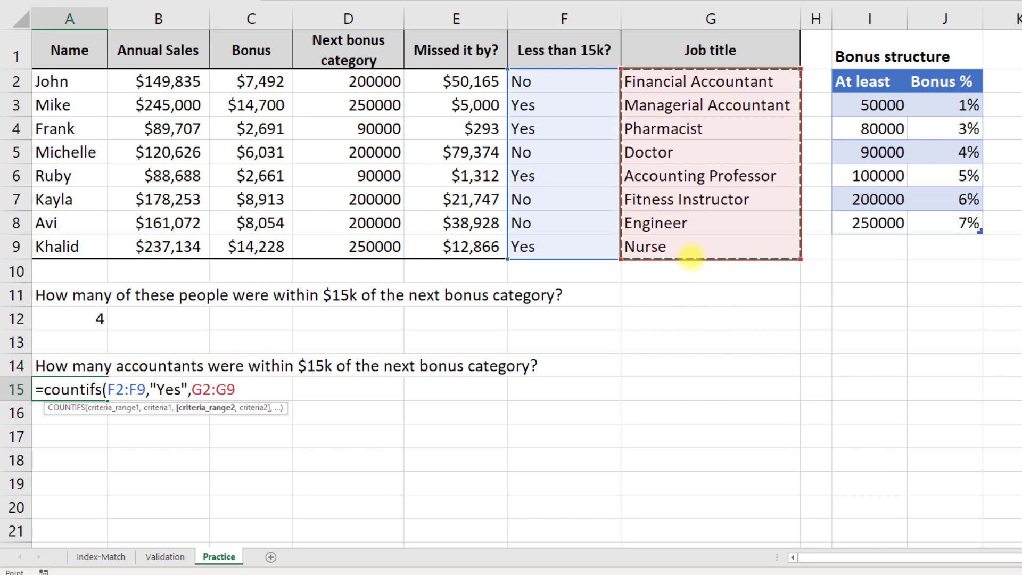
text(,)
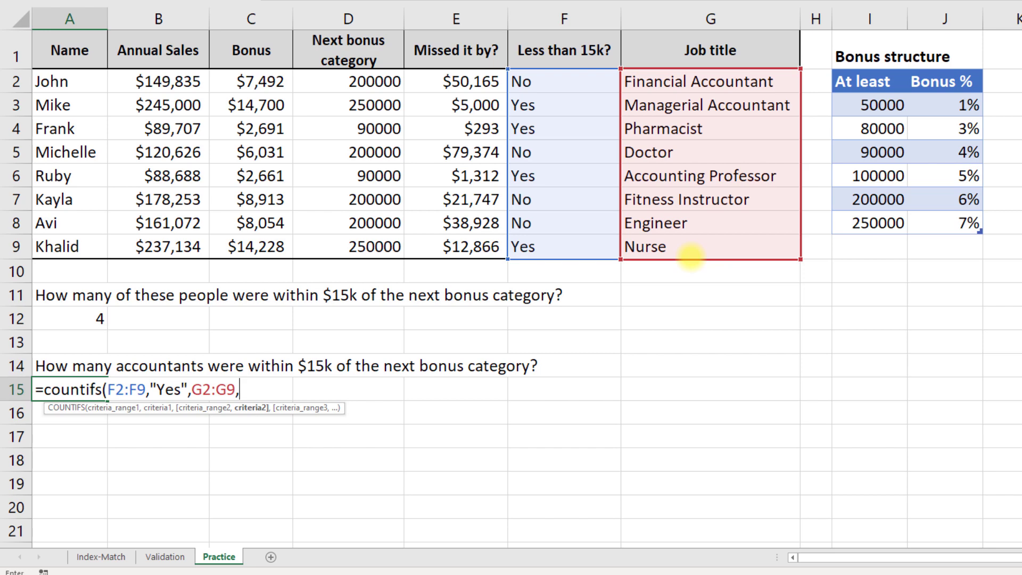
text(")
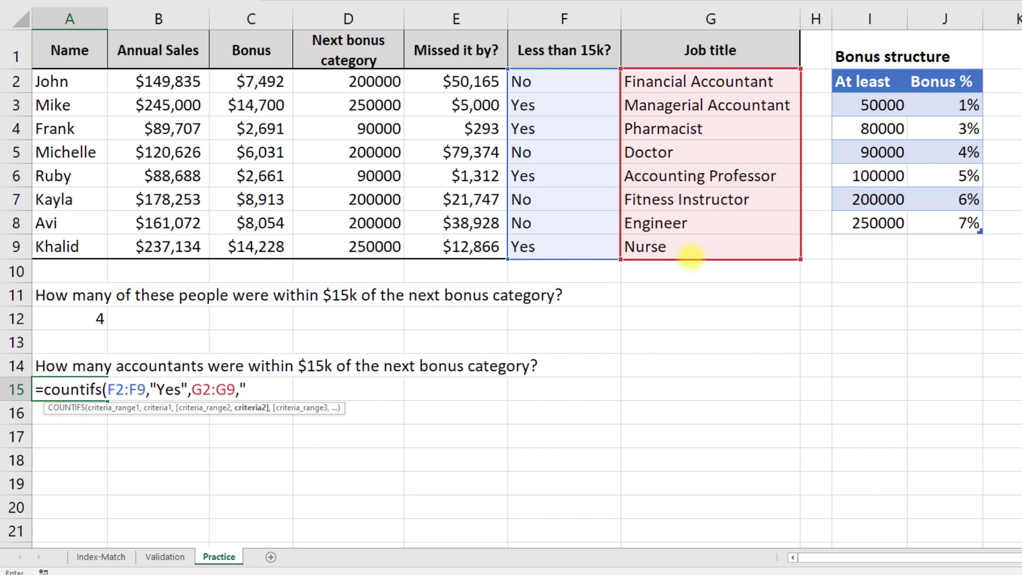
text(*)
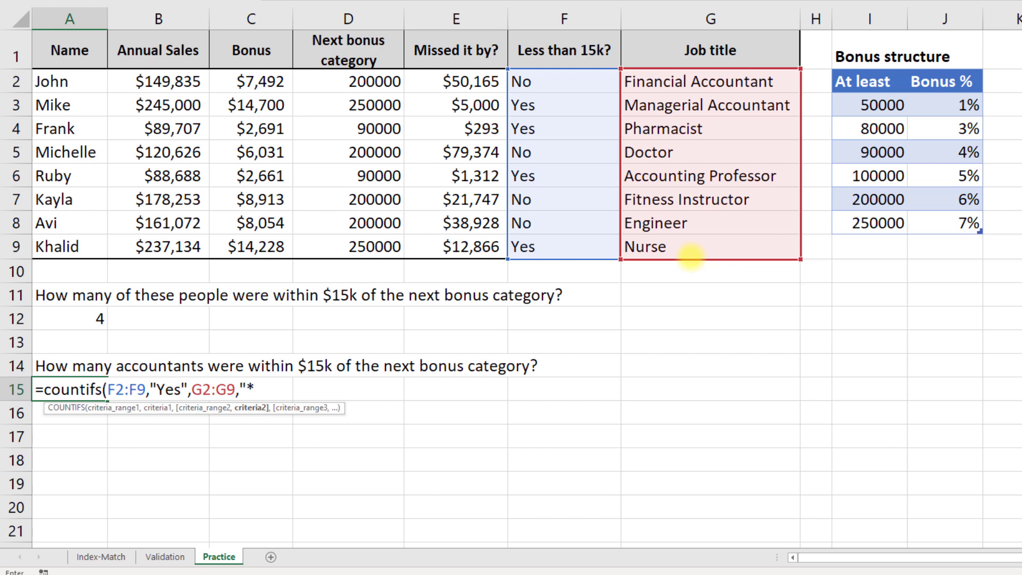
text(Account)
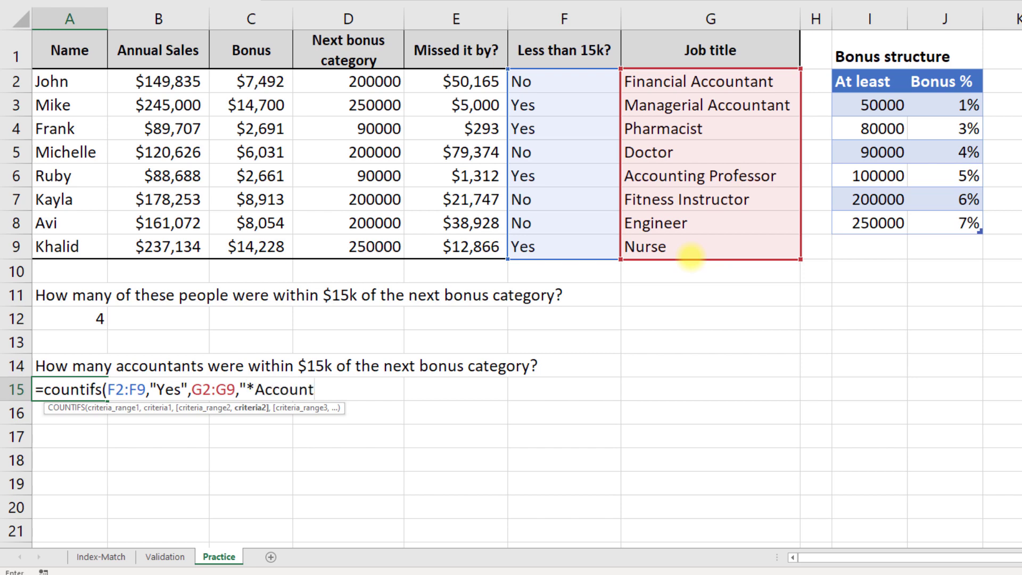
text(*"))
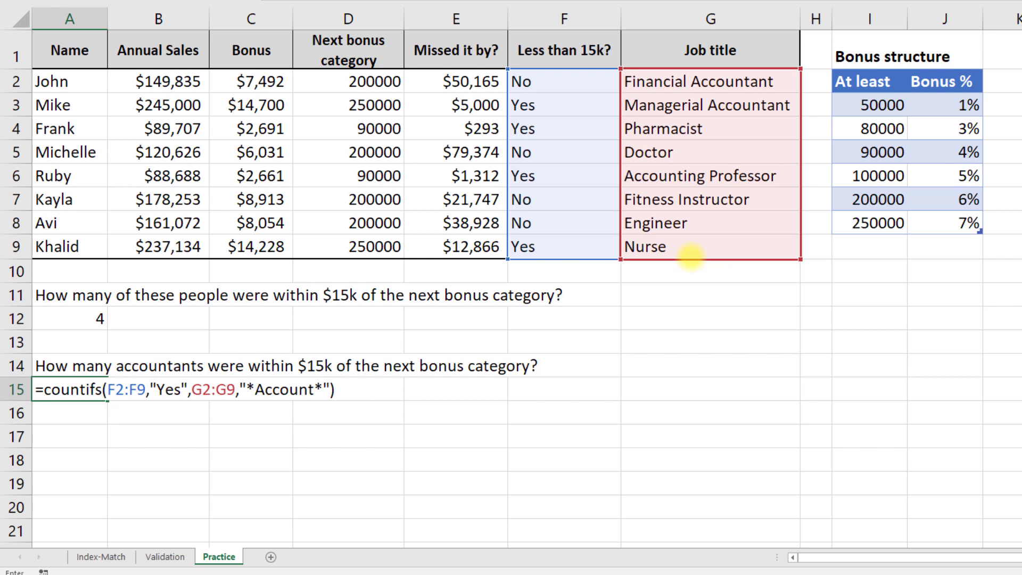
key(Enter)
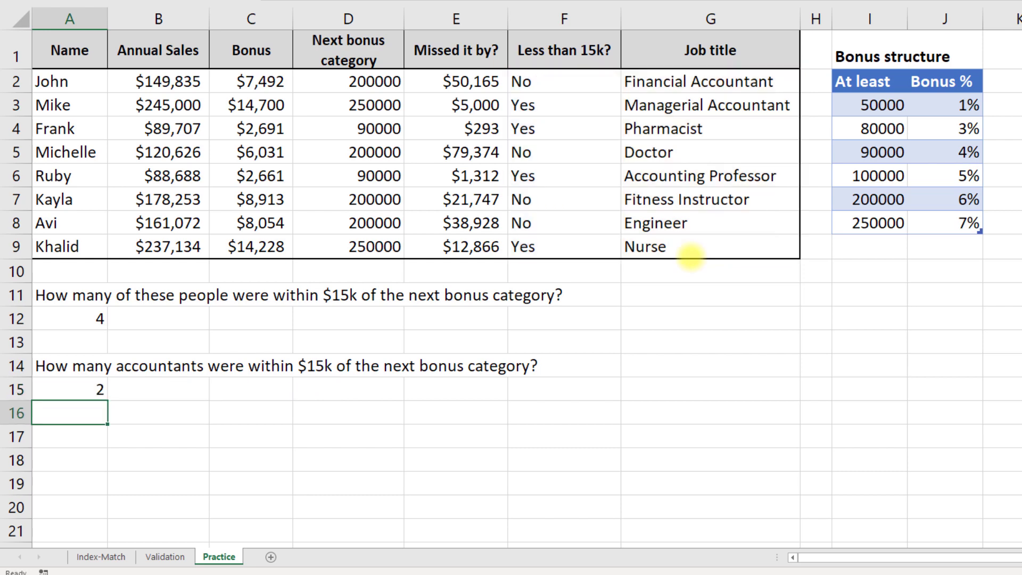